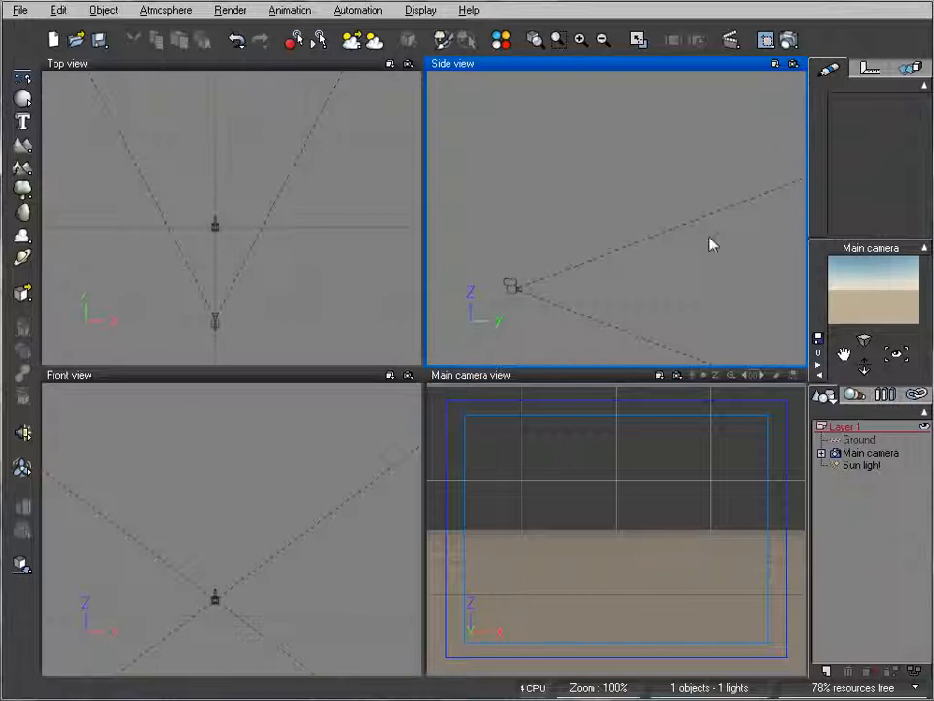
mouse_move(712, 251)
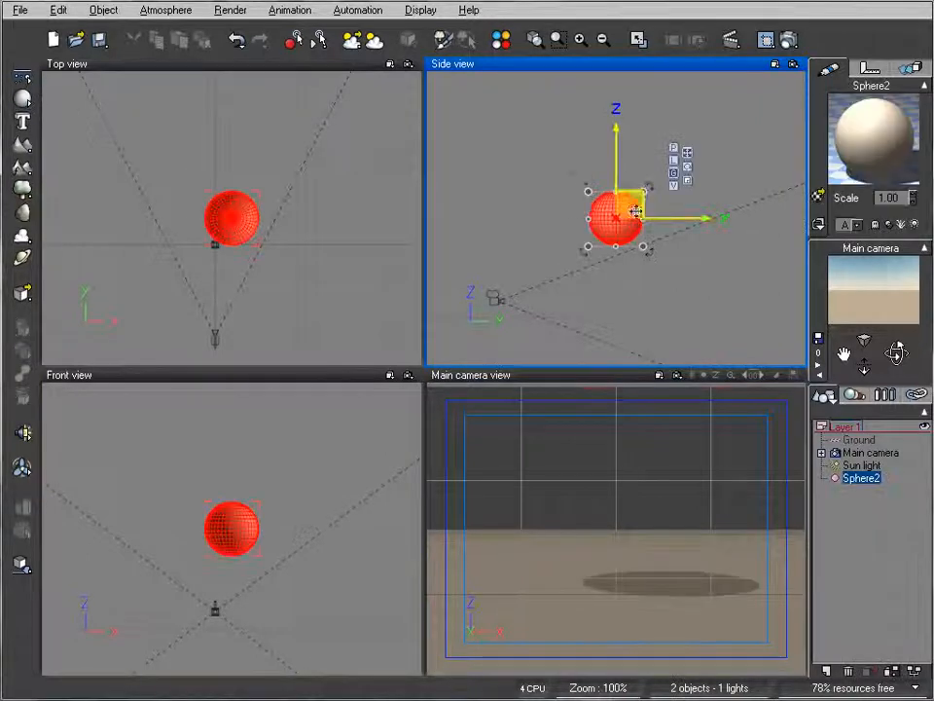
Step: Raise the sphere higher above the ground in the Side view
drag(613, 218, 685, 210)
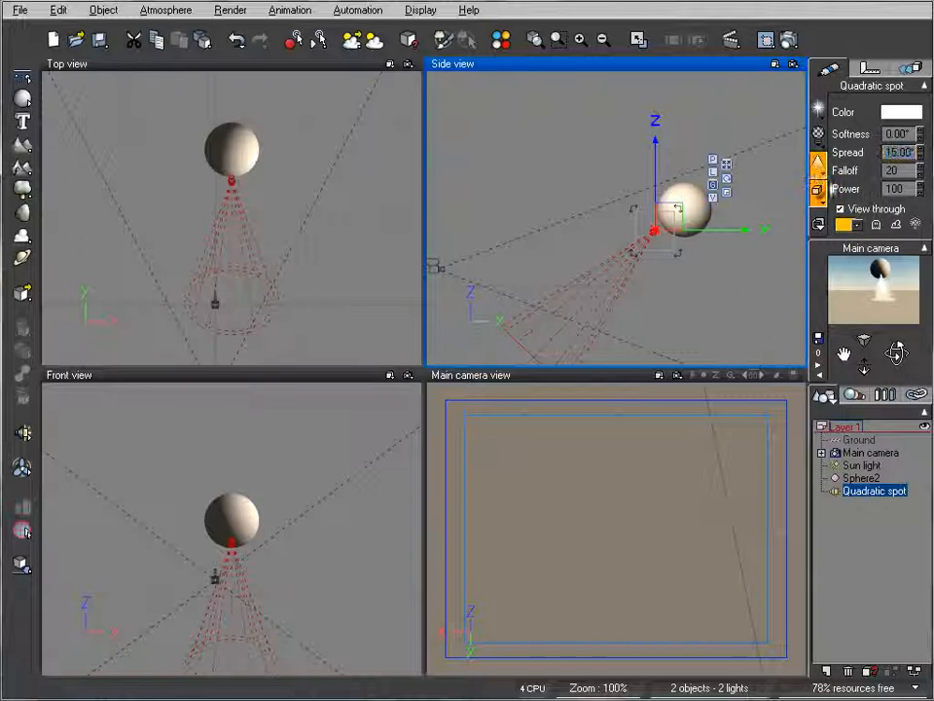
click(787, 39)
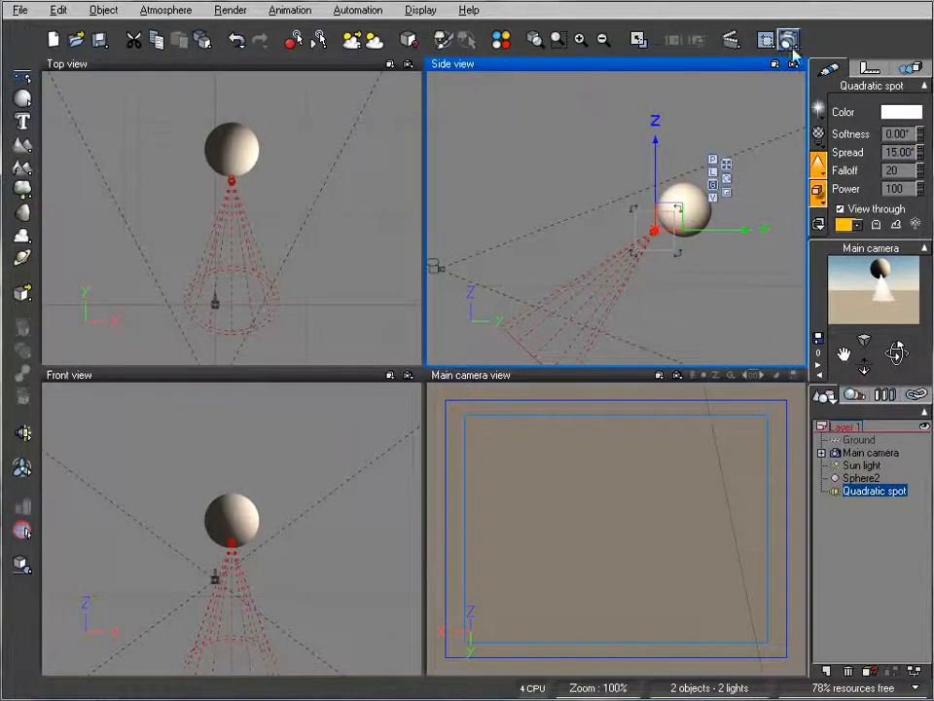
click(787, 39)
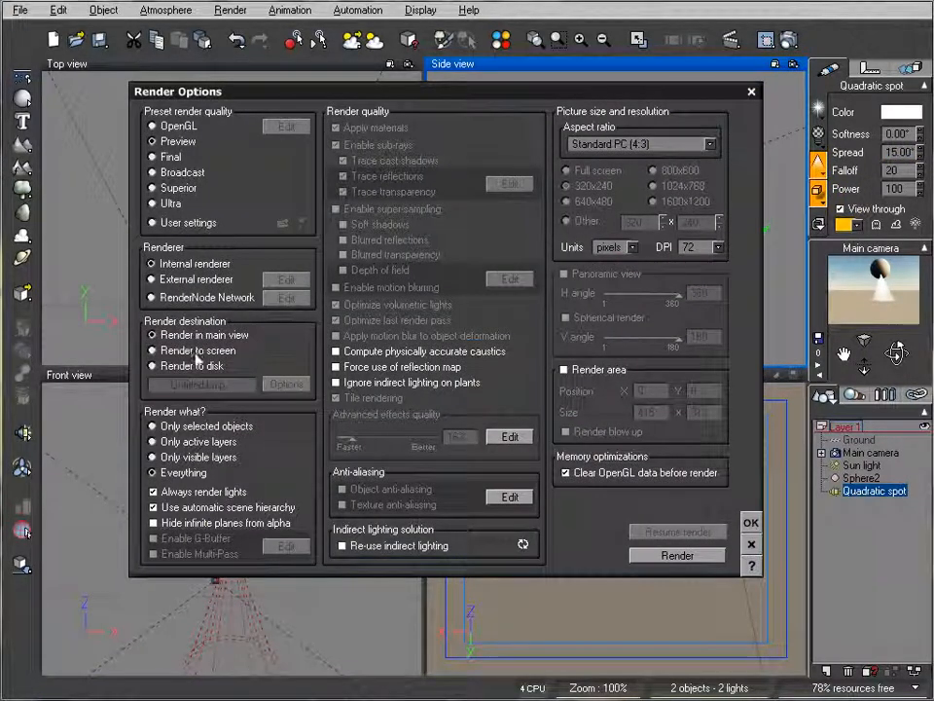
click(678, 555)
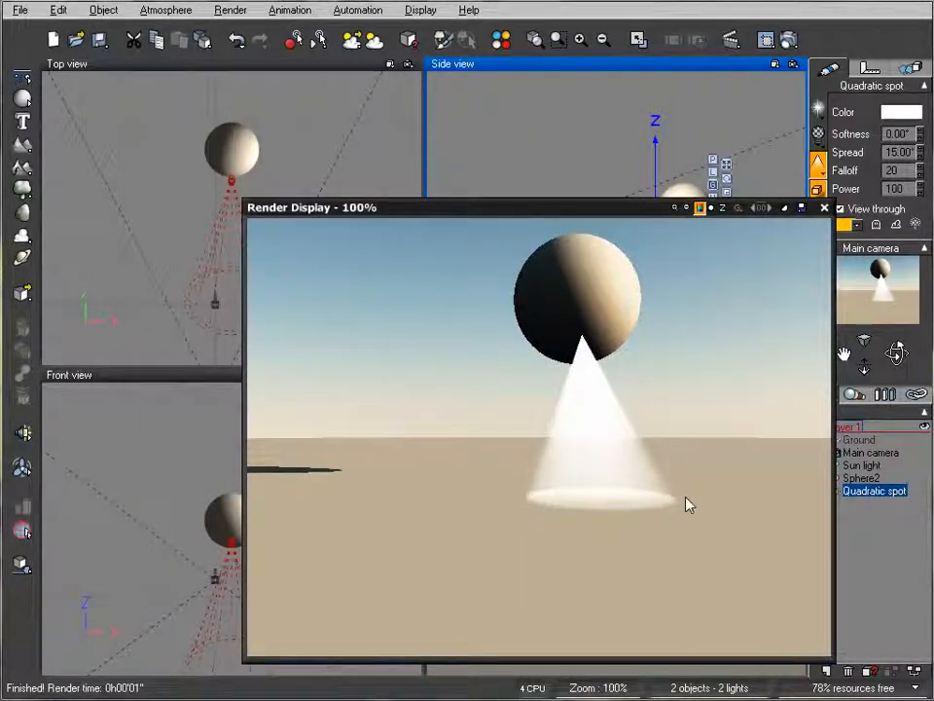
click(825, 206)
text(25)
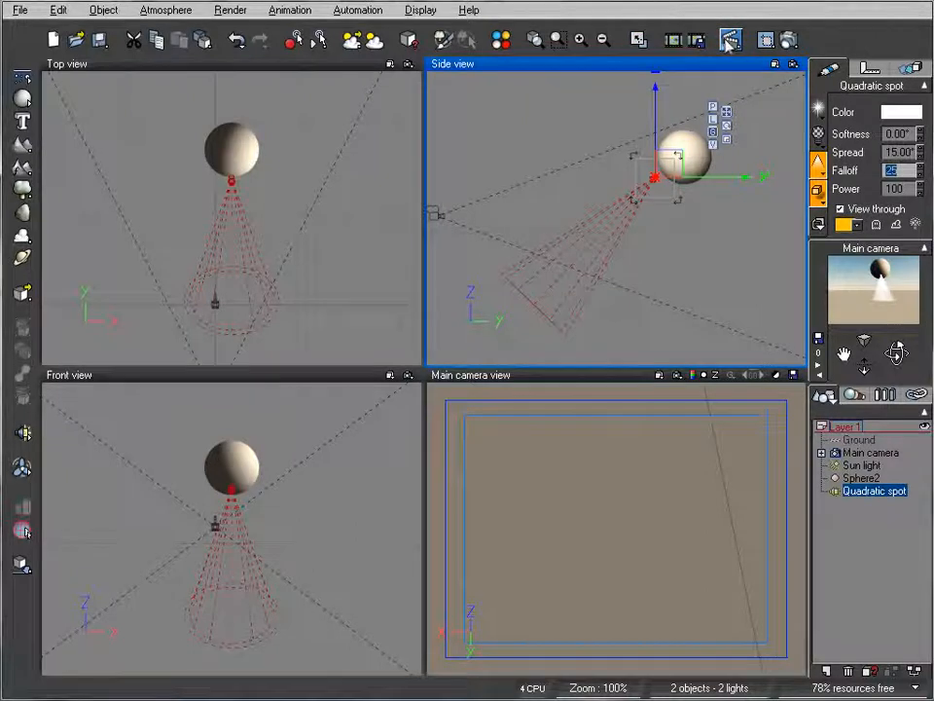
Step: Show the animation timeline with the Quadratic spot's properties expanded and its Power track selected
click(732, 39)
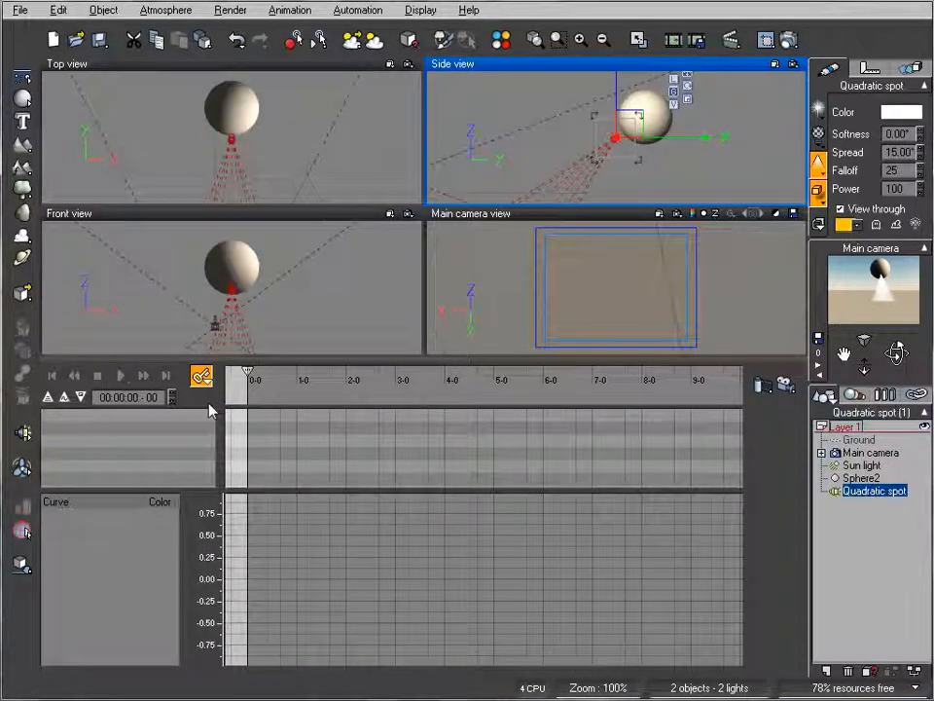
mouse_move(752, 469)
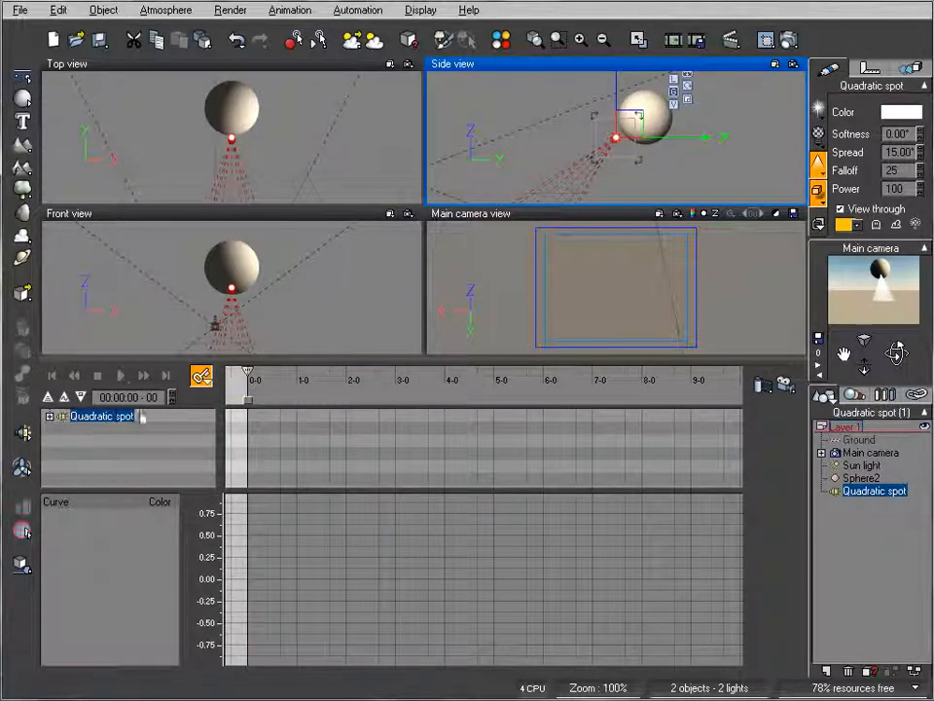
click(51, 417)
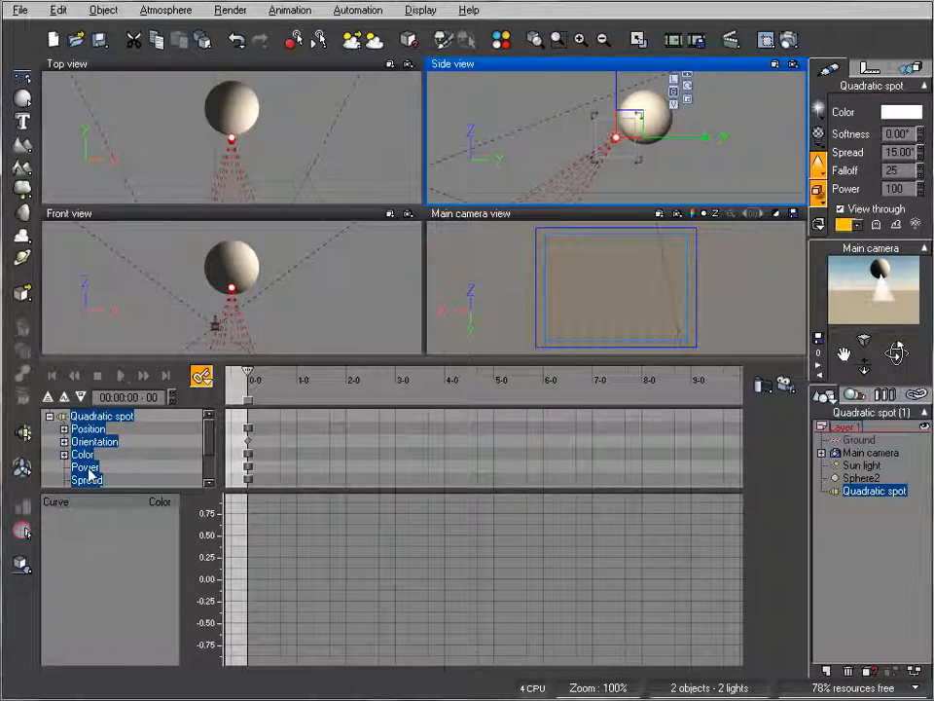
click(86, 467)
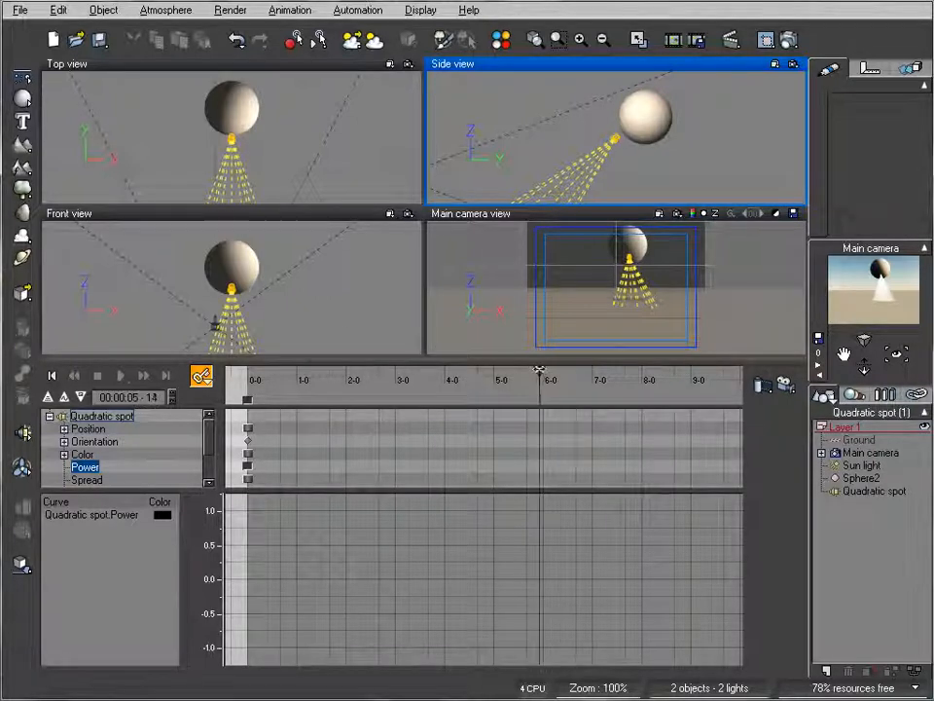
Step: Add keyframes to all of the Quadratic spot's properties
click(203, 377)
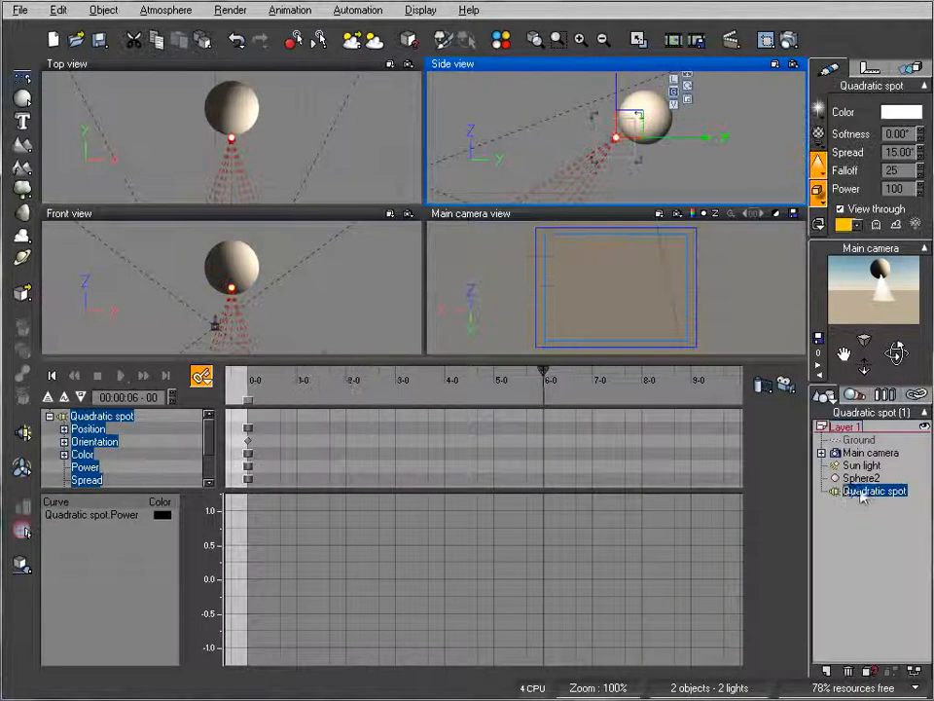
click(202, 378)
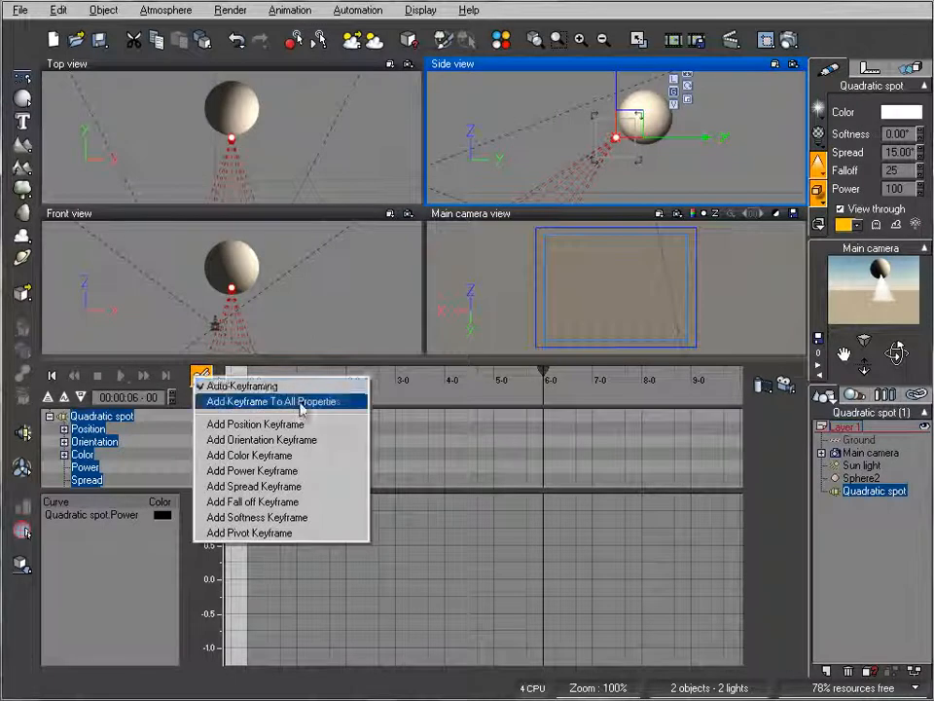
click(273, 401)
text(35)
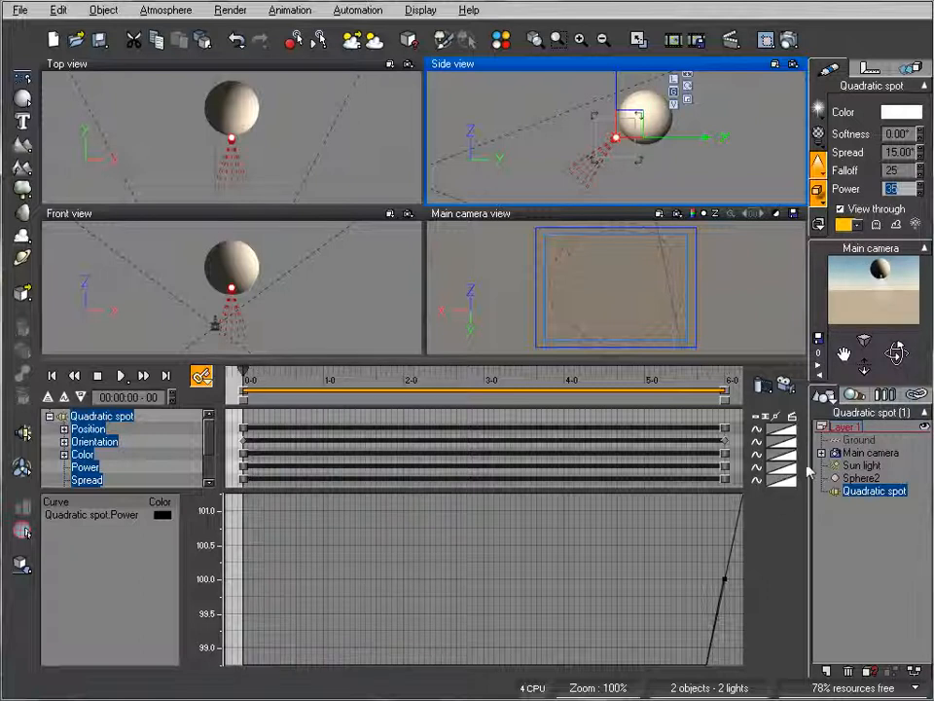
mouse_move(783, 477)
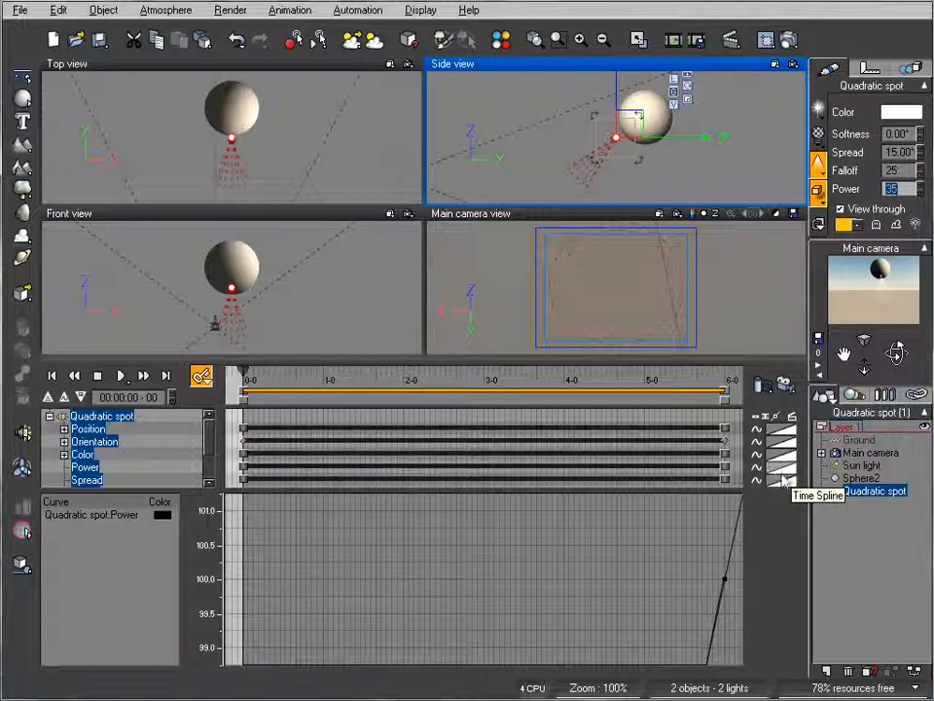
Step: Set the Quadratic spot's colour to red at the one-second mark
click(784, 479)
text(57)
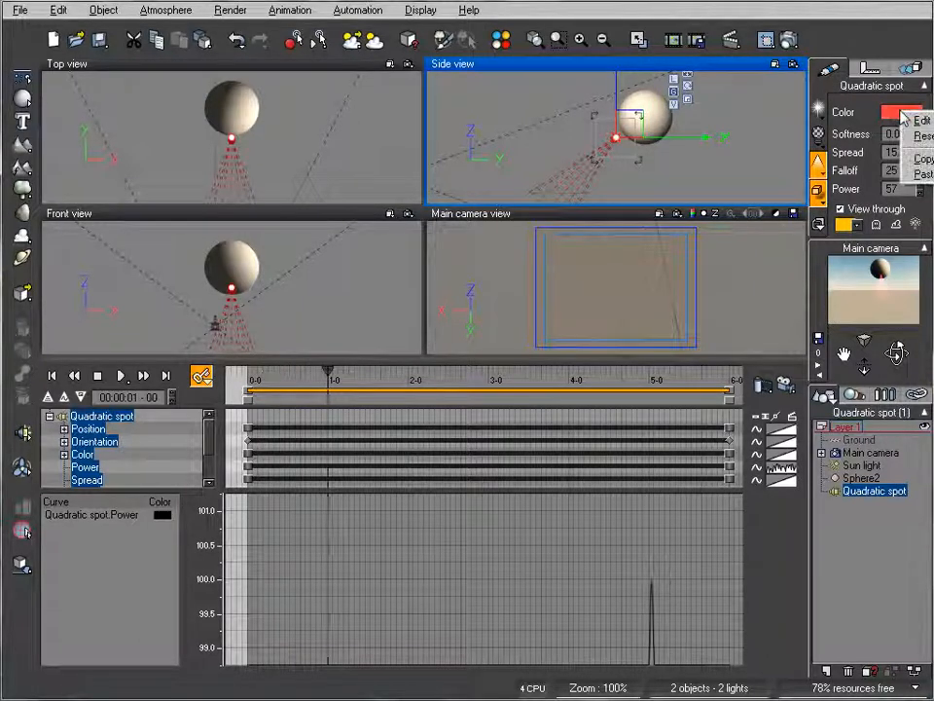
Step: Key the spotlight colour to green and then pink at successive seconds
click(899, 111)
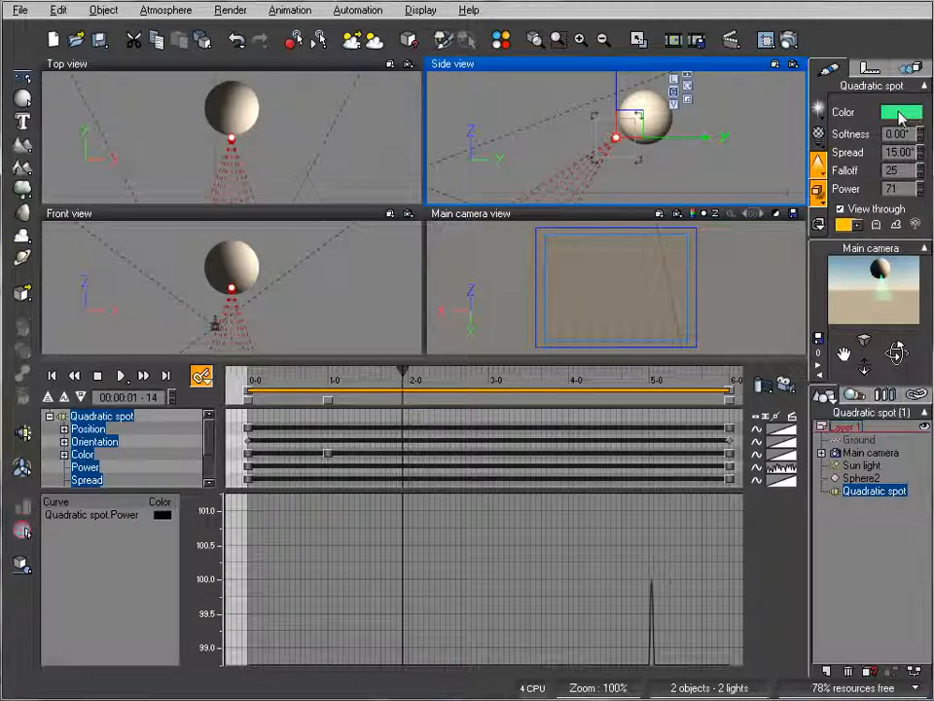
click(900, 111)
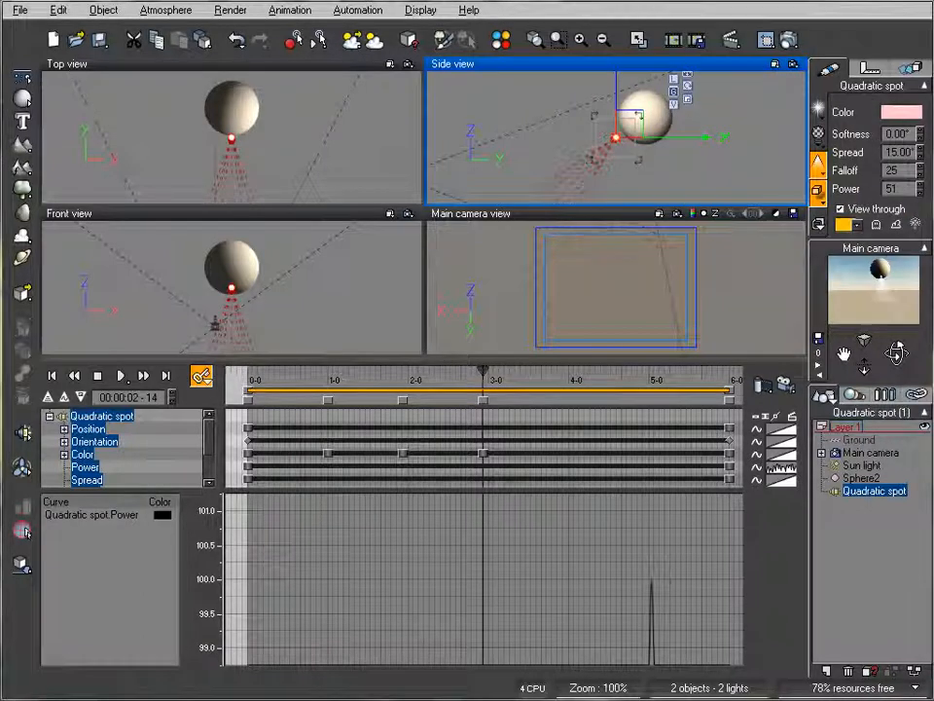
click(903, 111)
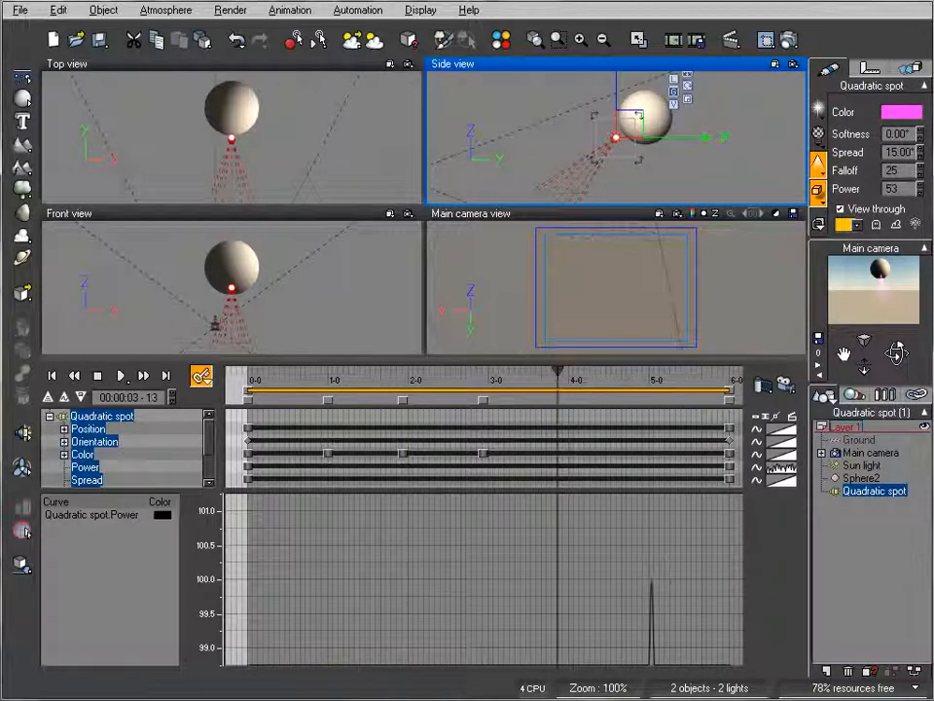
Step: Key the spotlight colour to blue near the five-second mark
click(901, 111)
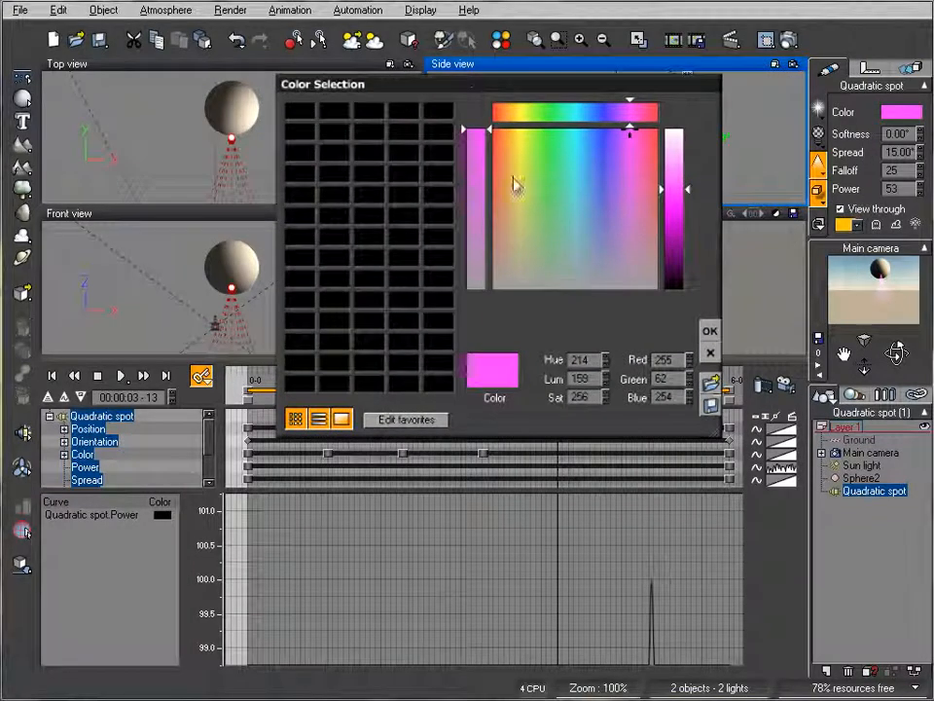
click(605, 144)
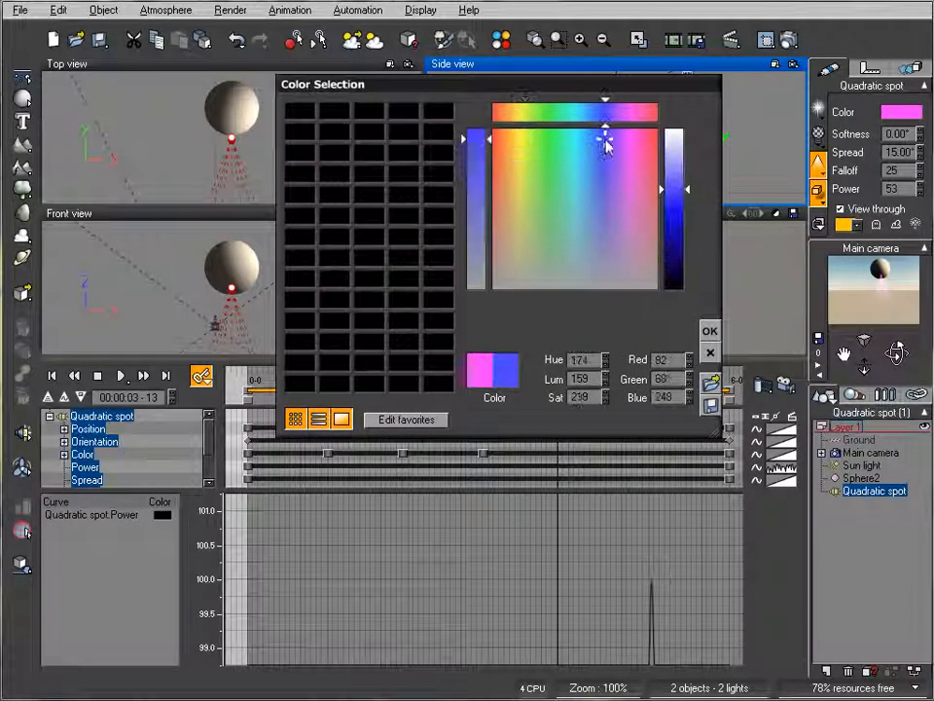
click(708, 331)
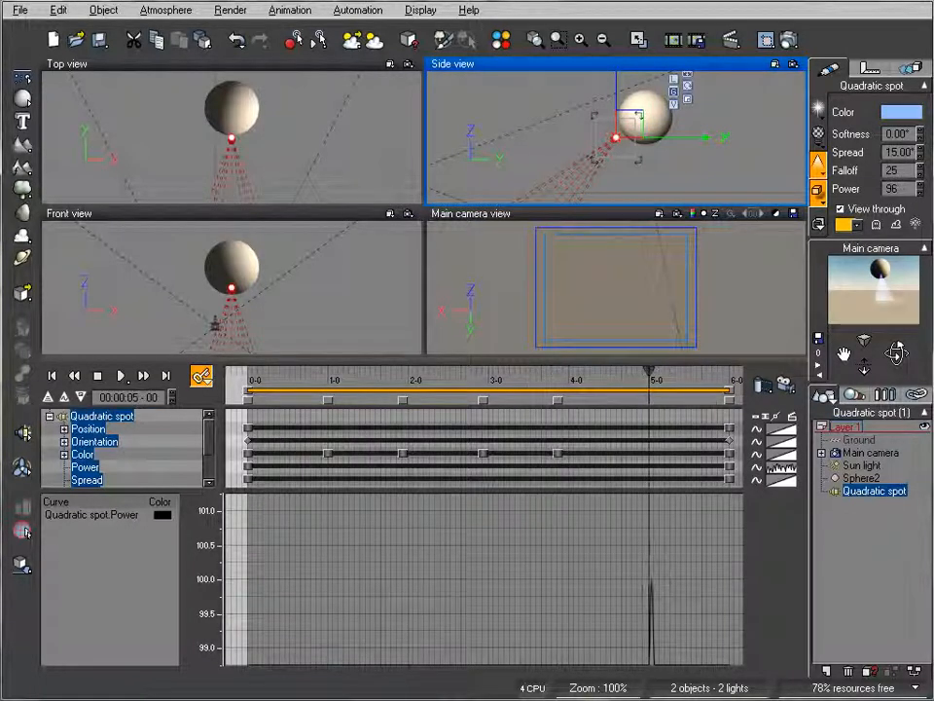
Step: Key another new spotlight colour at the six-second mark
click(902, 110)
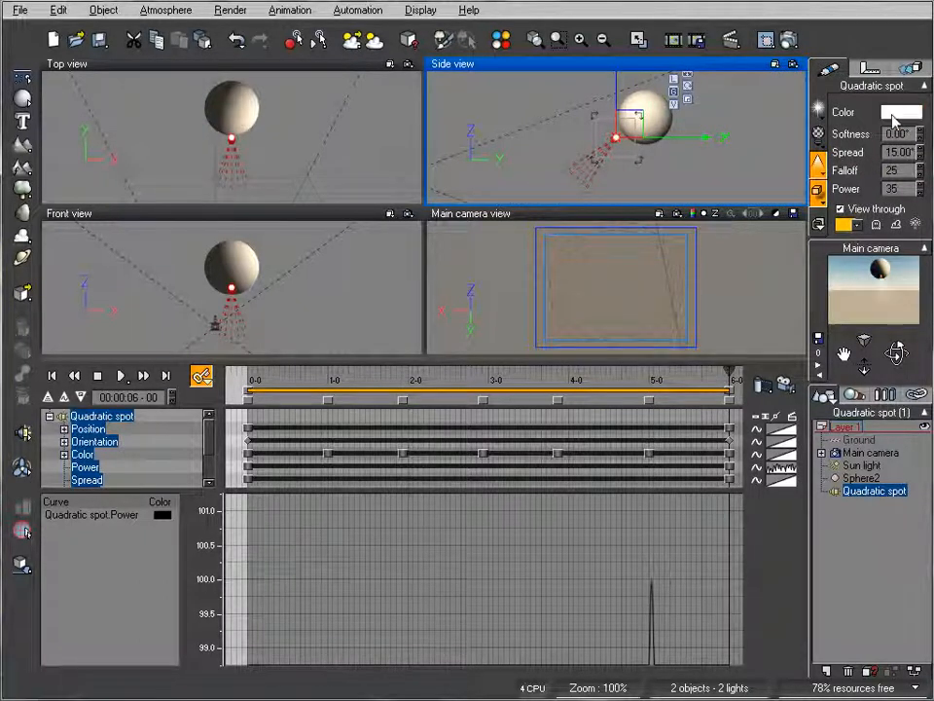
click(900, 111)
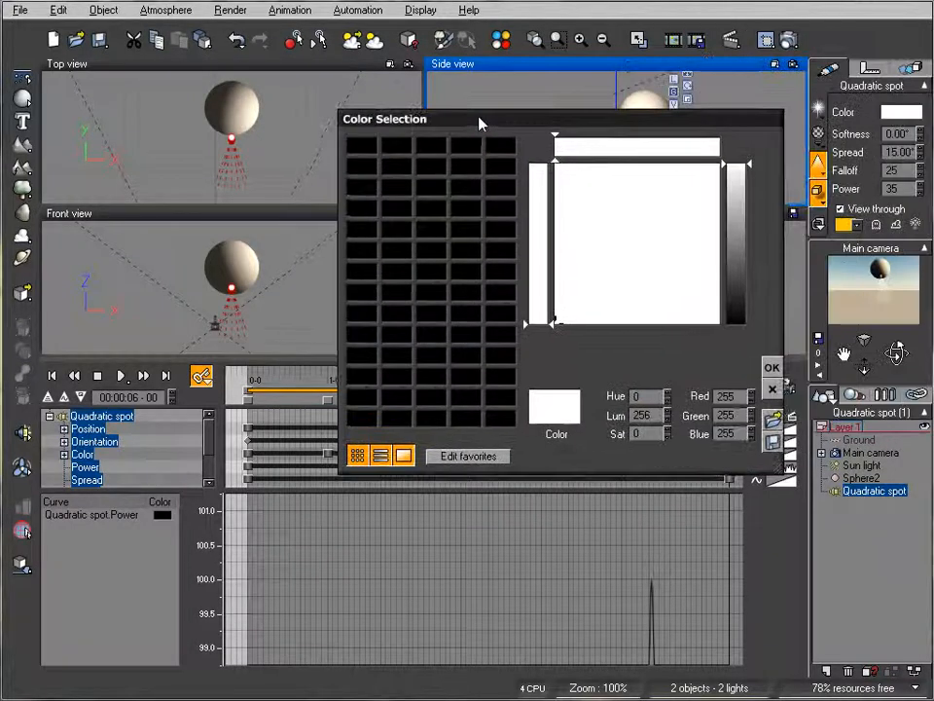
click(603, 243)
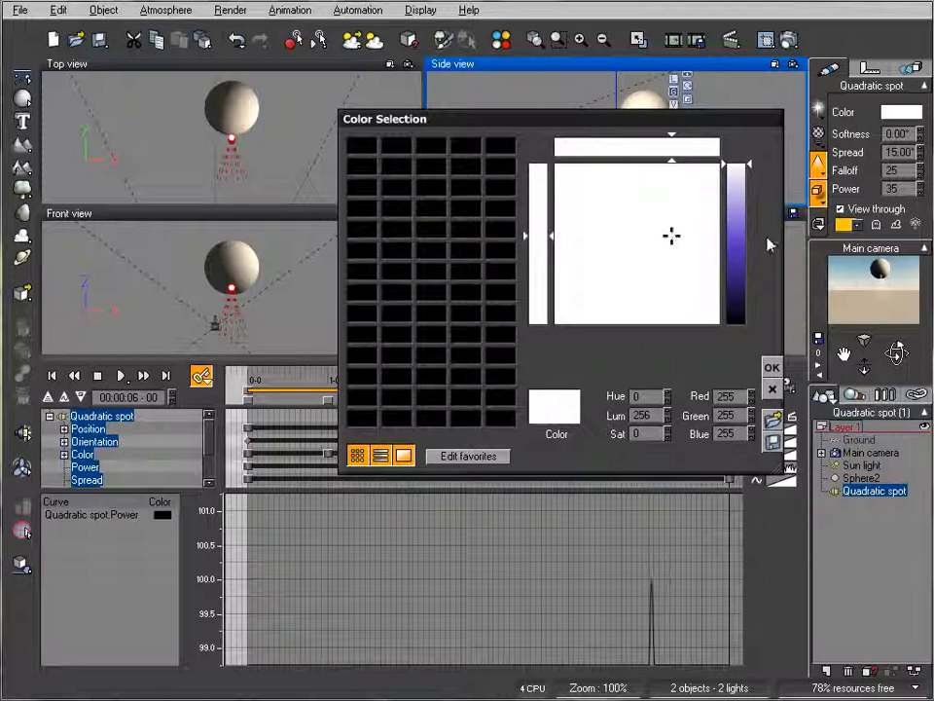
click(771, 366)
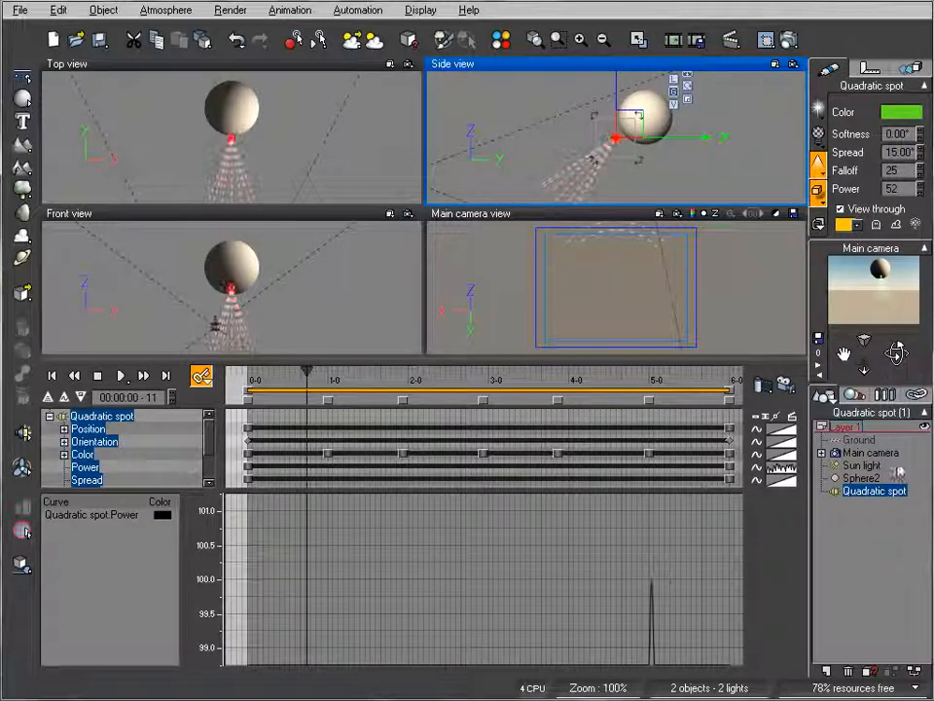
Step: Give Sphere2 a 360°/s spin around its X axis in the Animation Toolbox
click(872, 68)
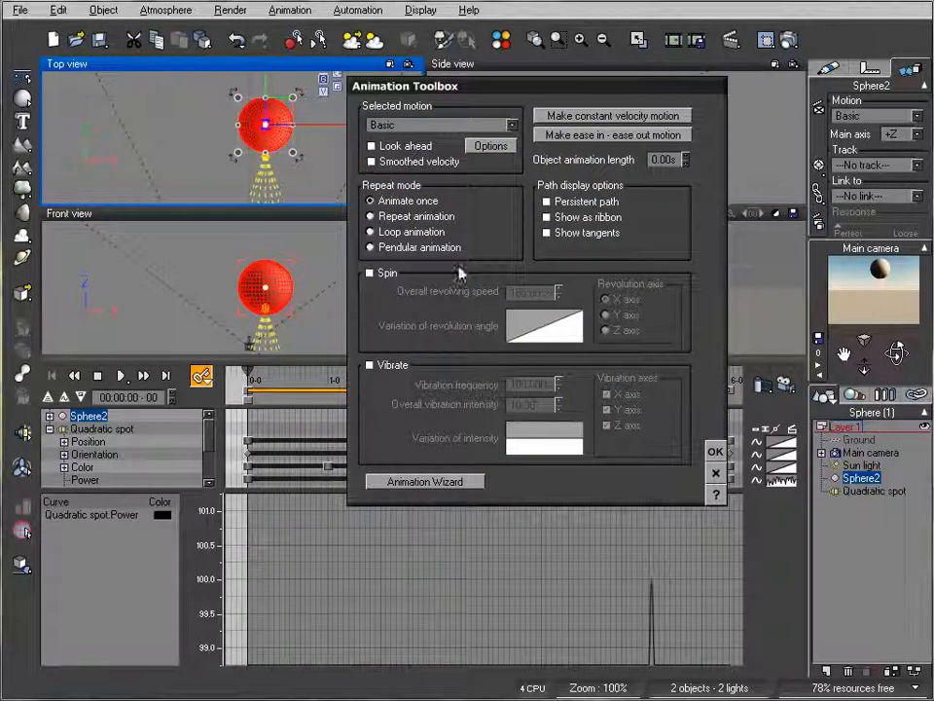
click(370, 273)
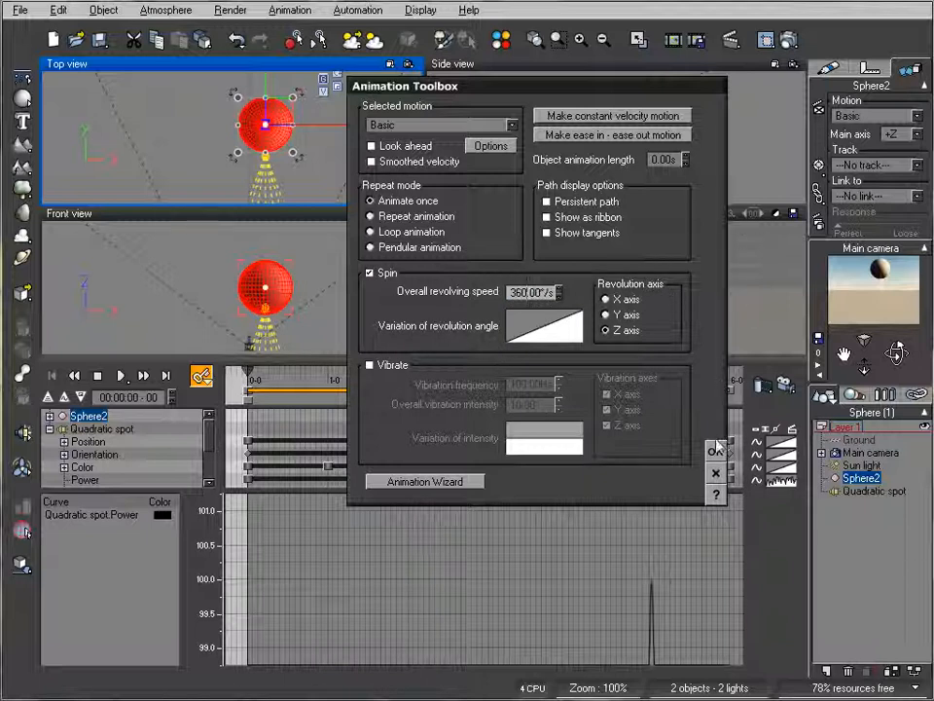
click(716, 473)
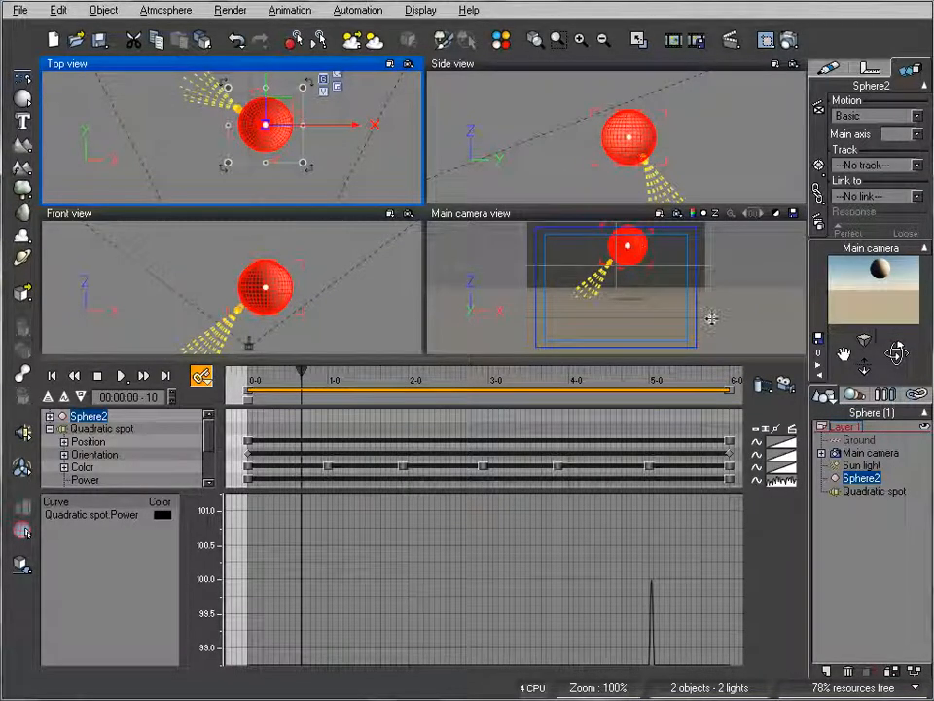
Step: Add a new Quadratic spot aimed at the sphere and choose its Link to object in the Motion panel
click(52, 376)
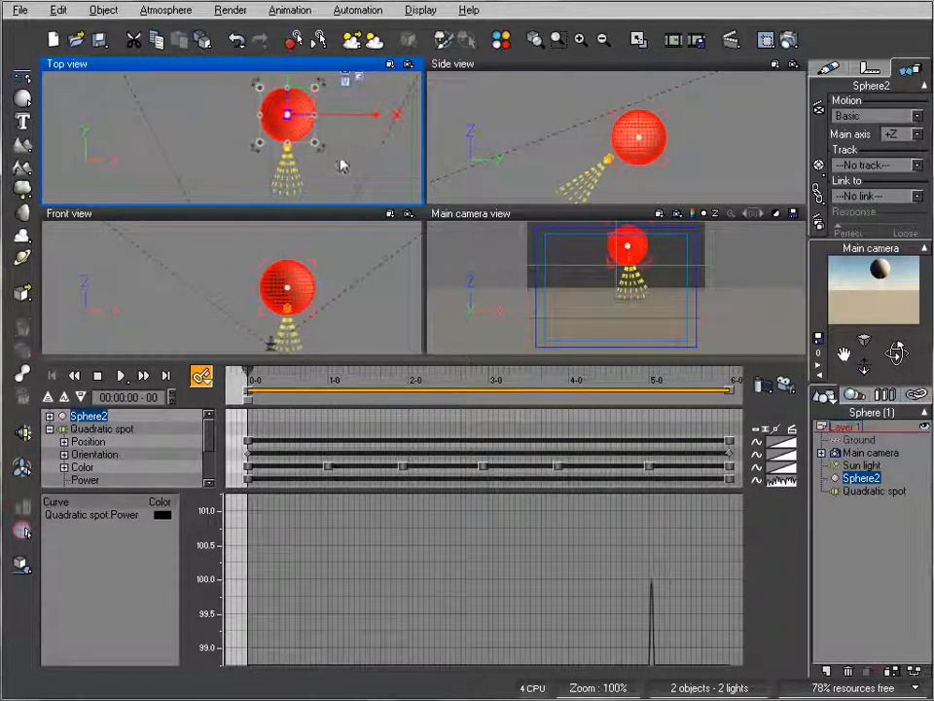
click(873, 491)
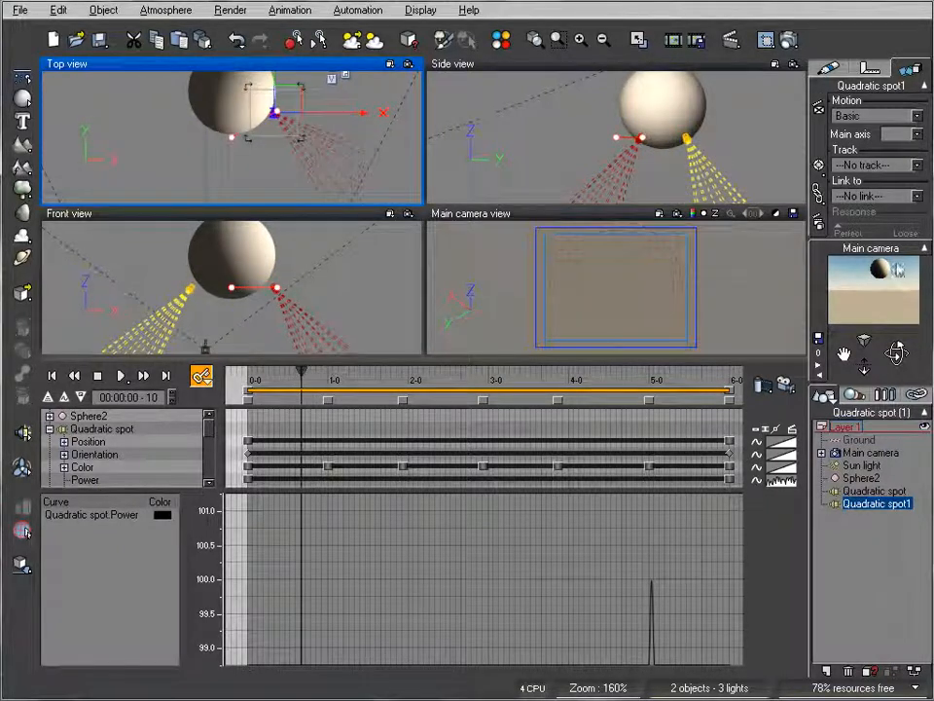
click(872, 195)
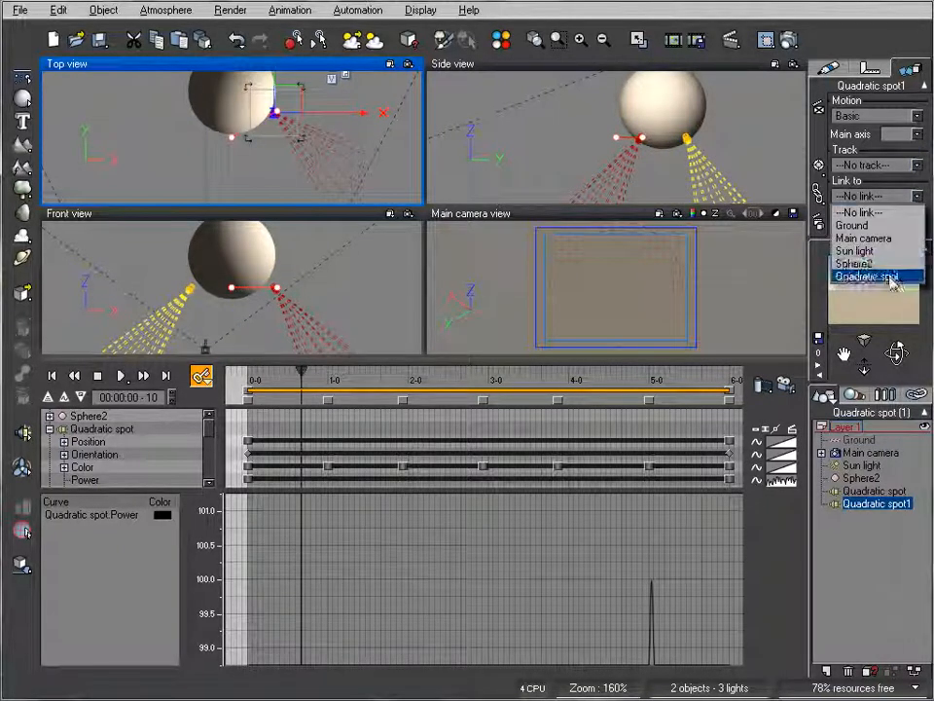
click(864, 277)
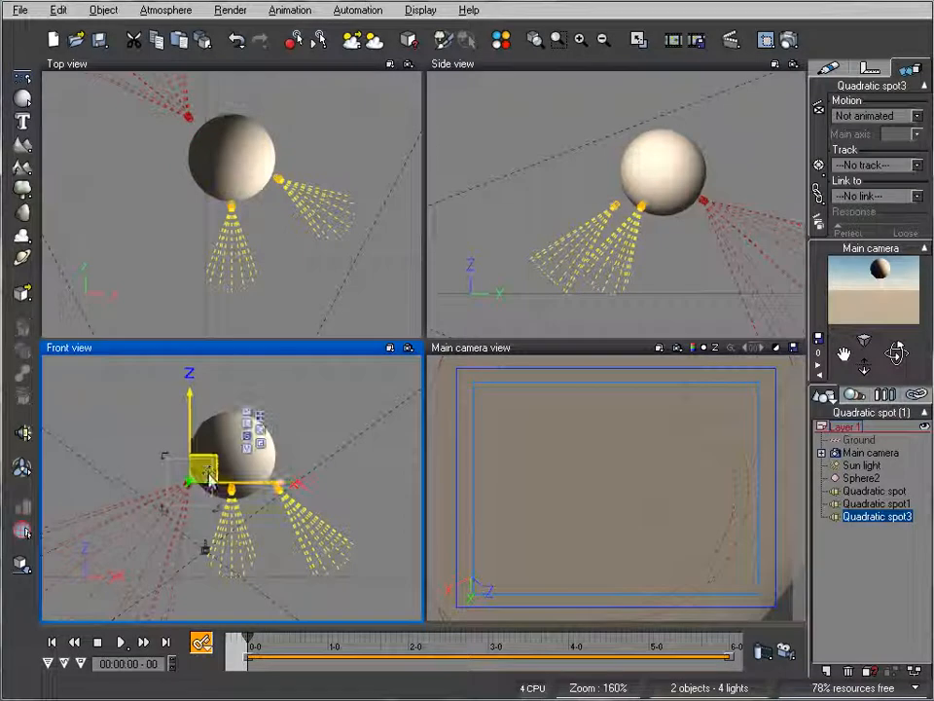
Step: Key Quadratic spot2's colour to white and then green at later frames
click(907, 68)
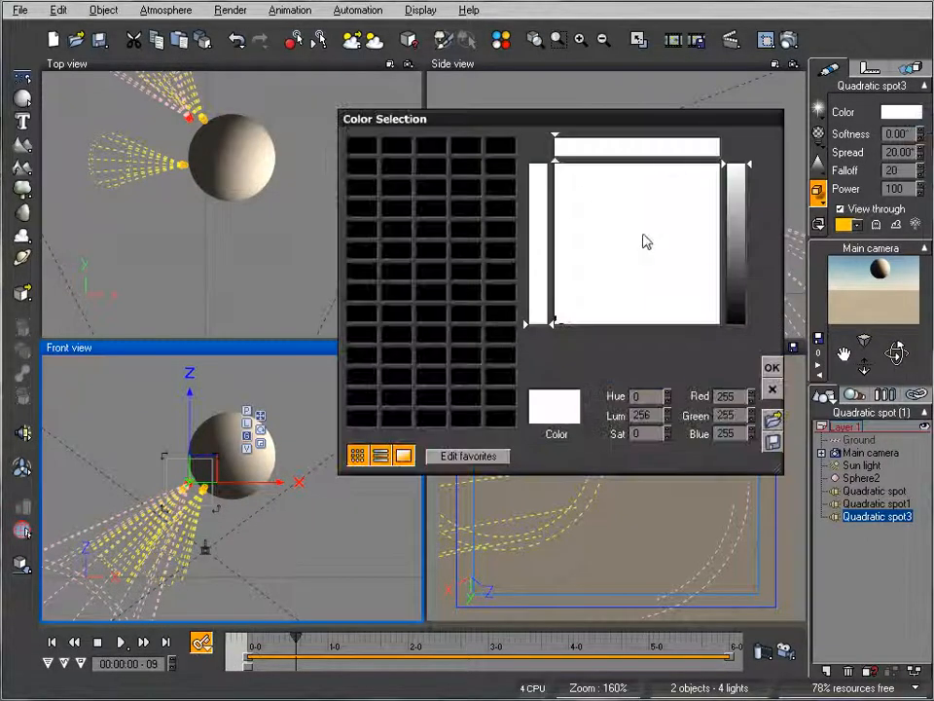
click(771, 366)
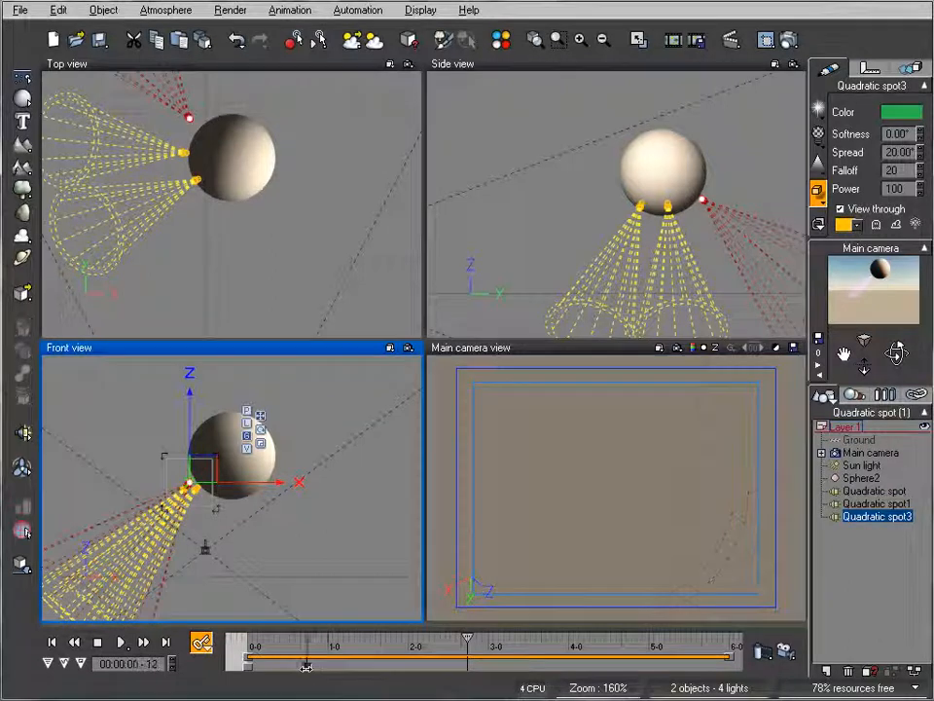
drag(307, 666, 409, 666)
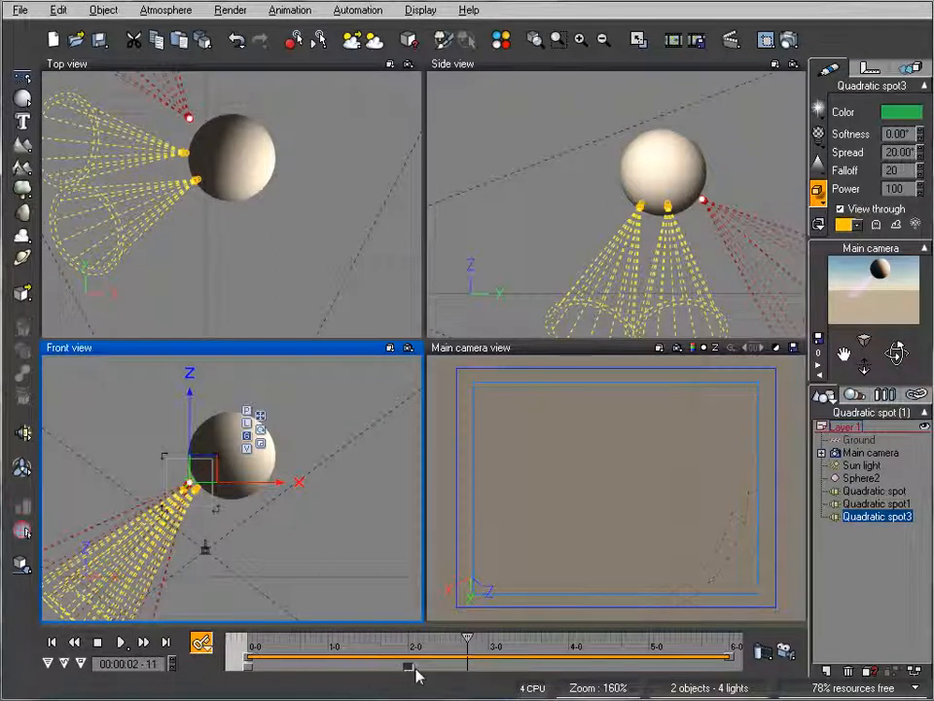
click(50, 642)
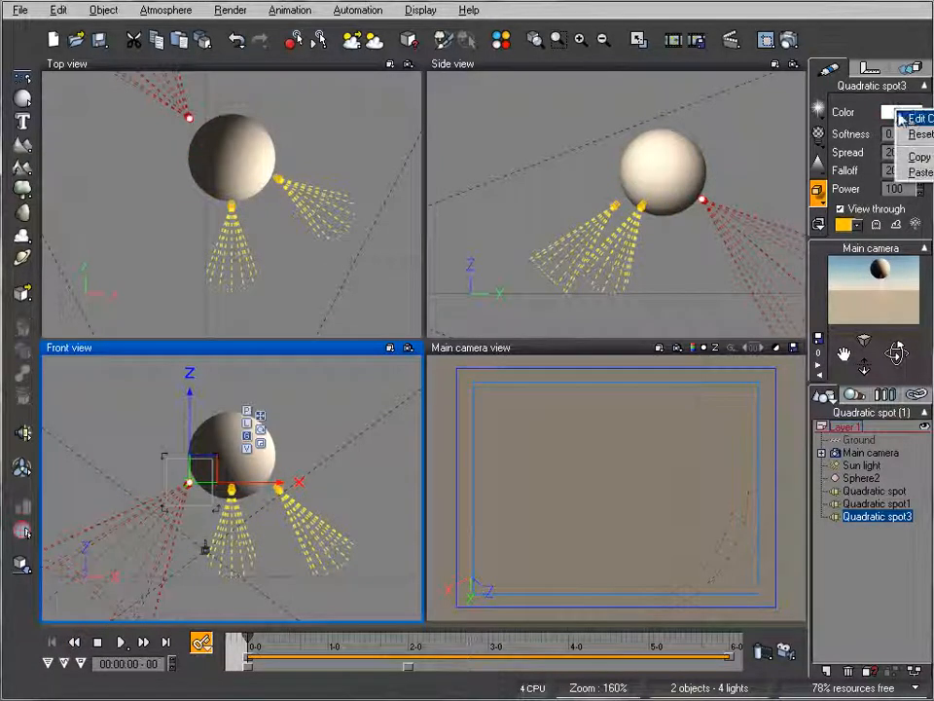
click(905, 111)
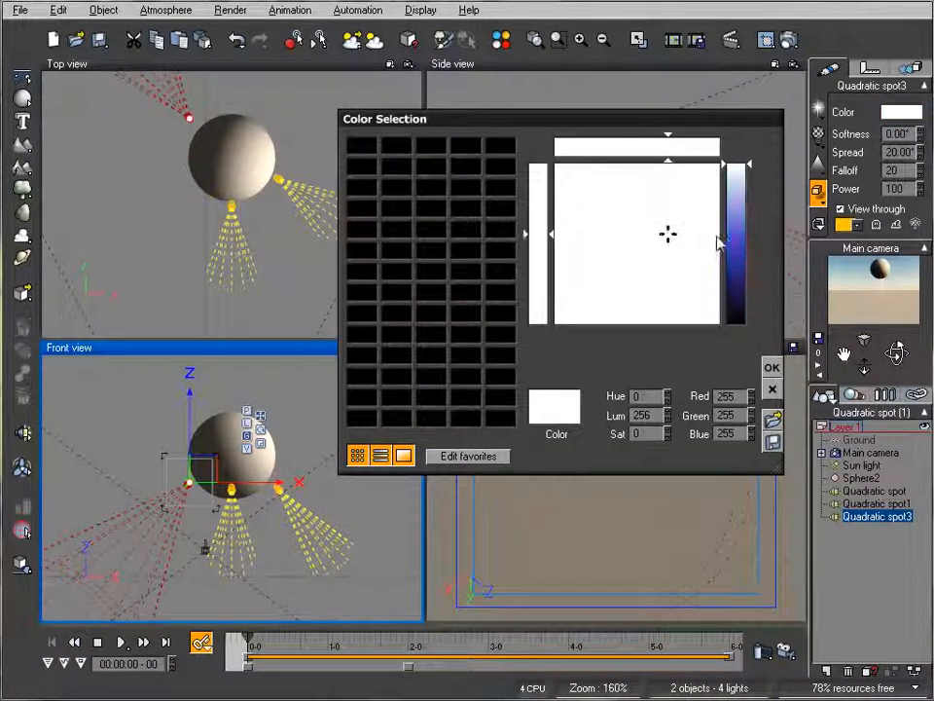
click(771, 366)
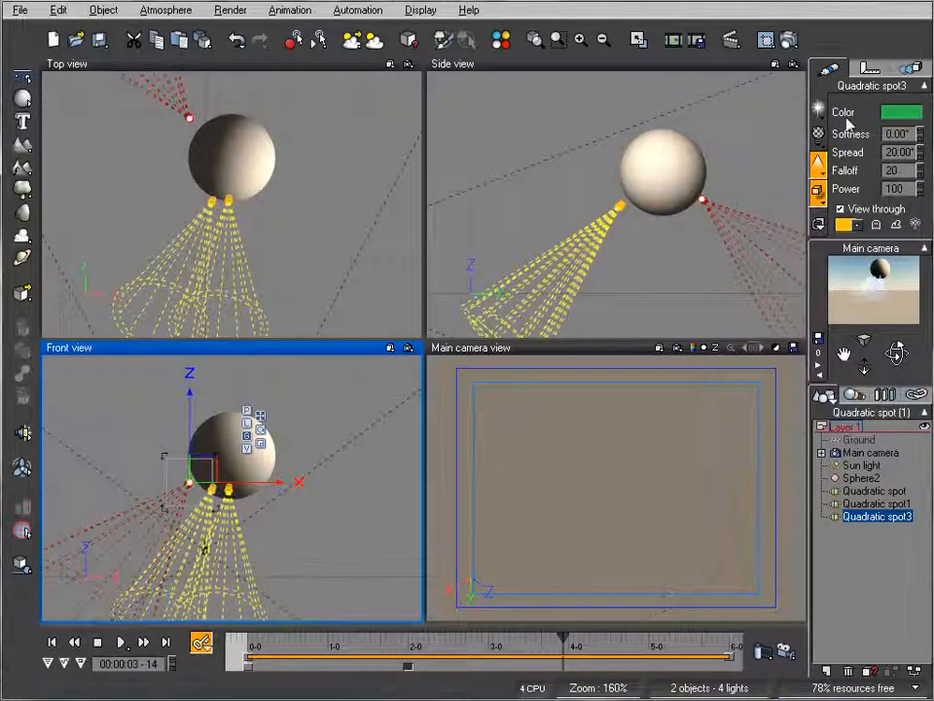
Step: Key Quadratic spot2's colour to red at the next frame
click(901, 111)
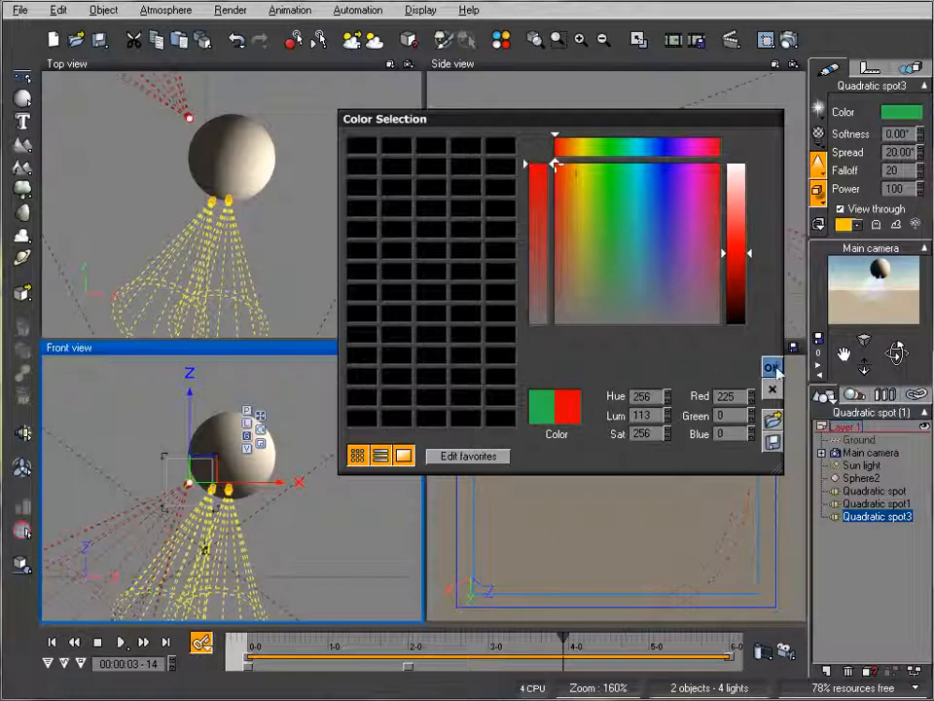
click(771, 368)
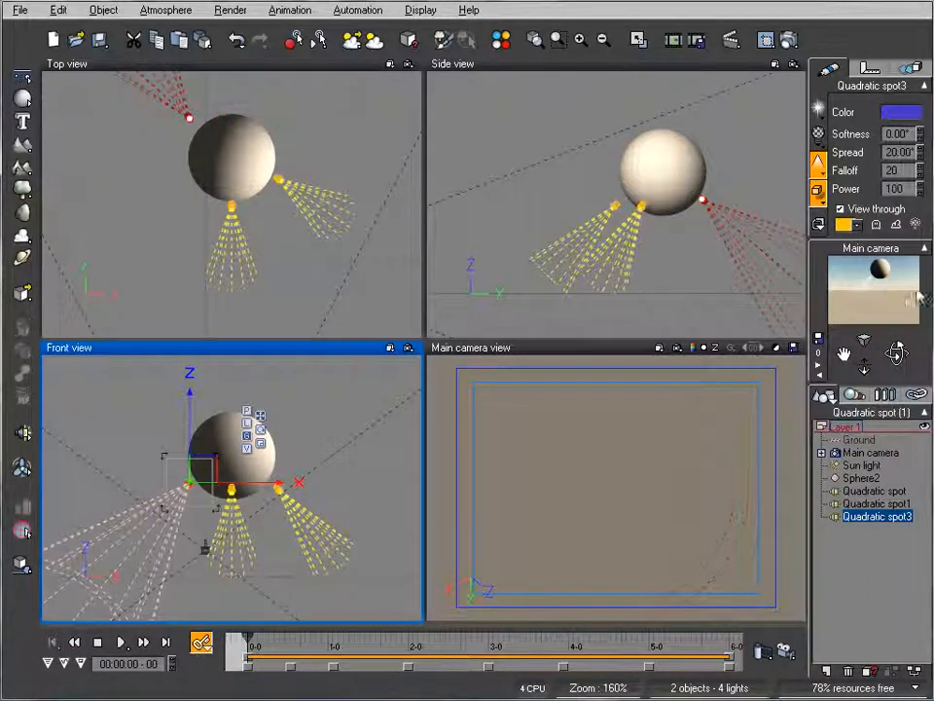
Step: Link the newest spotlight to Sphere2 in the Motion tab
click(911, 68)
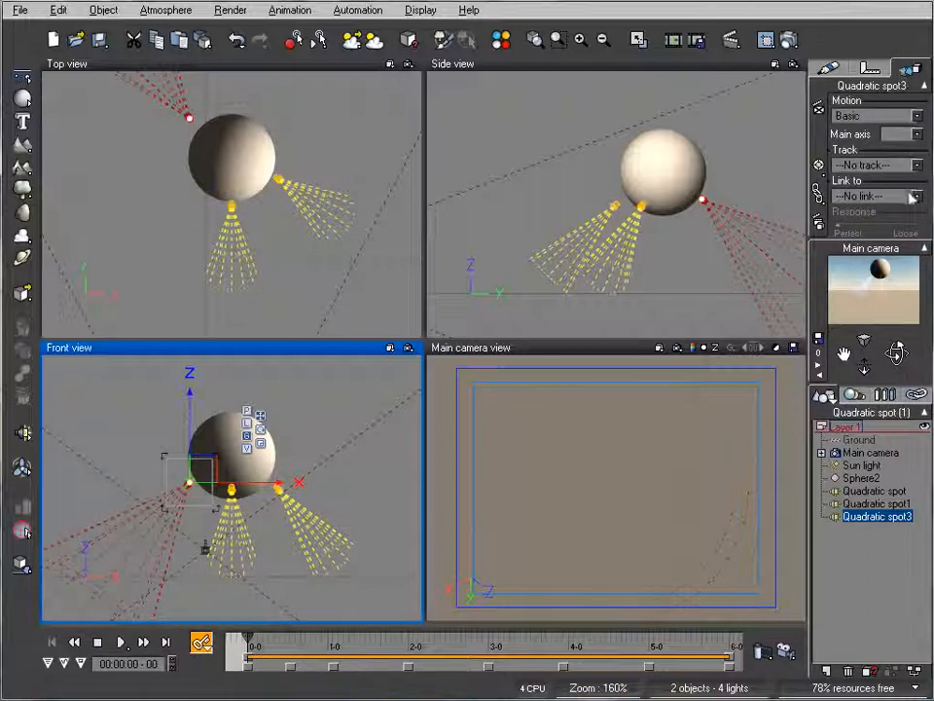
click(876, 194)
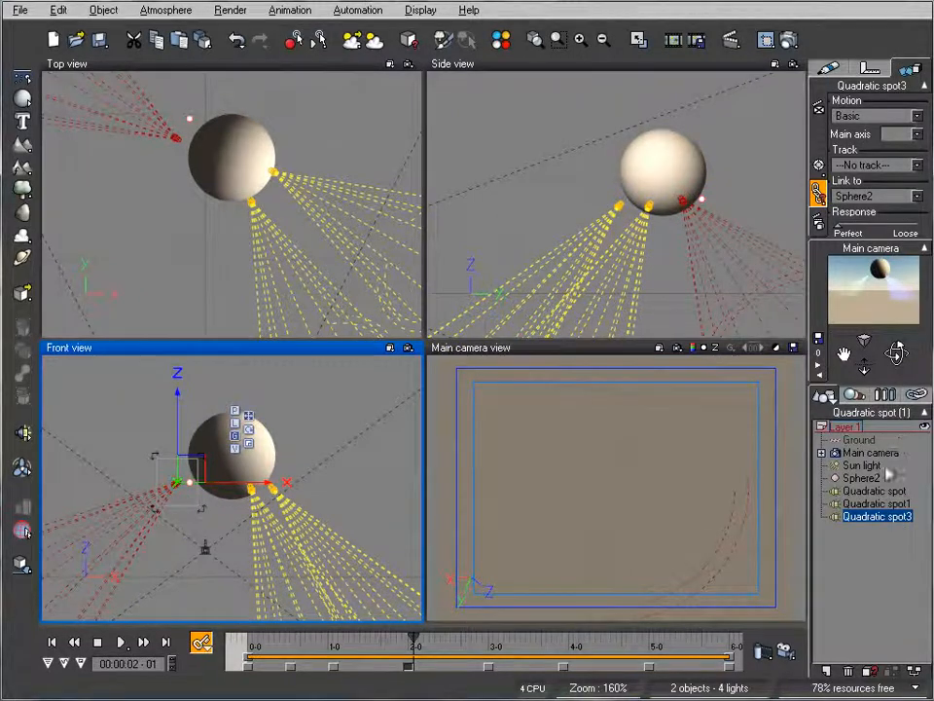
Step: Give Sphere2 the Metals > Real Steel Plates material
click(860, 479)
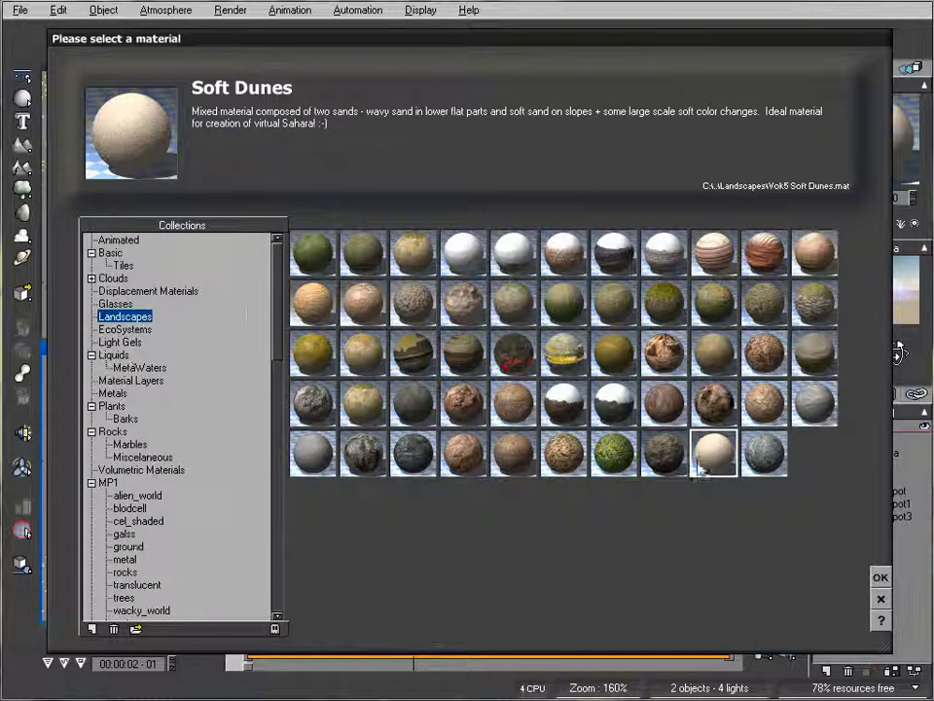
click(113, 393)
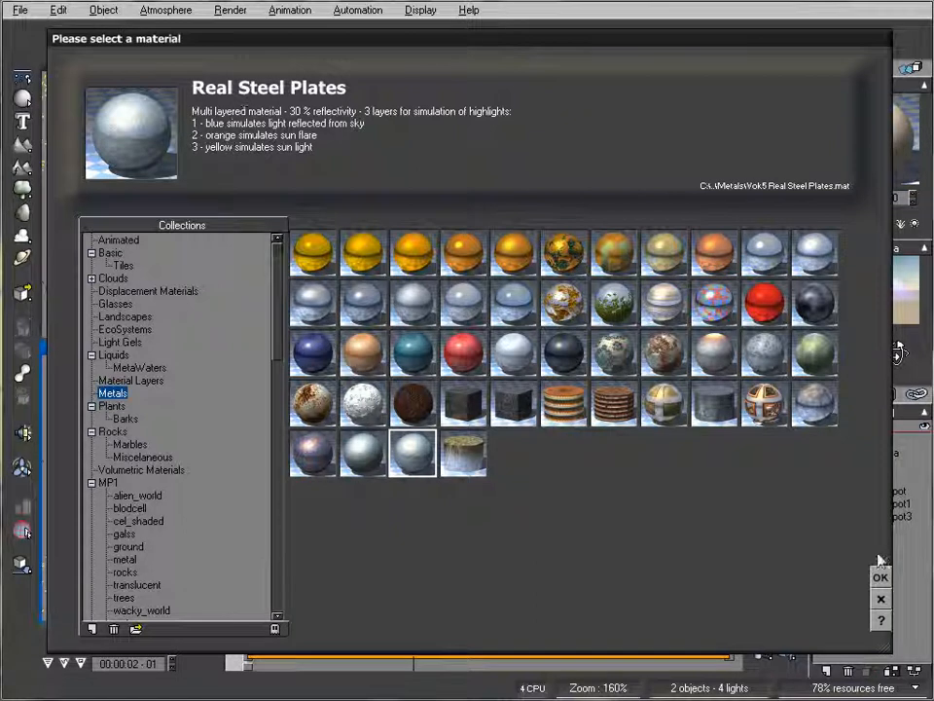
click(880, 576)
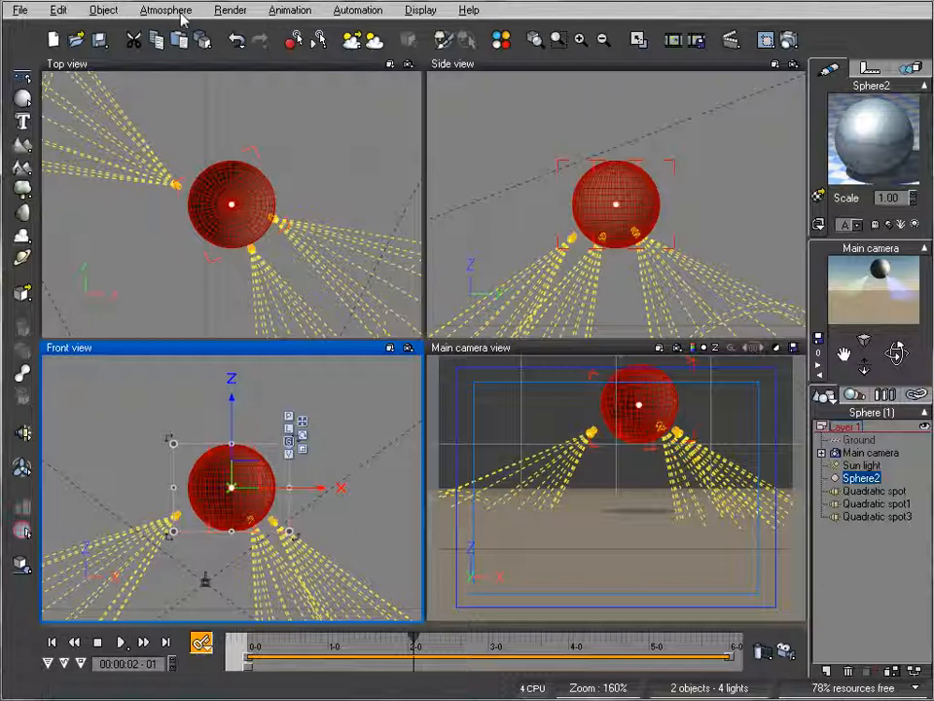
Step: In the Atmosphere Editor's Sun tab, set the sun disc and corona size to 0%
click(164, 10)
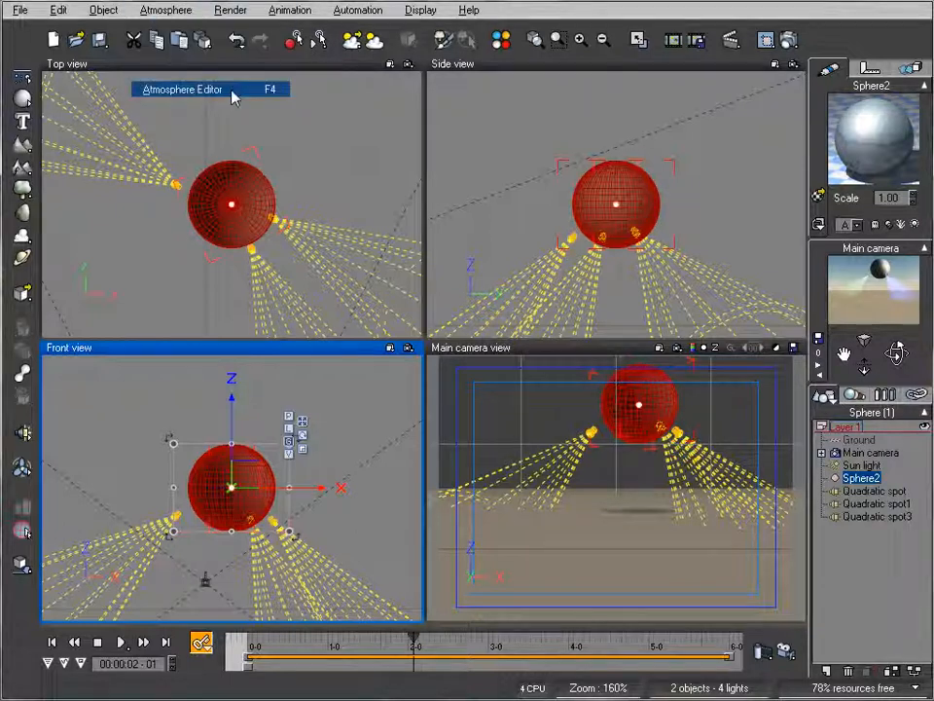
click(181, 89)
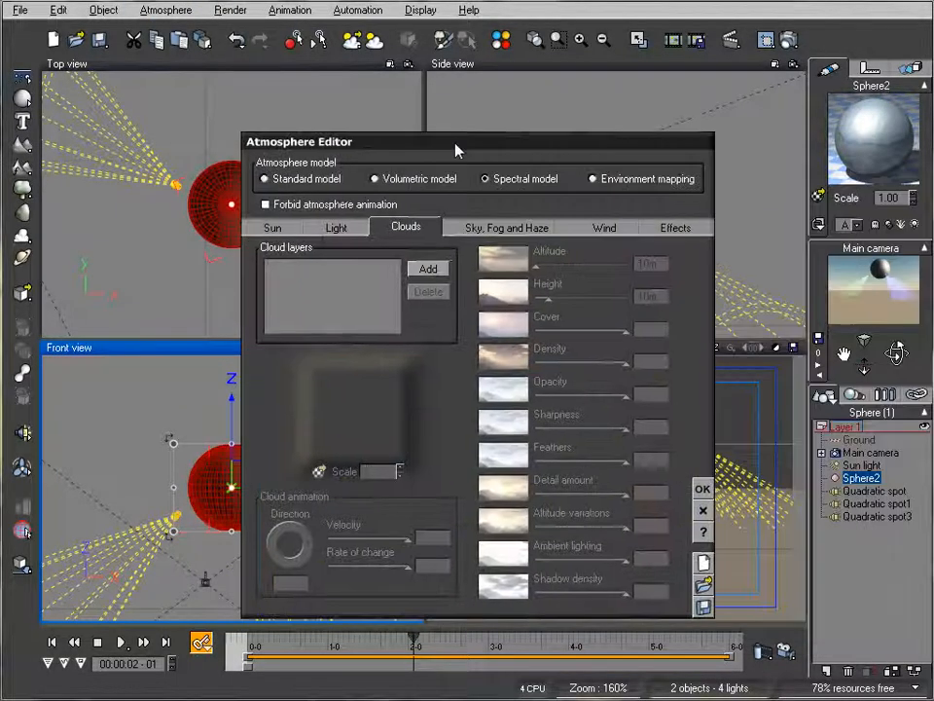
click(272, 226)
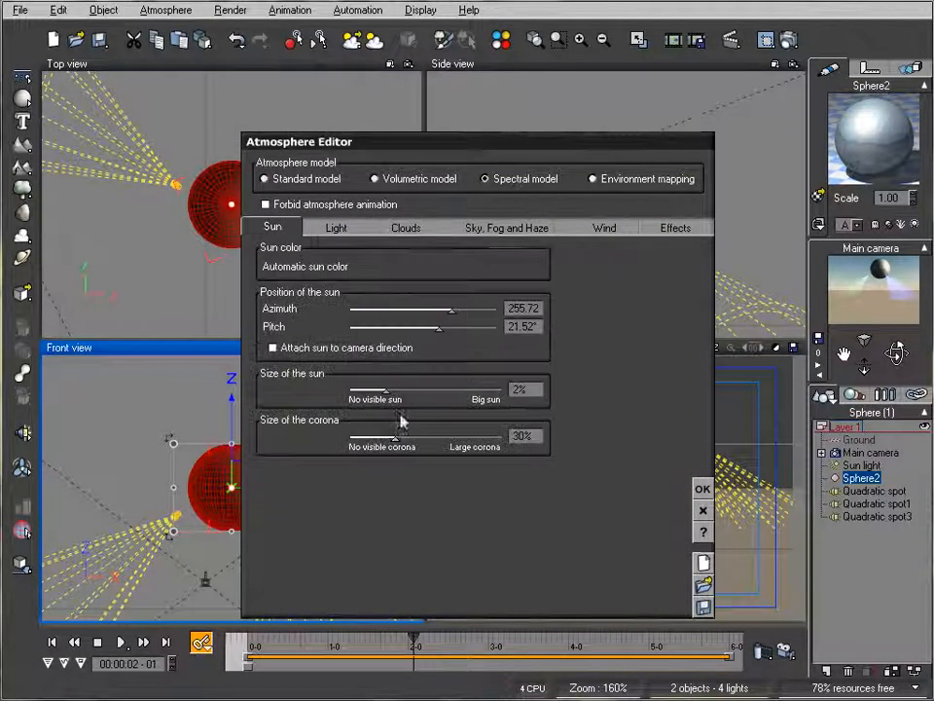
click(265, 204)
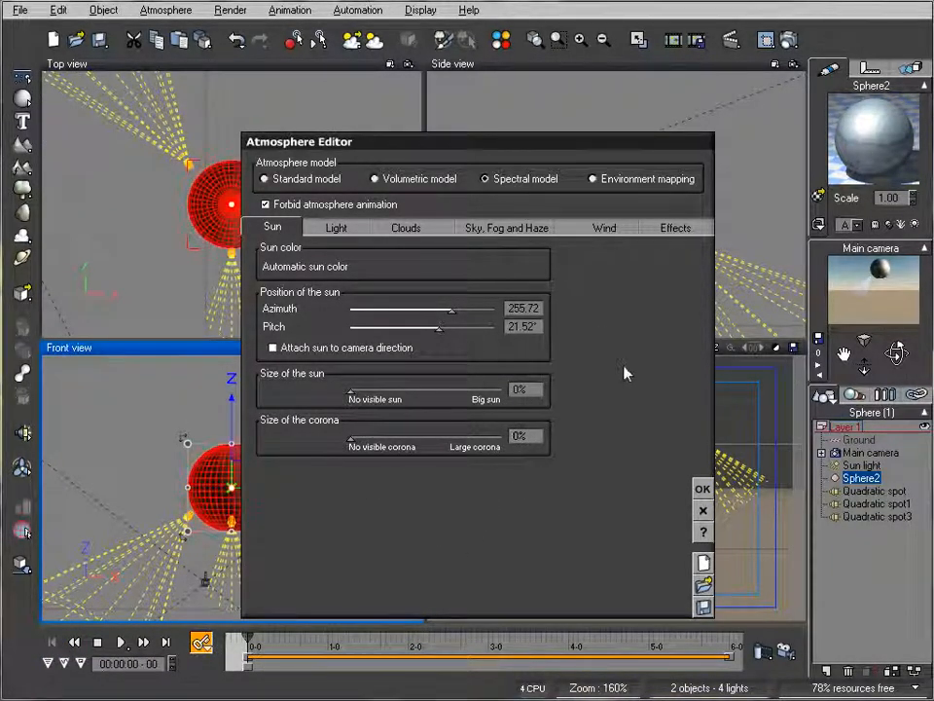
mouse_move(641, 285)
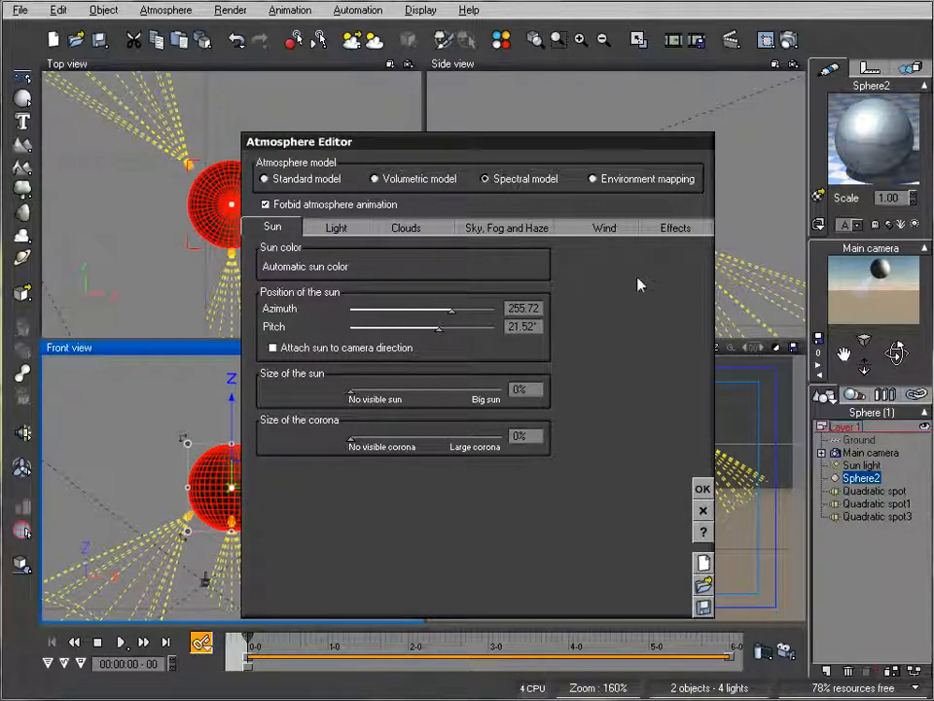
mouse_move(276, 619)
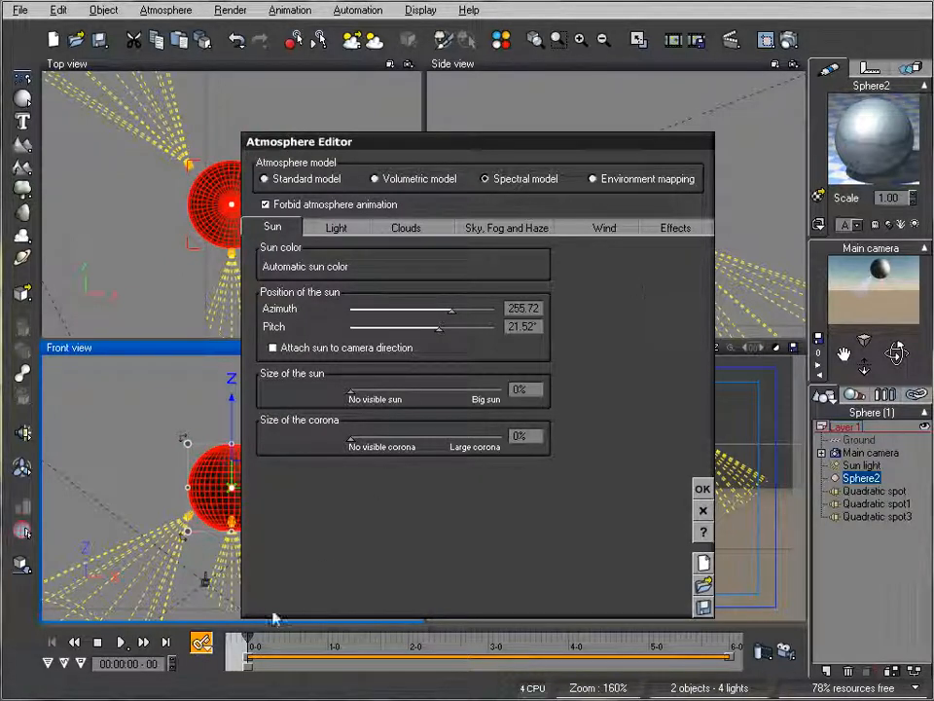
mouse_move(534, 350)
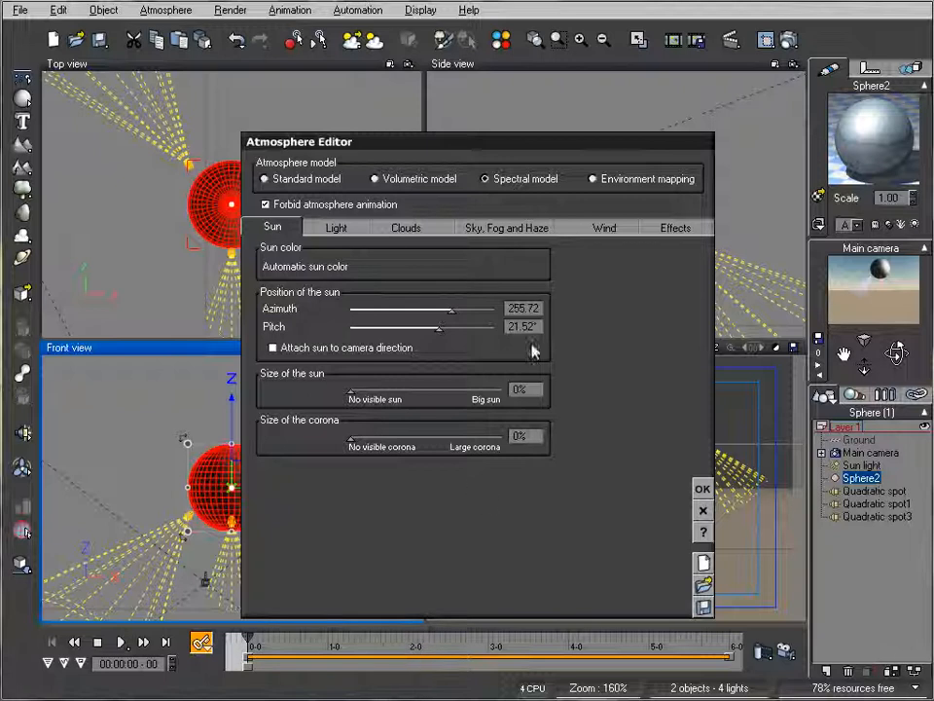
mouse_move(588, 279)
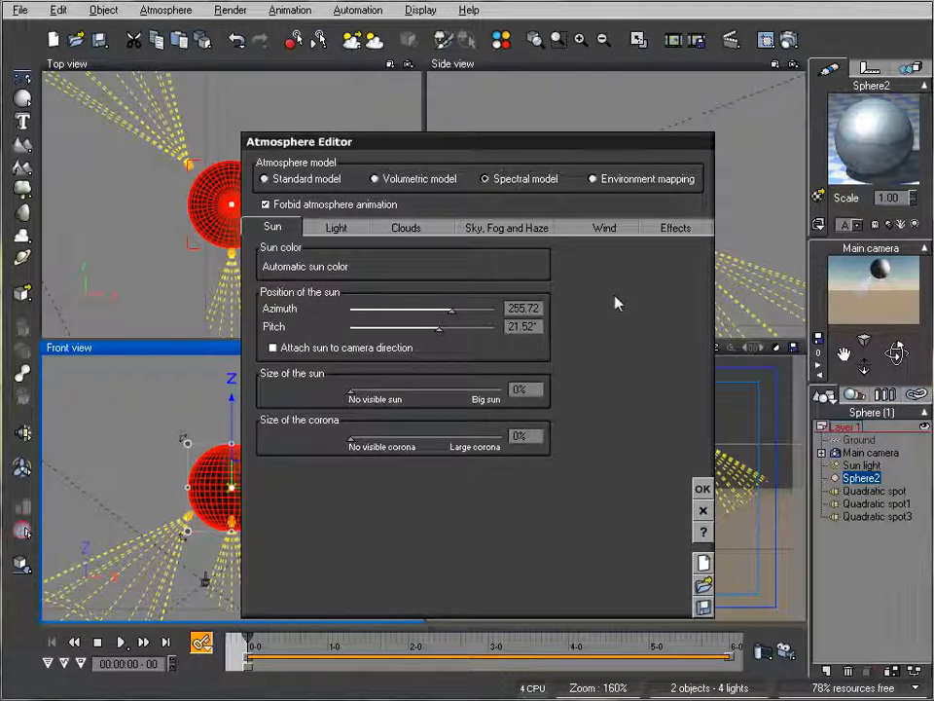
mouse_move(561, 348)
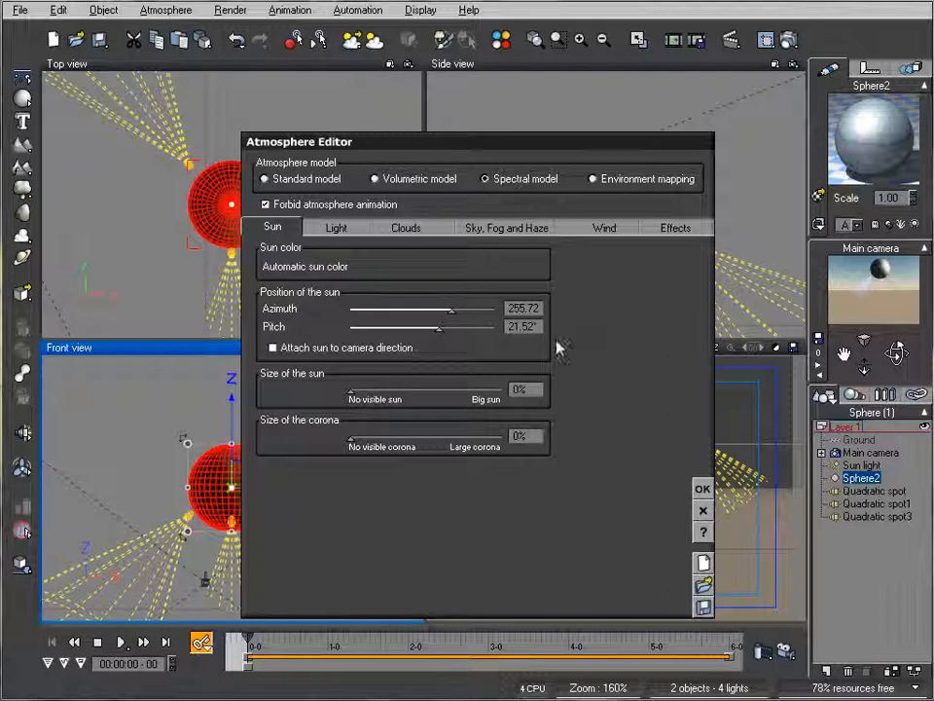
Step: Drag the sun's Pitch below the horizon and change its Azimuth to darken the sky
drag(438, 327, 419, 328)
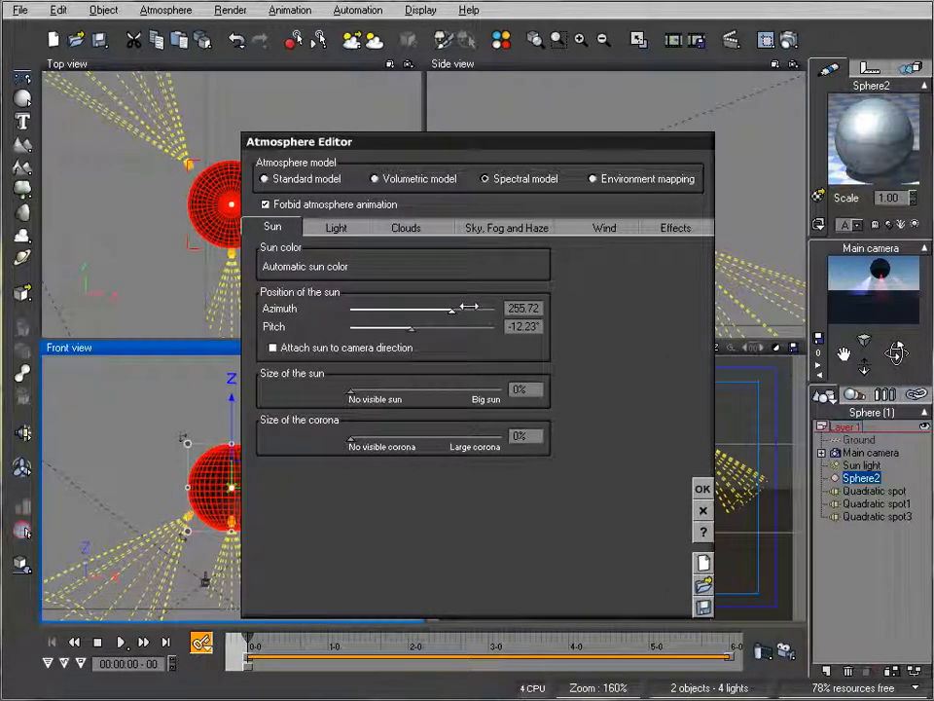
drag(457, 308, 409, 307)
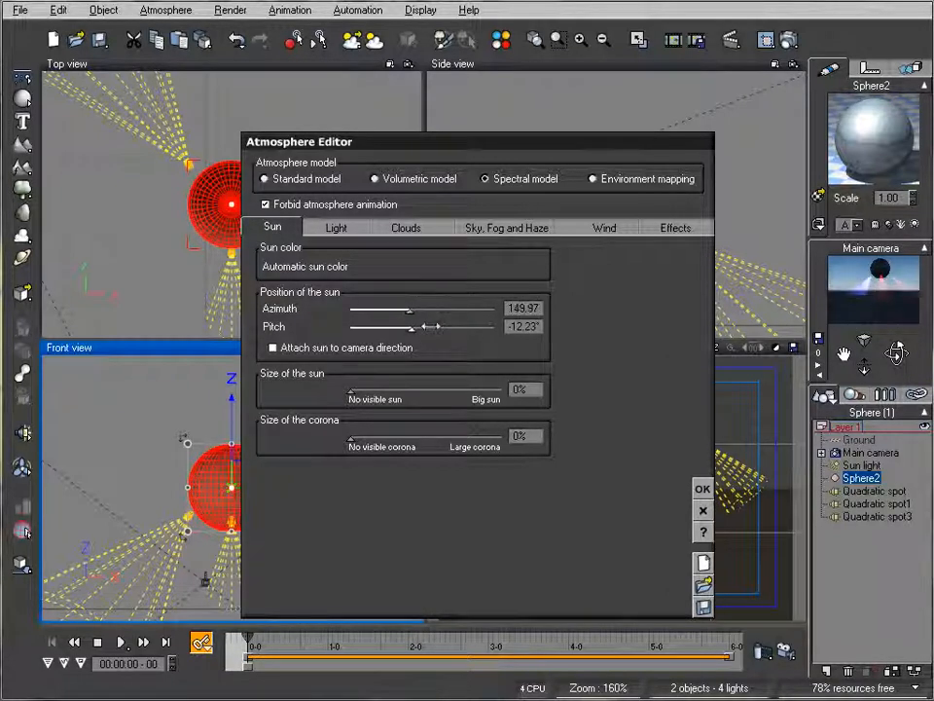
Step: Check the skylight colour options in the lighting settings without changing them
click(335, 225)
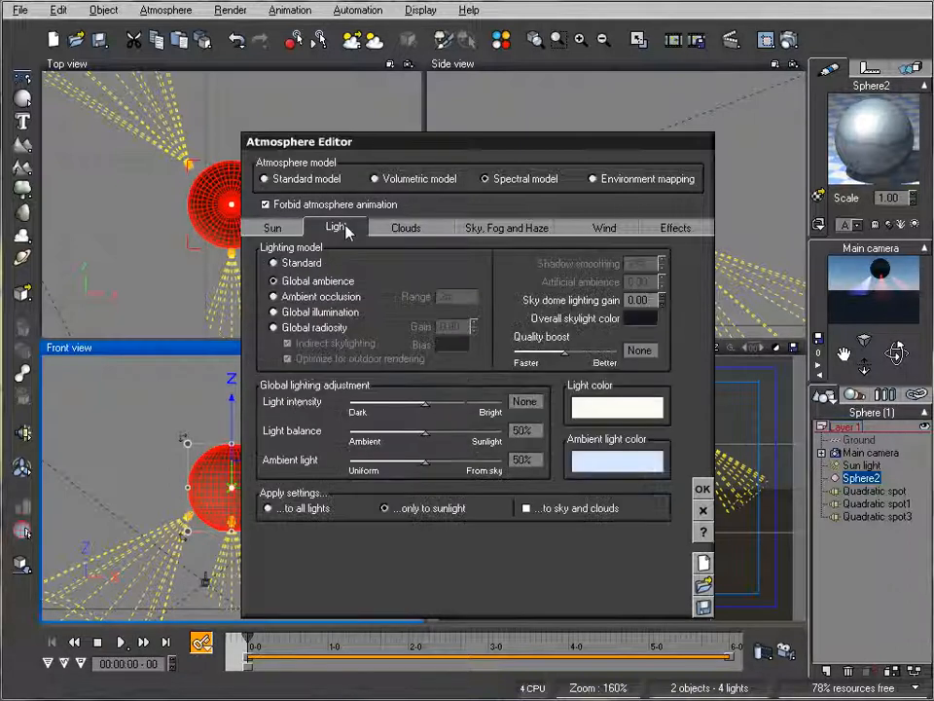
right_click(615, 407)
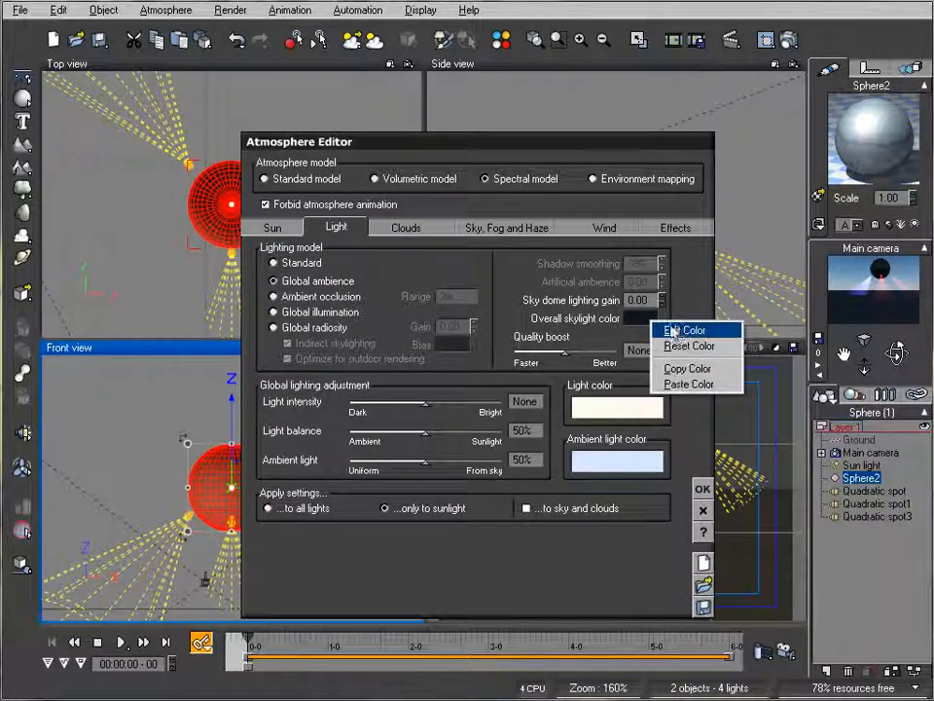
click(681, 331)
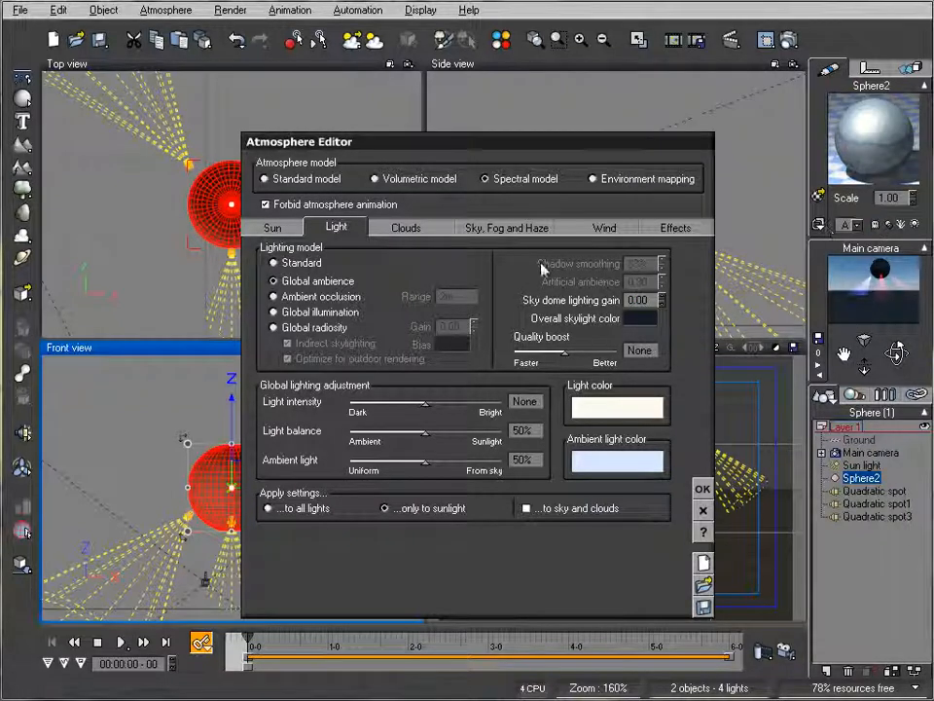
Step: Cut the sky, haze and fog densities to about 0% and apply the atmosphere changes
click(506, 226)
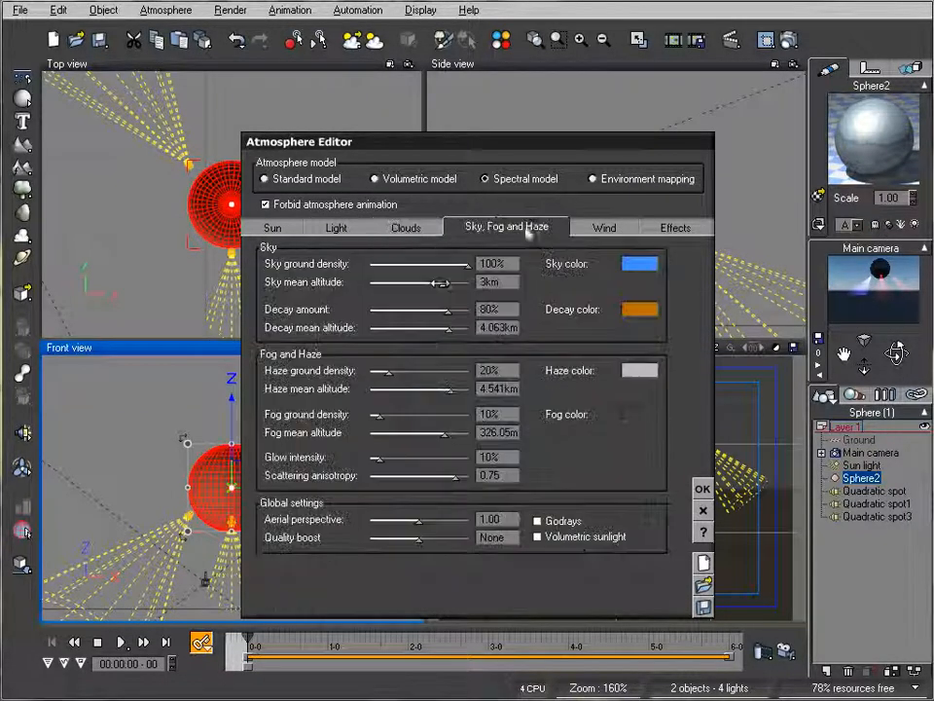
drag(467, 264, 374, 265)
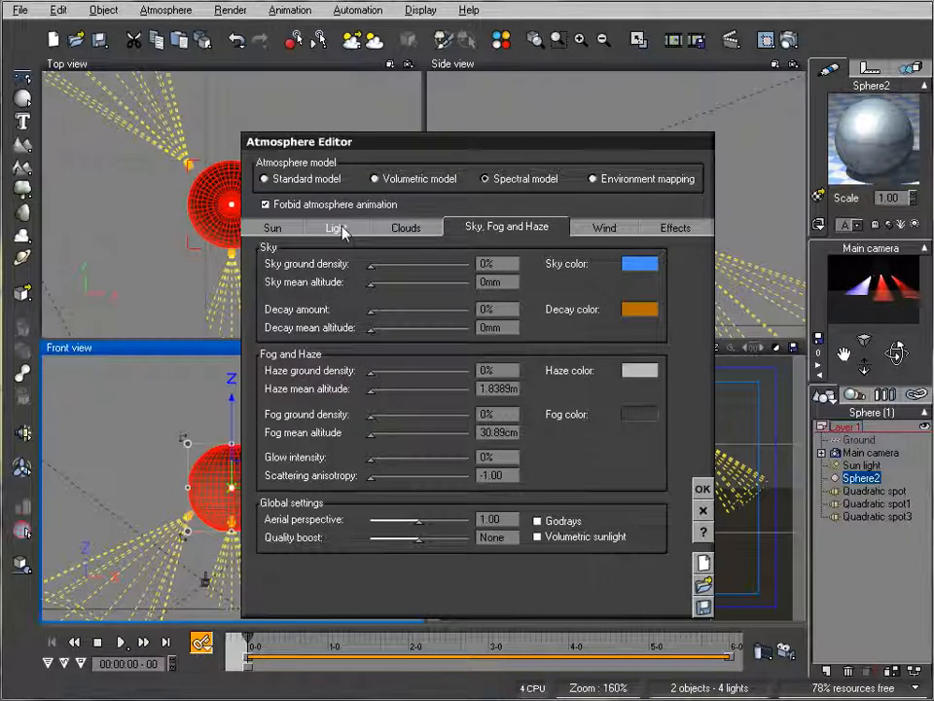
click(335, 226)
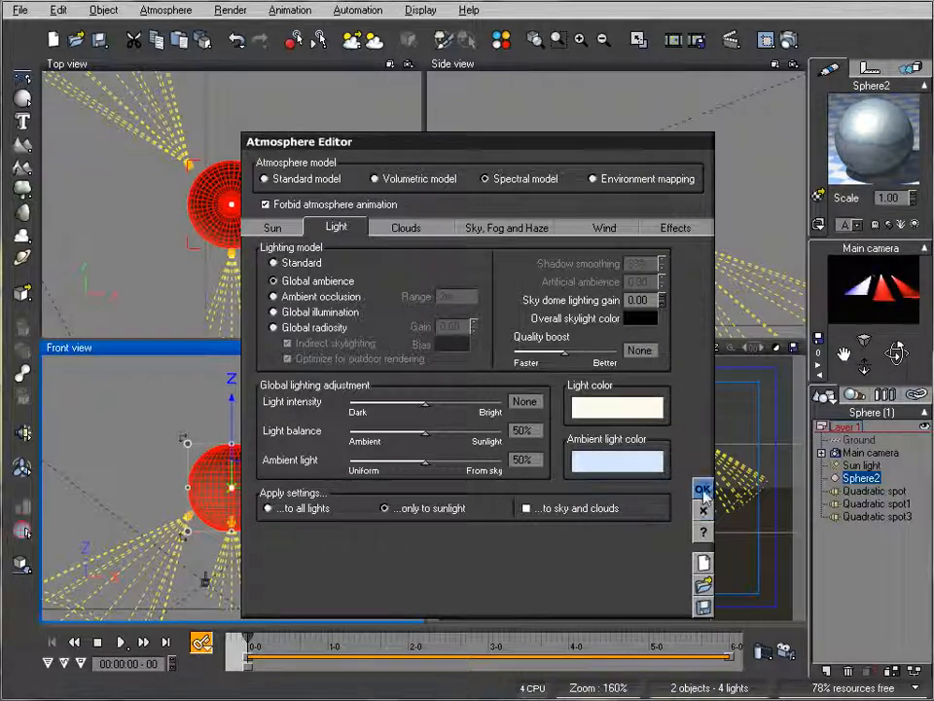
click(703, 490)
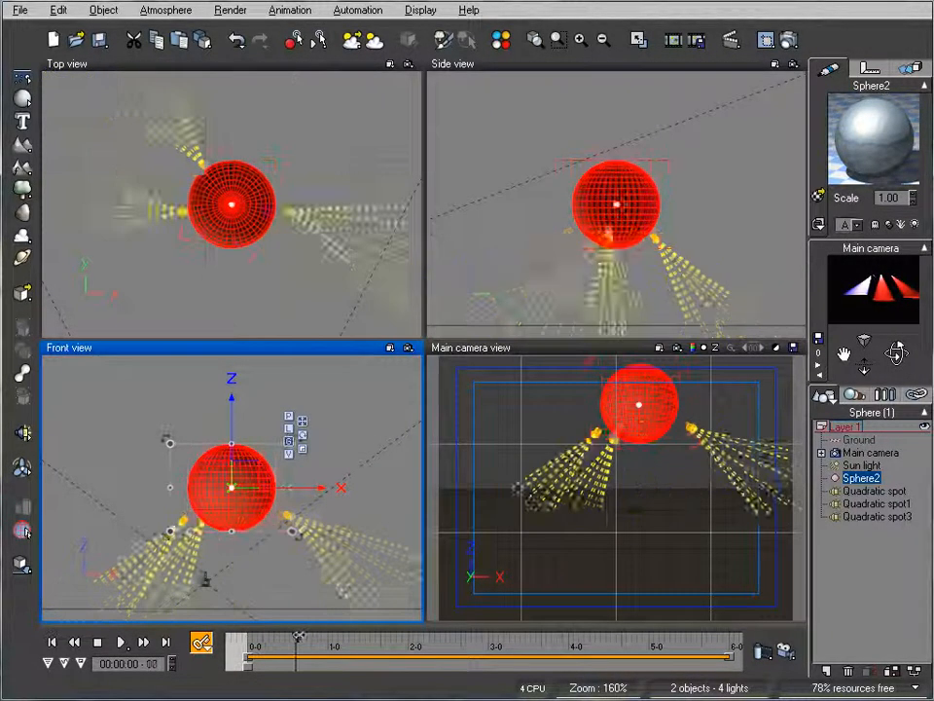
Step: In the sphere's Advanced Material Editor Effects, allow the steel material to animate and tweak its lighting sliders
click(142, 642)
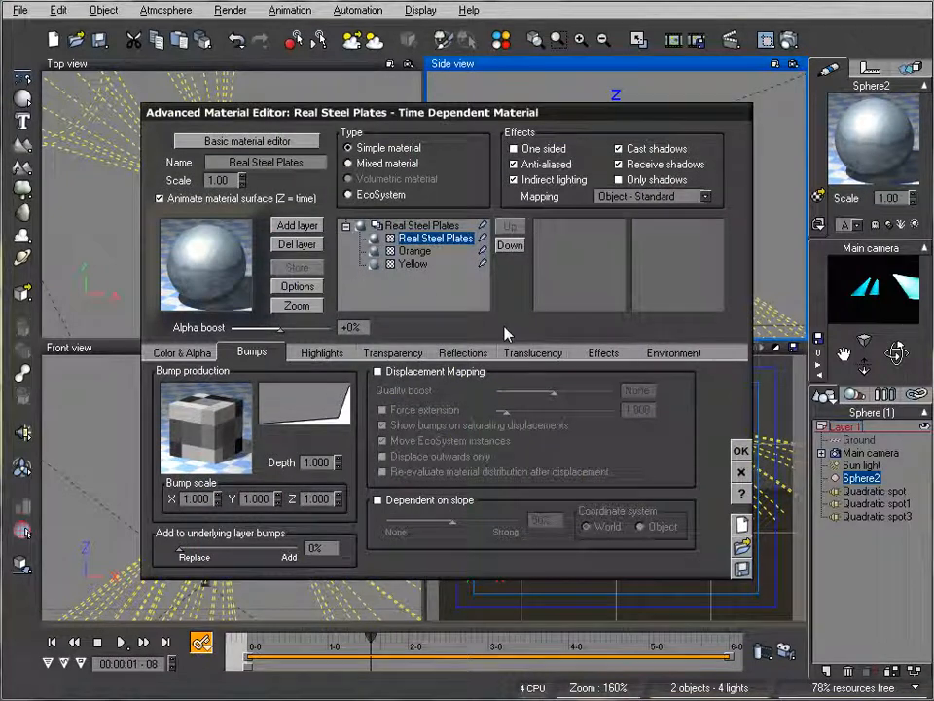
click(673, 352)
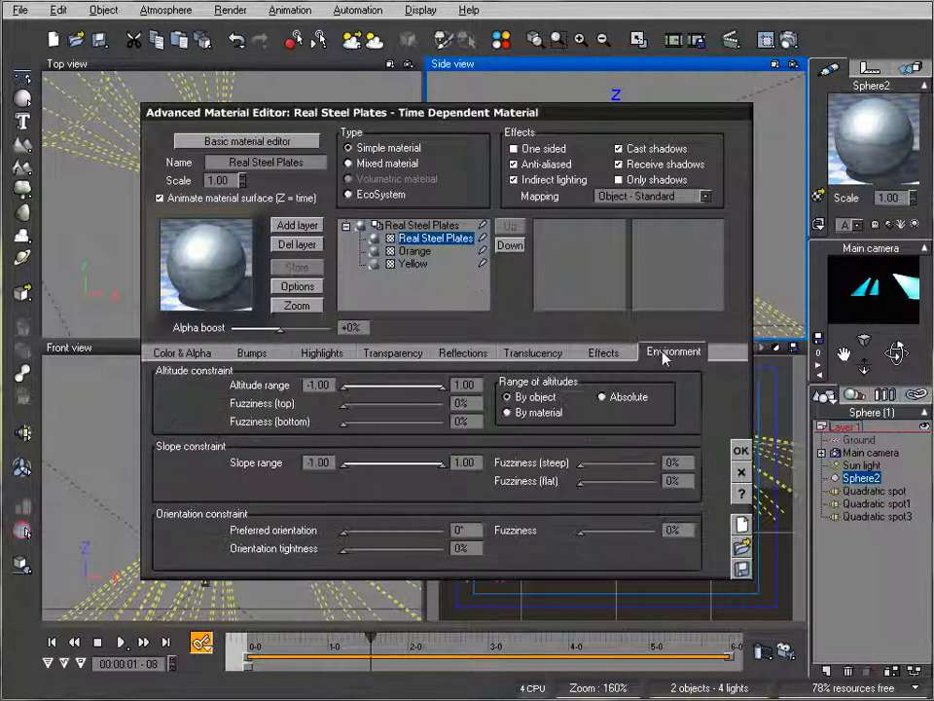
click(604, 353)
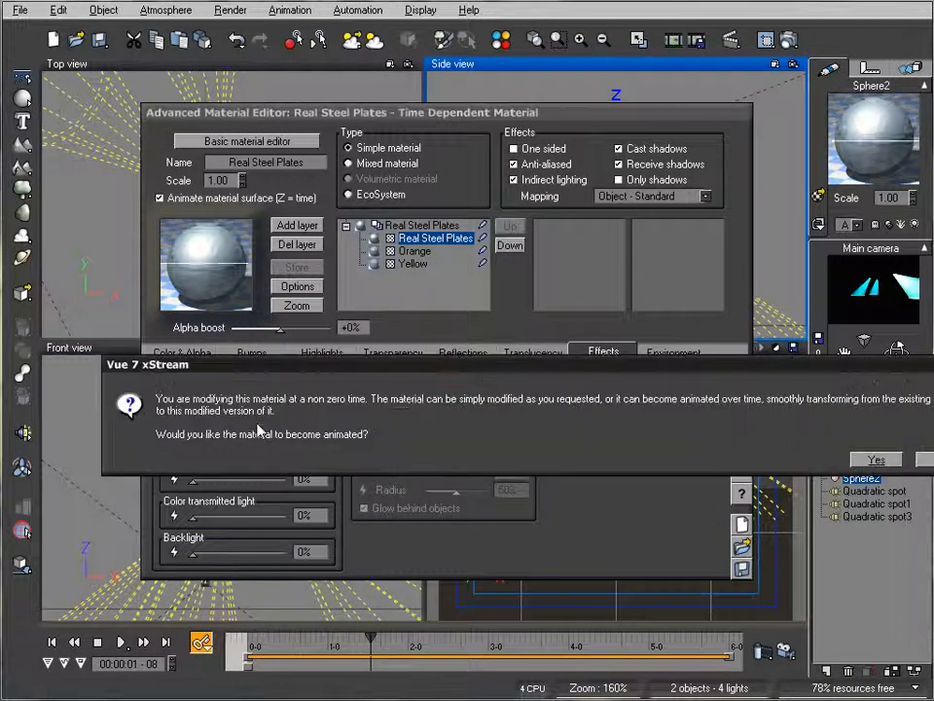
click(876, 460)
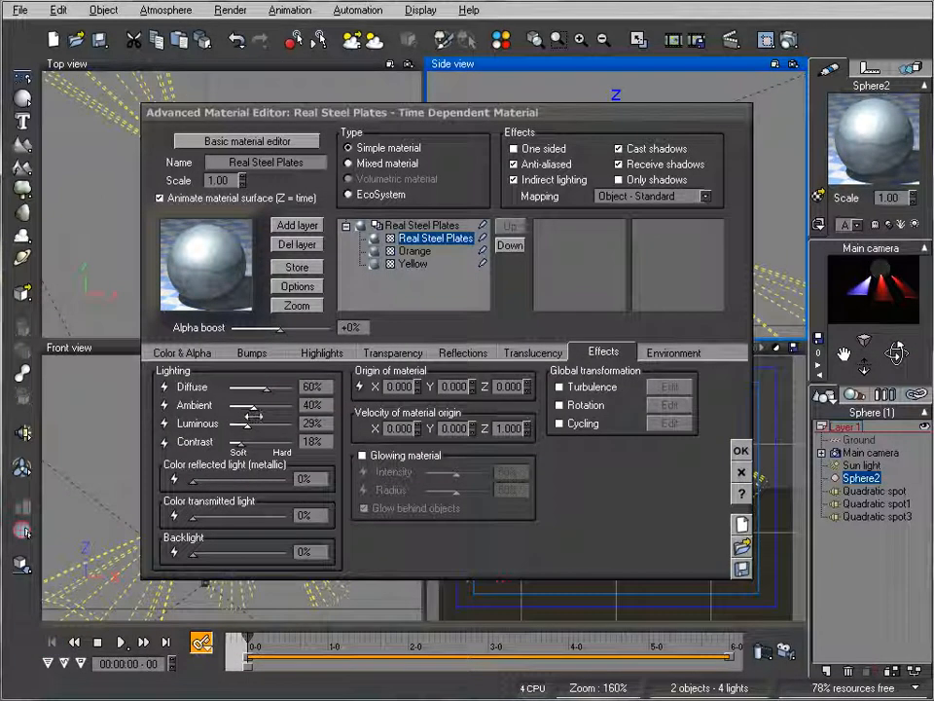
drag(251, 422, 277, 422)
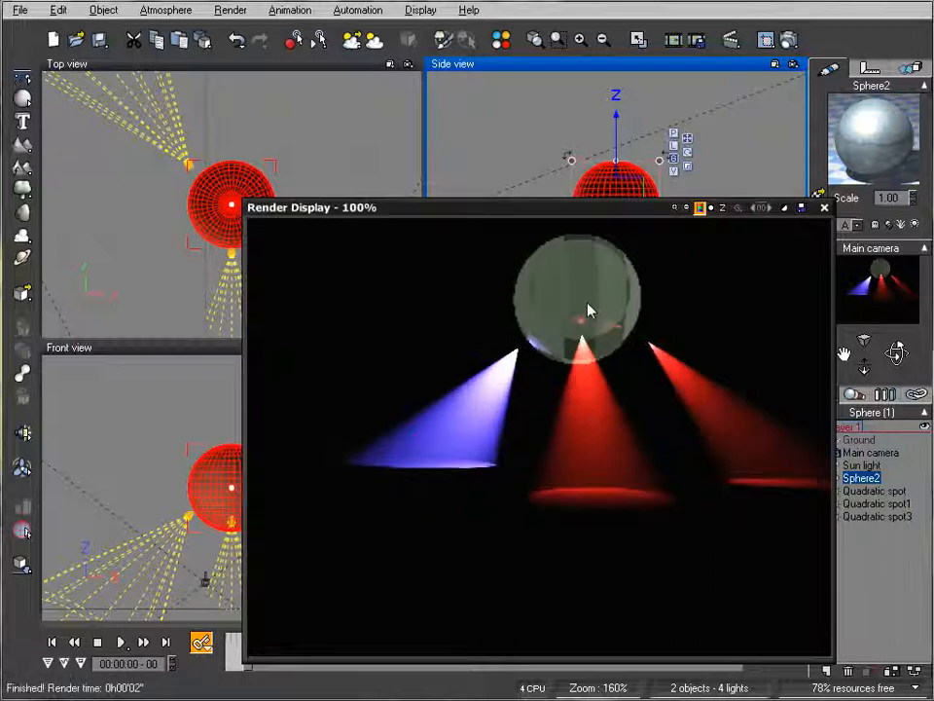
Step: Review the Atmosphere Editor's light settings, render a new preview, then return to the sphere's material
click(825, 207)
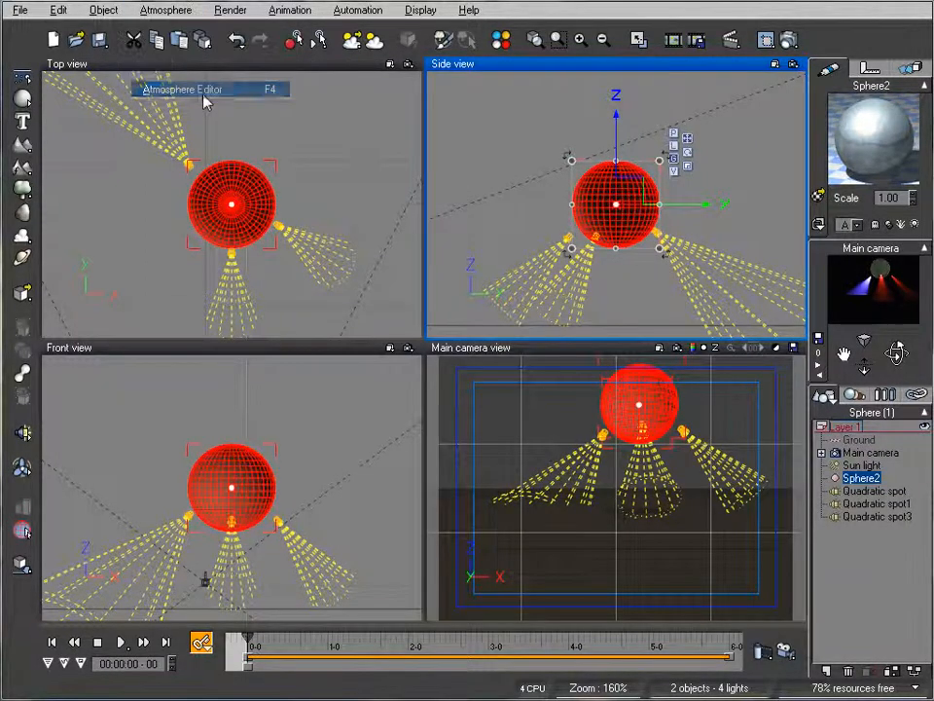
click(181, 89)
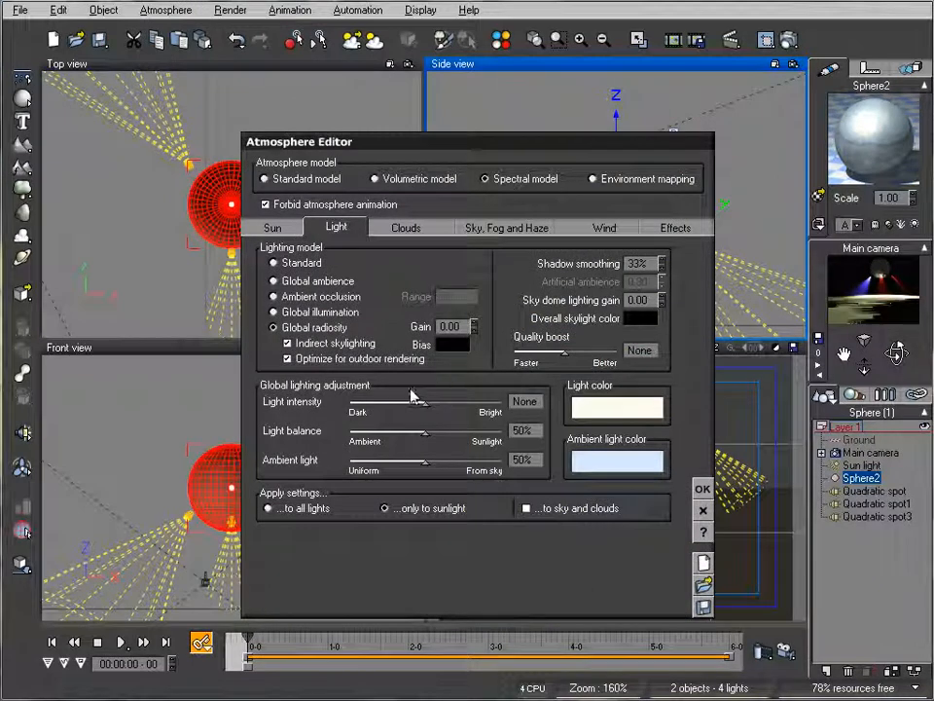
mouse_move(915, 284)
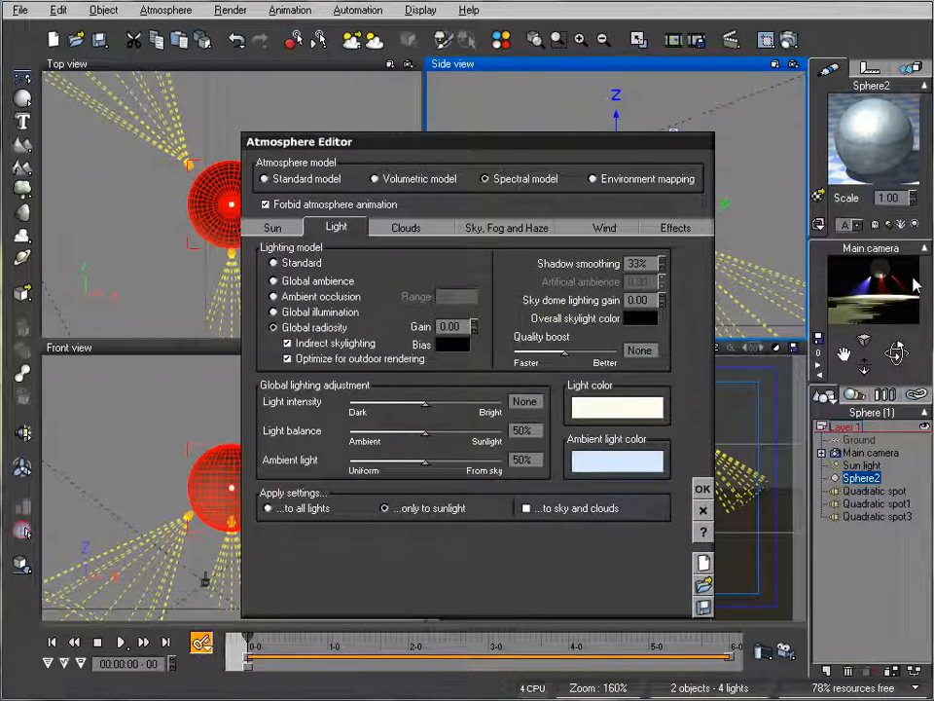
mouse_move(900, 310)
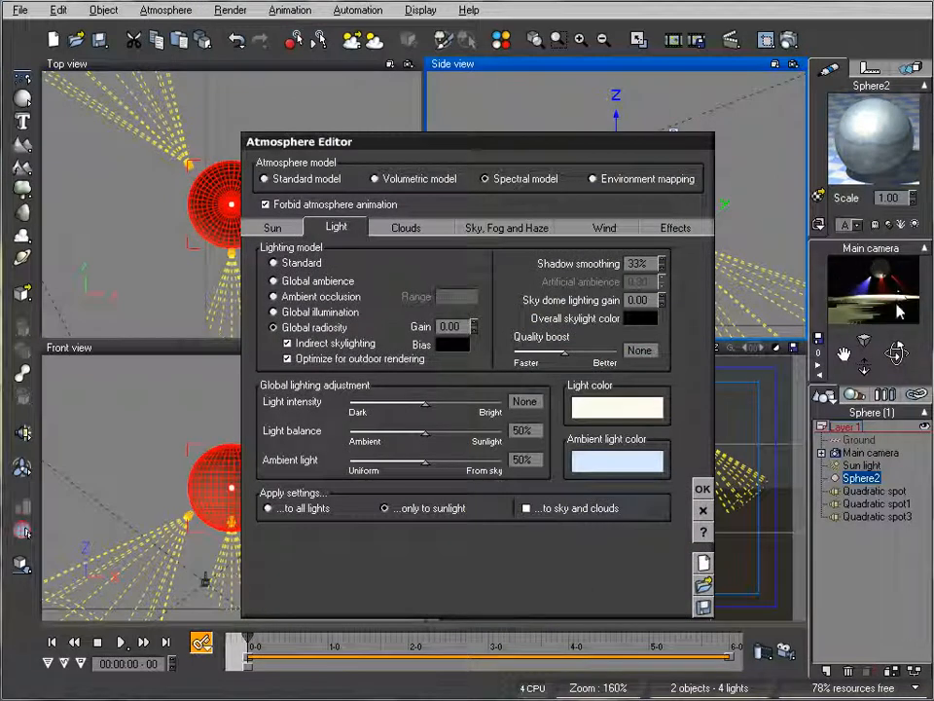
click(703, 489)
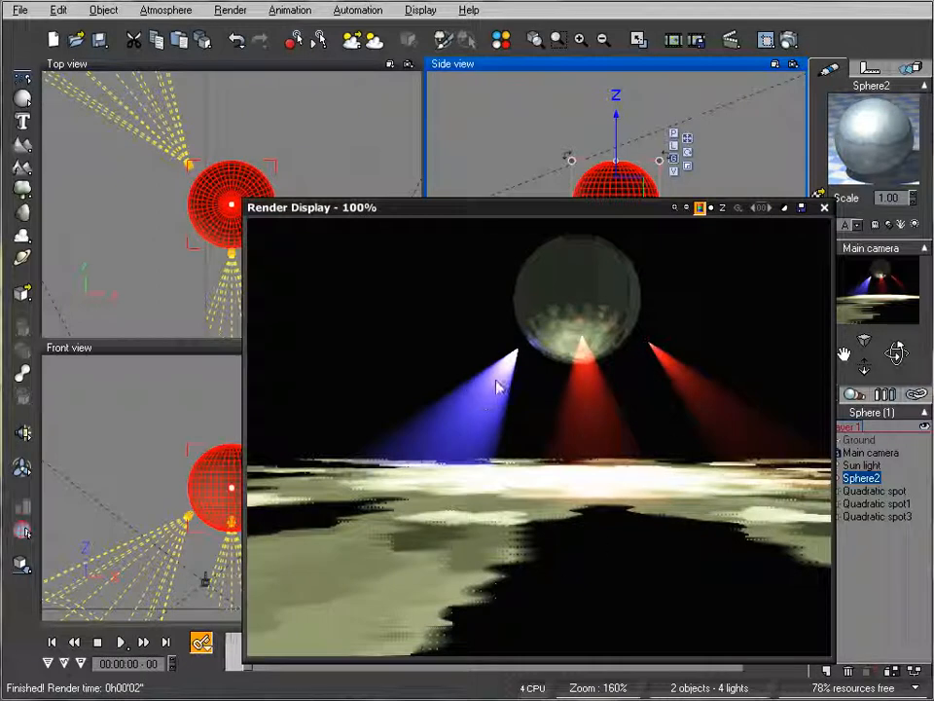
mouse_move(611, 372)
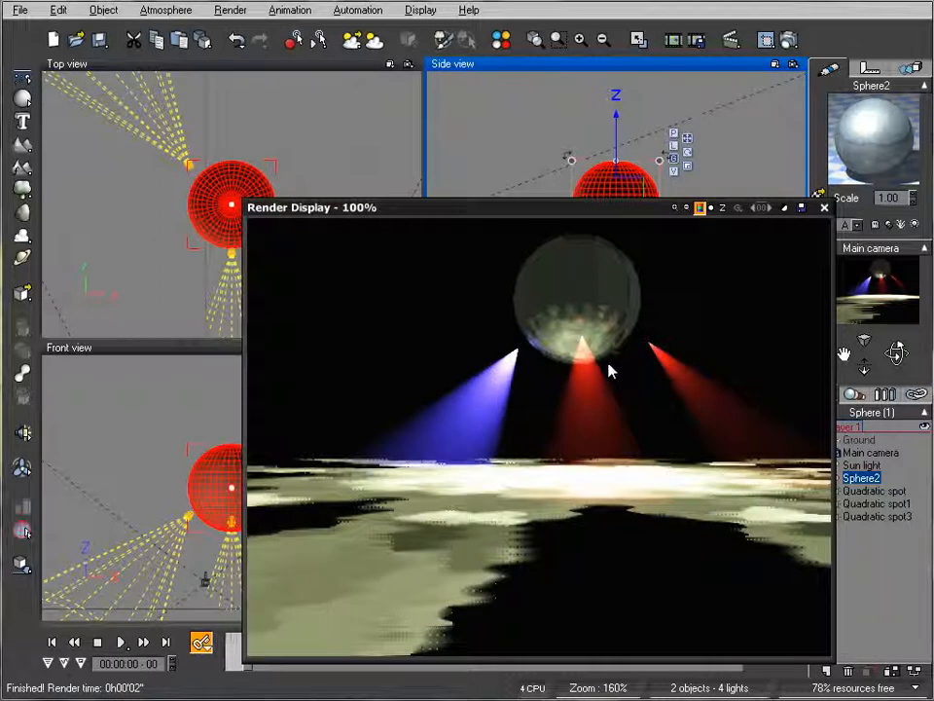
mouse_move(440, 358)
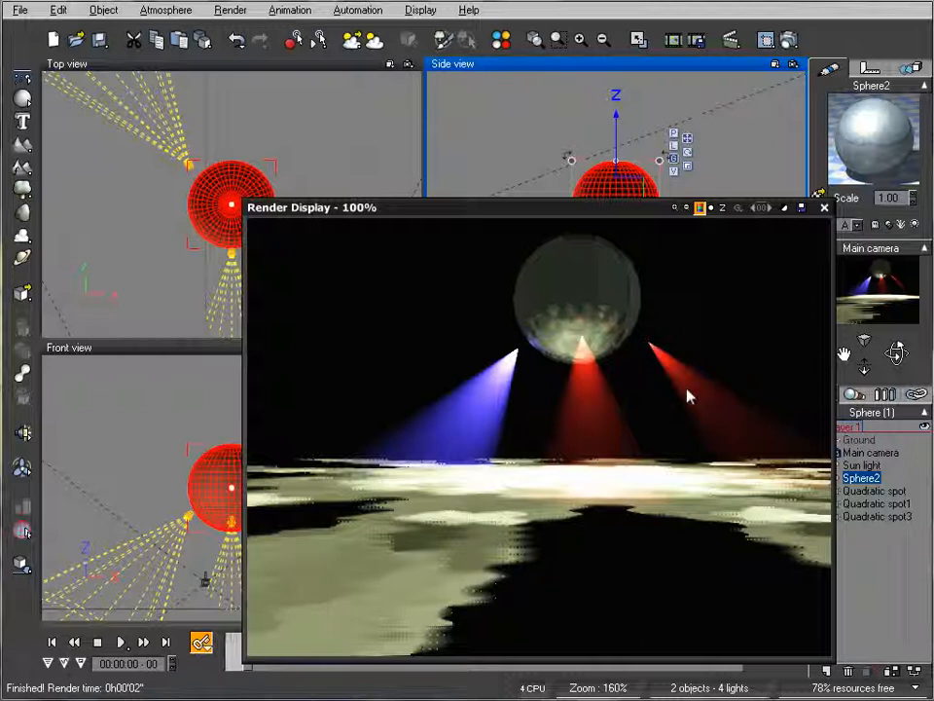
click(823, 207)
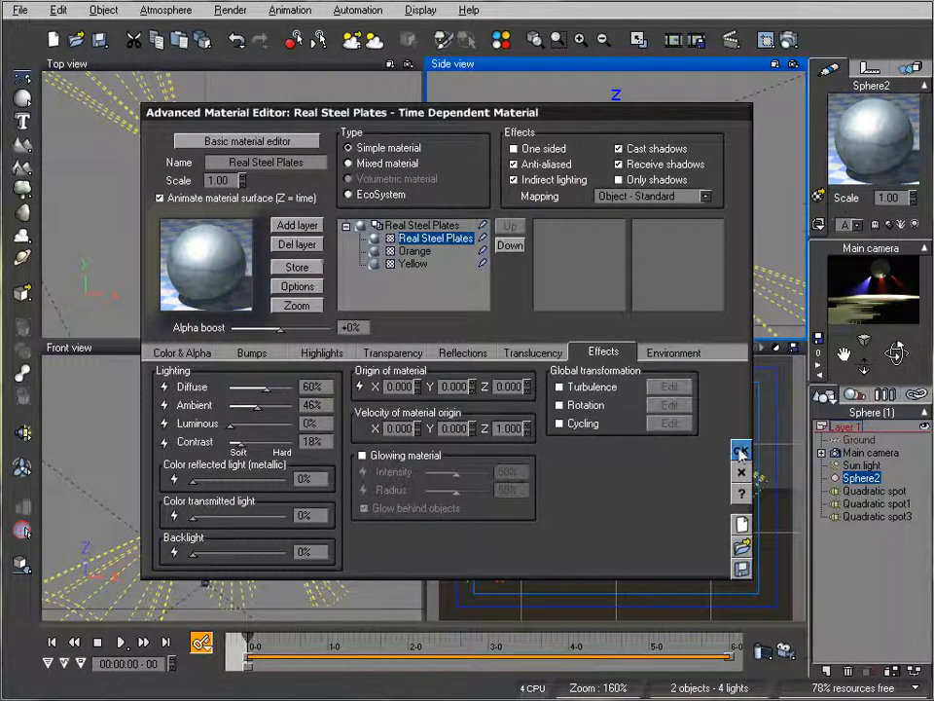
Step: Confirm the material editor with OK before adding the new quadratic spot light
click(740, 449)
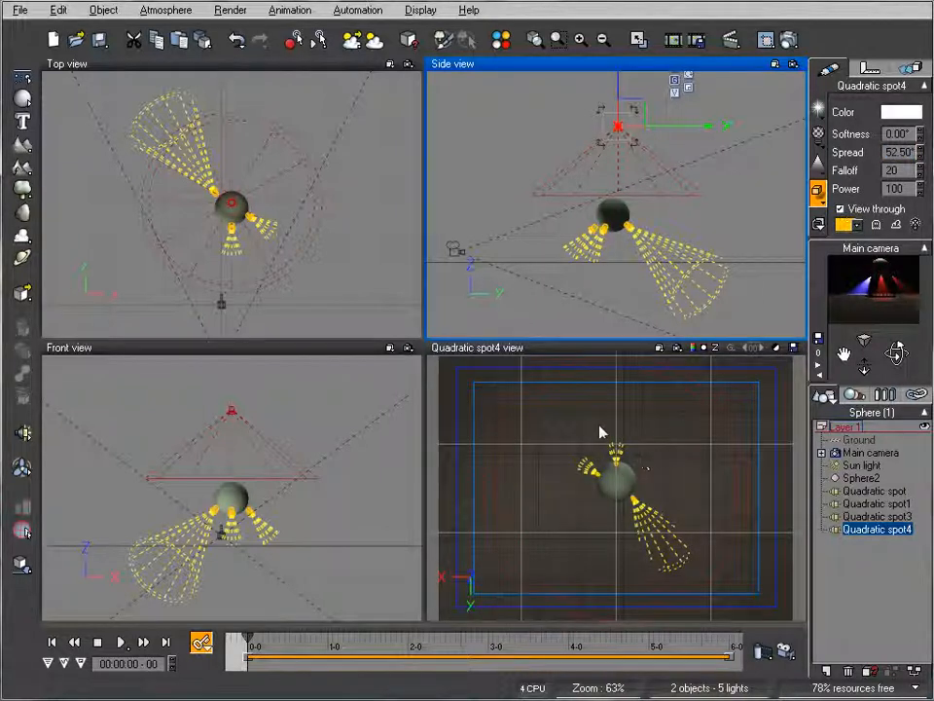
mouse_move(643, 497)
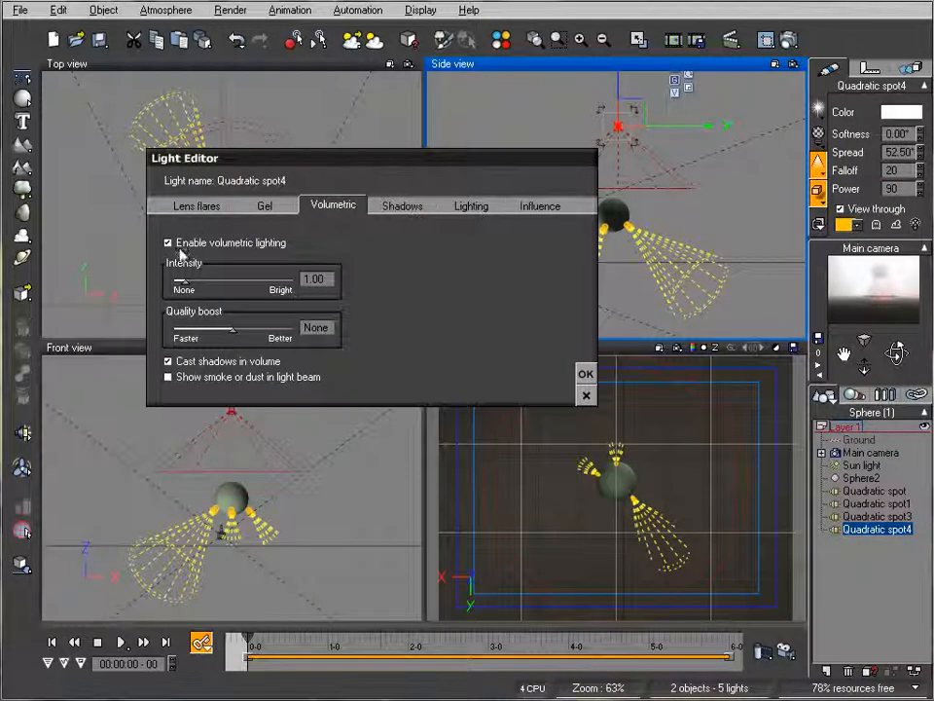
Step: Disable Enable volumetric lighting for Quadratic spot4 and confirm the Light Editor
click(168, 241)
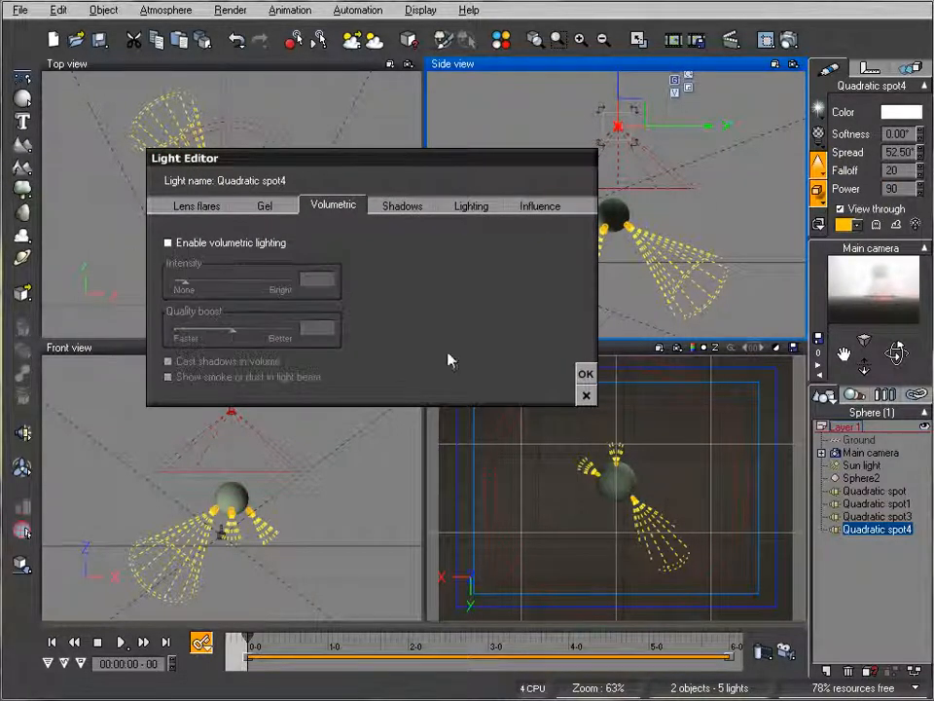
click(584, 373)
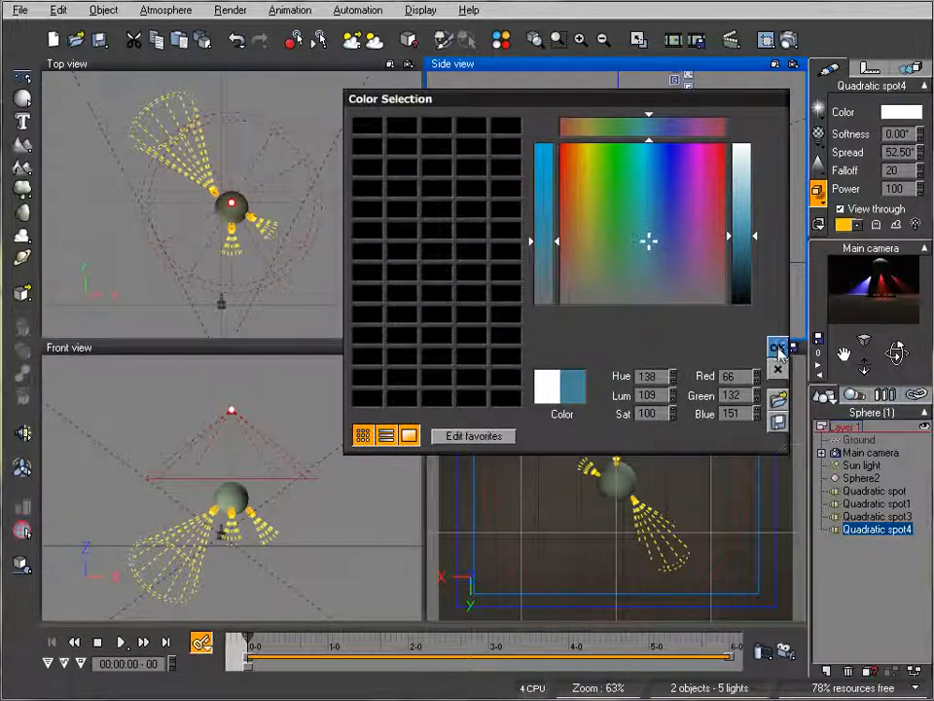
Step: Give Quadratic spot4 a red colour, then a yellow one, via the Color Selection dialog
click(779, 347)
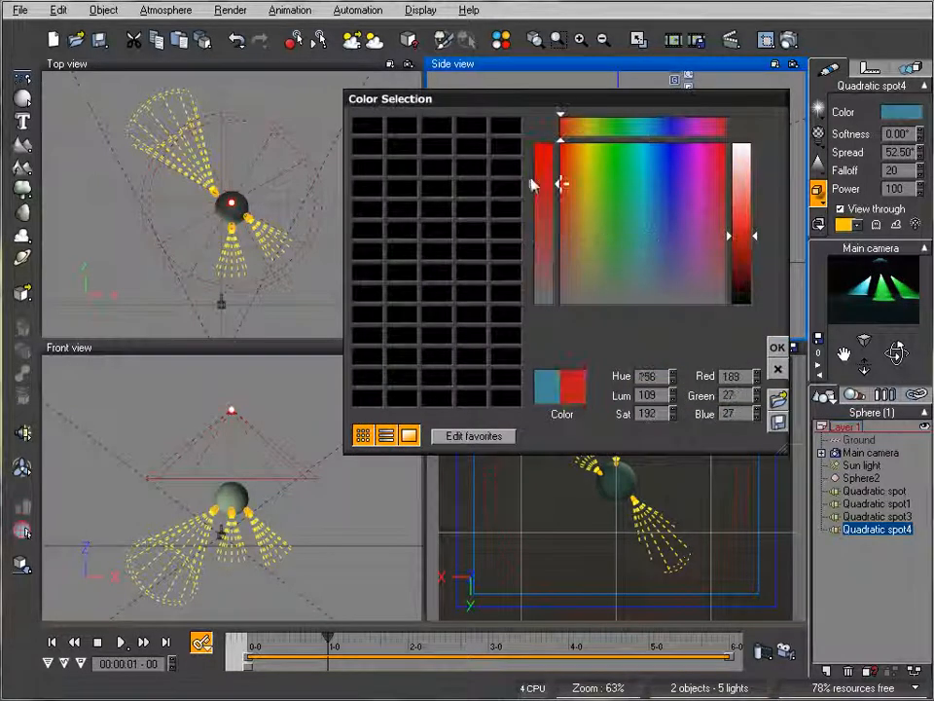
click(777, 347)
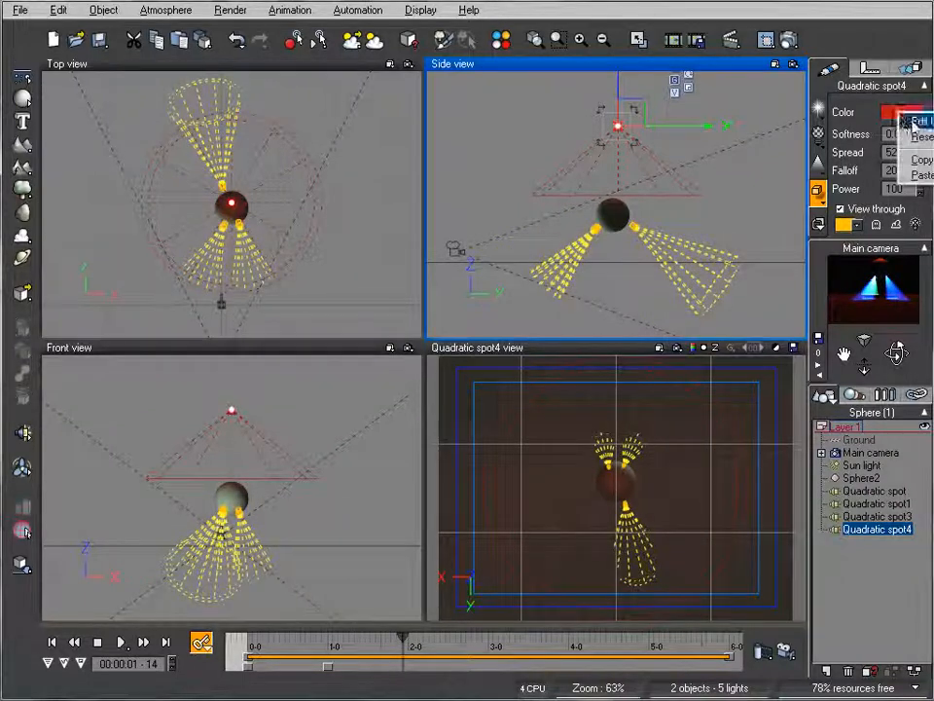
click(891, 111)
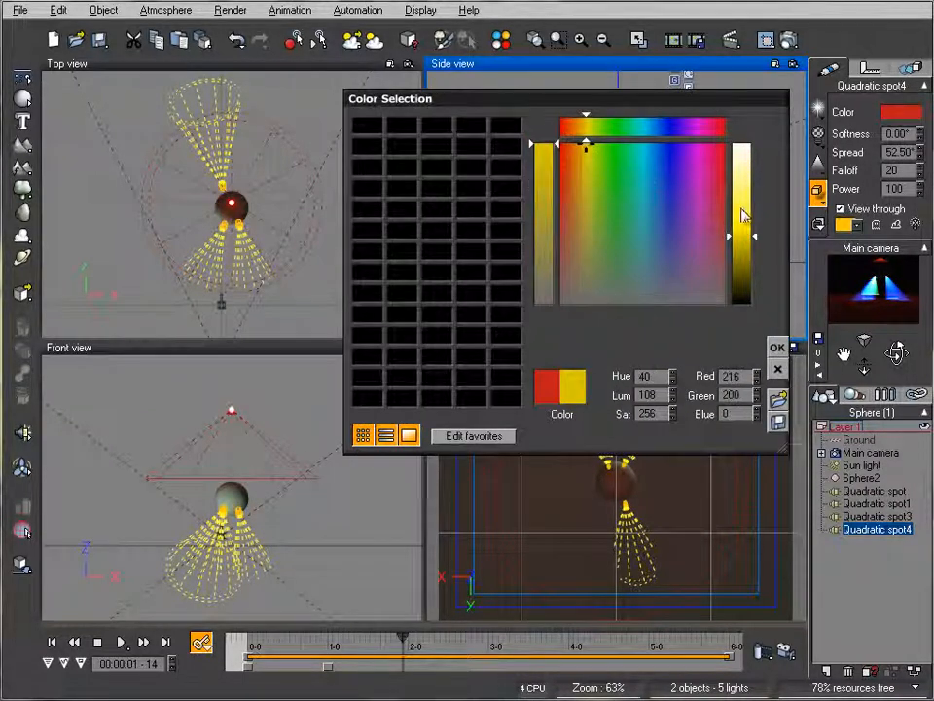
click(776, 347)
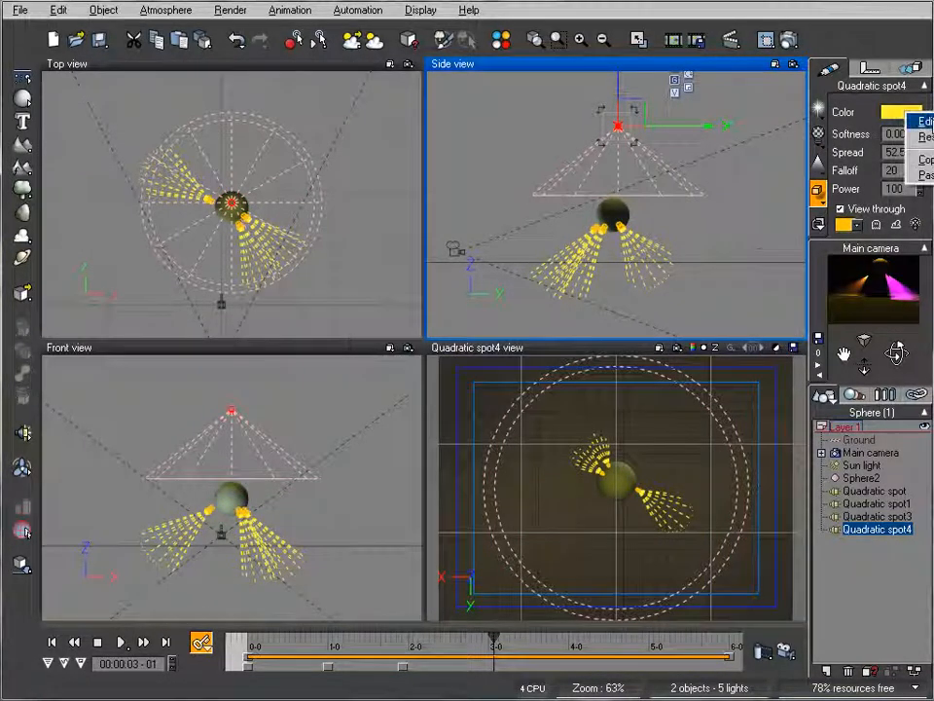
Step: Continue Quadratic spot4's colour changes with green and finally pink
click(911, 111)
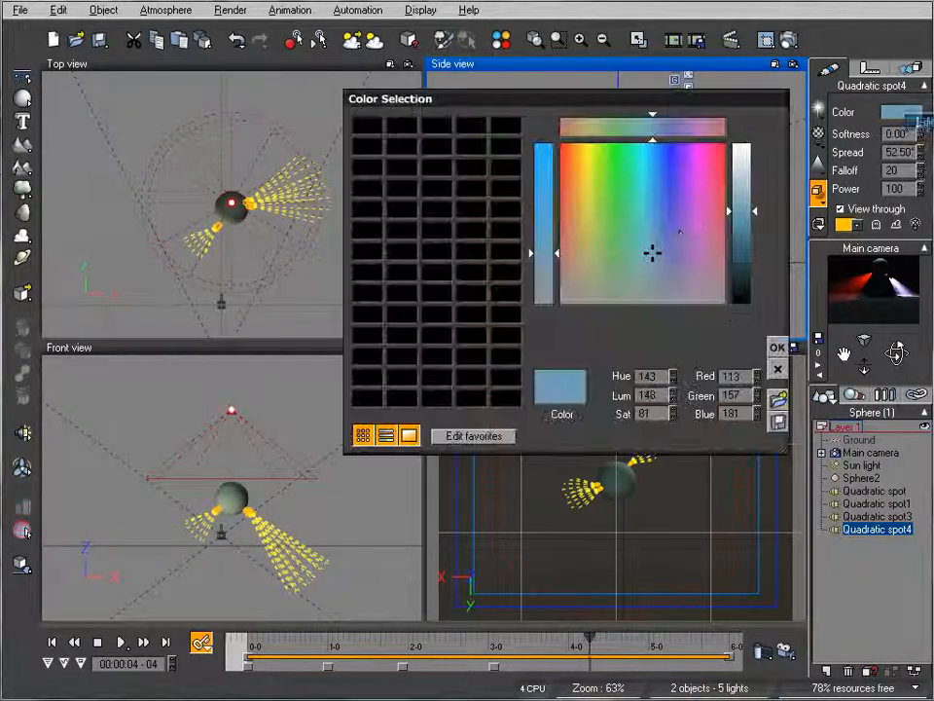
click(611, 155)
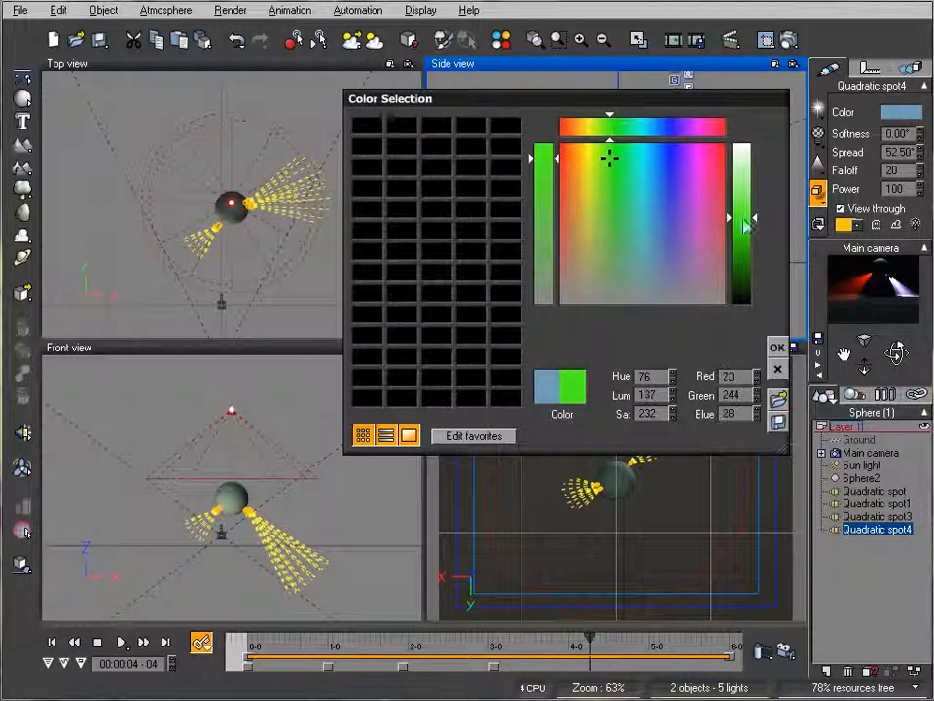
click(777, 346)
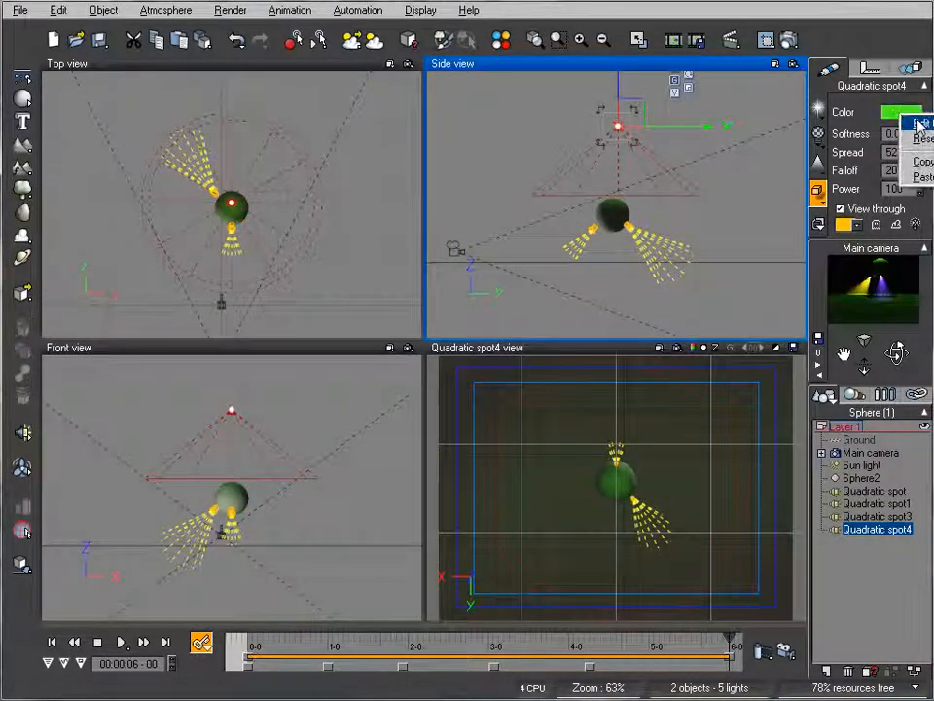
click(921, 120)
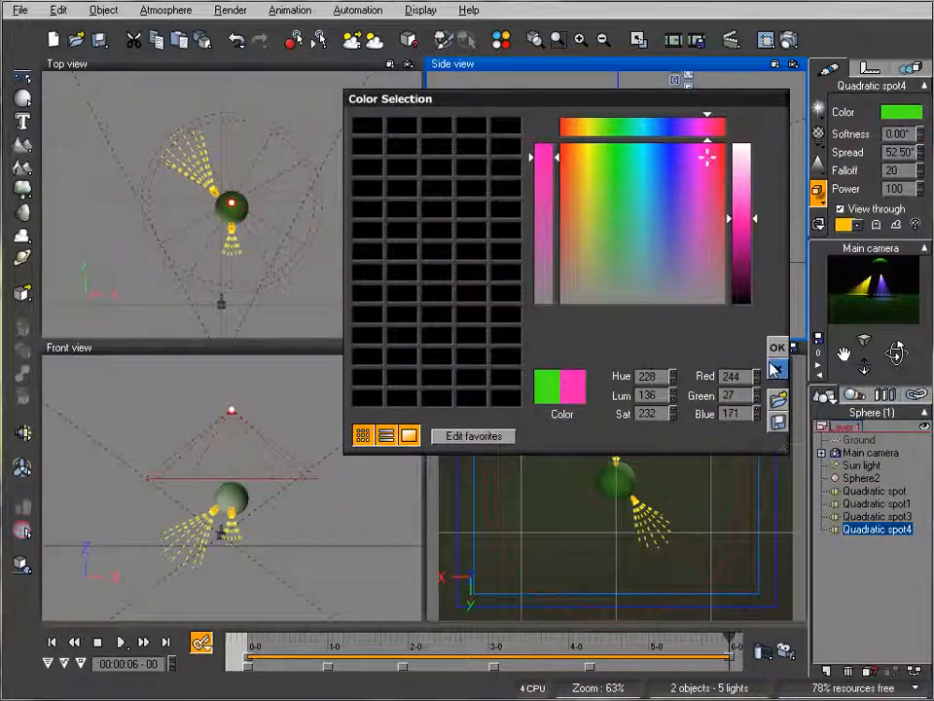
click(778, 346)
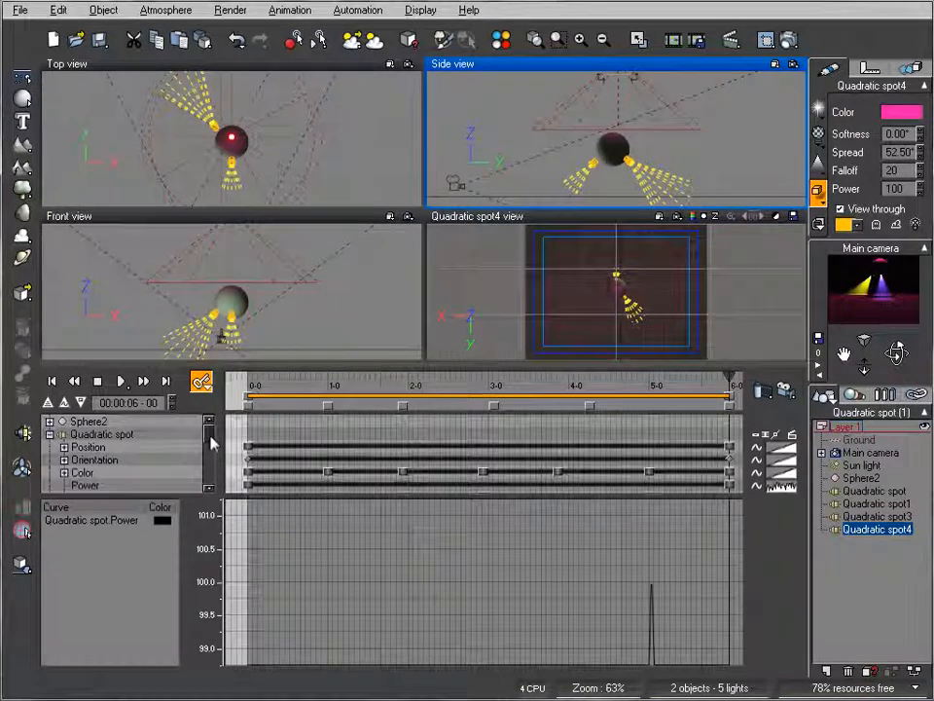
Step: Expand the timeline and choose Add Keyframe To All Properties for Quadratic spot4
scroll(down, 3)
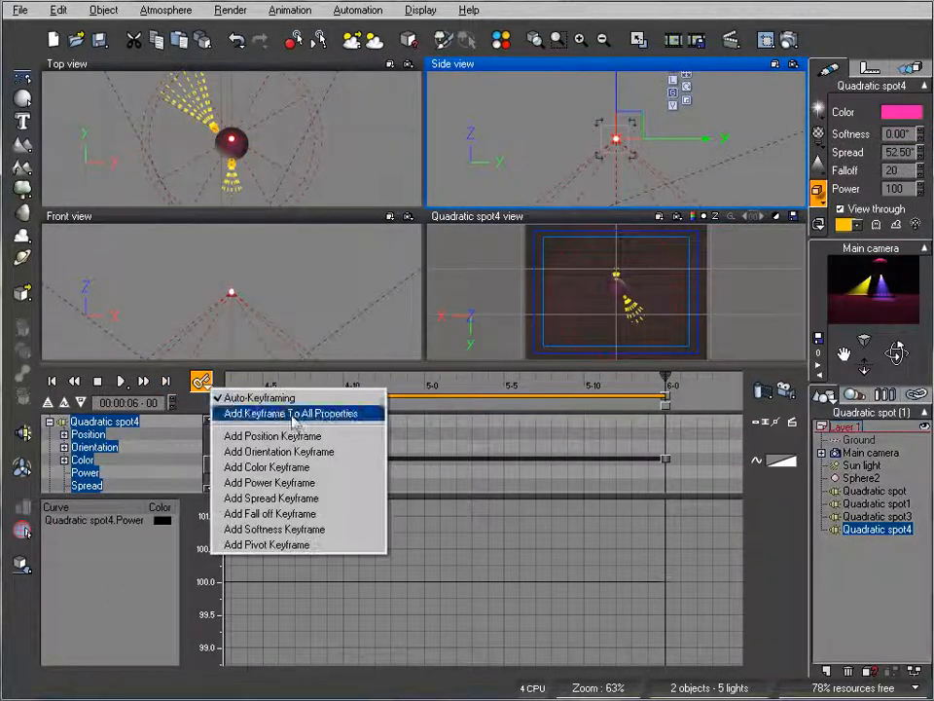
click(288, 412)
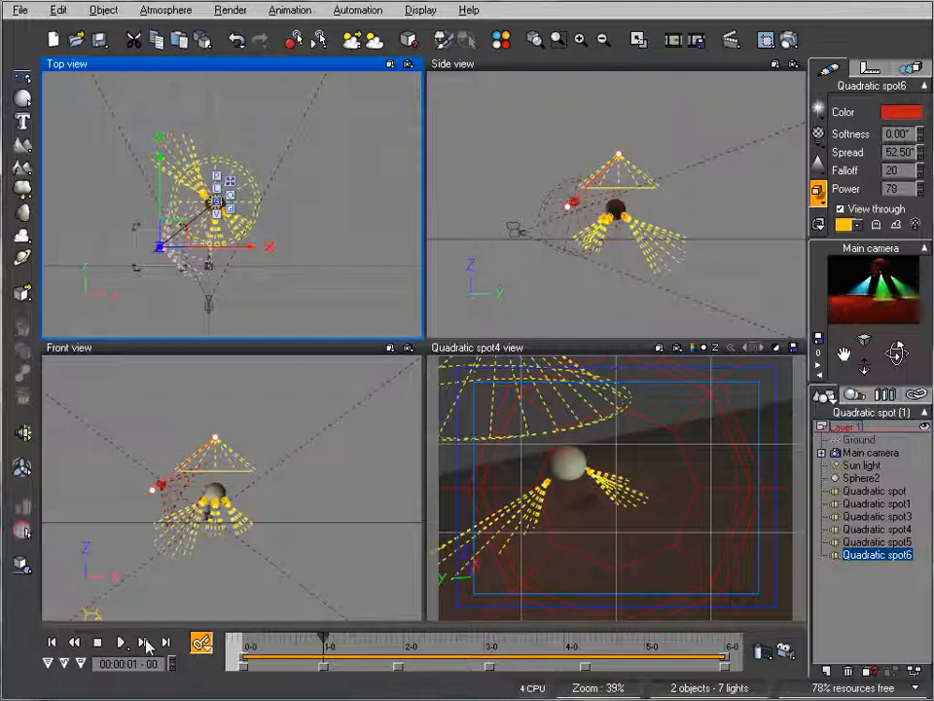
Step: At the current timeline position, set Quadratic spot6's colour to green
click(144, 642)
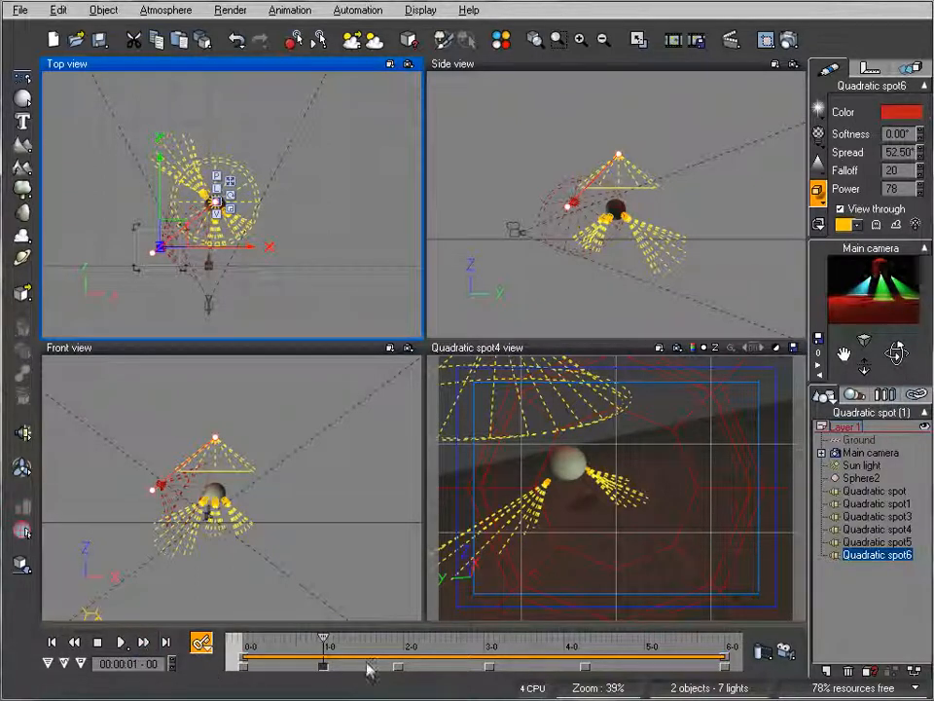
click(899, 111)
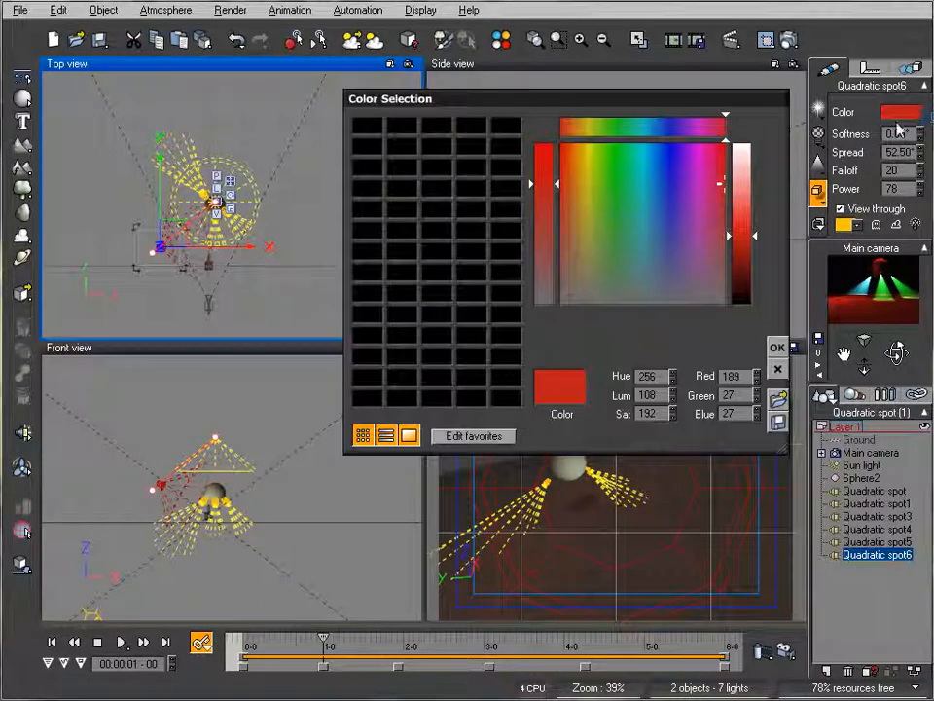
click(611, 167)
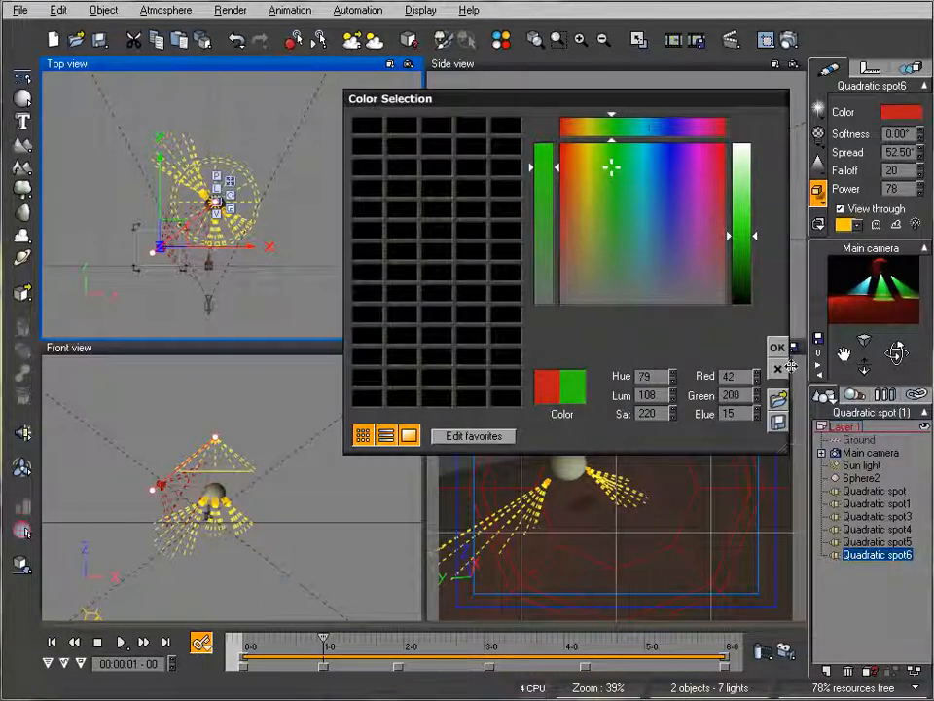
click(779, 346)
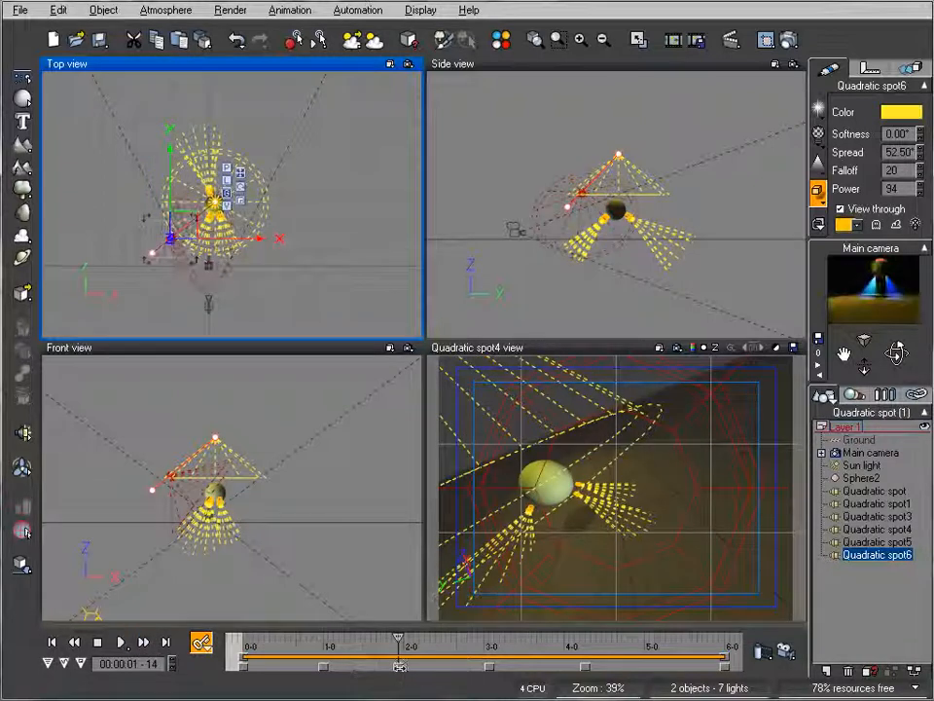
Step: Add further colour keys for Quadratic spot6: pink, then yellow-green
right_click(895, 111)
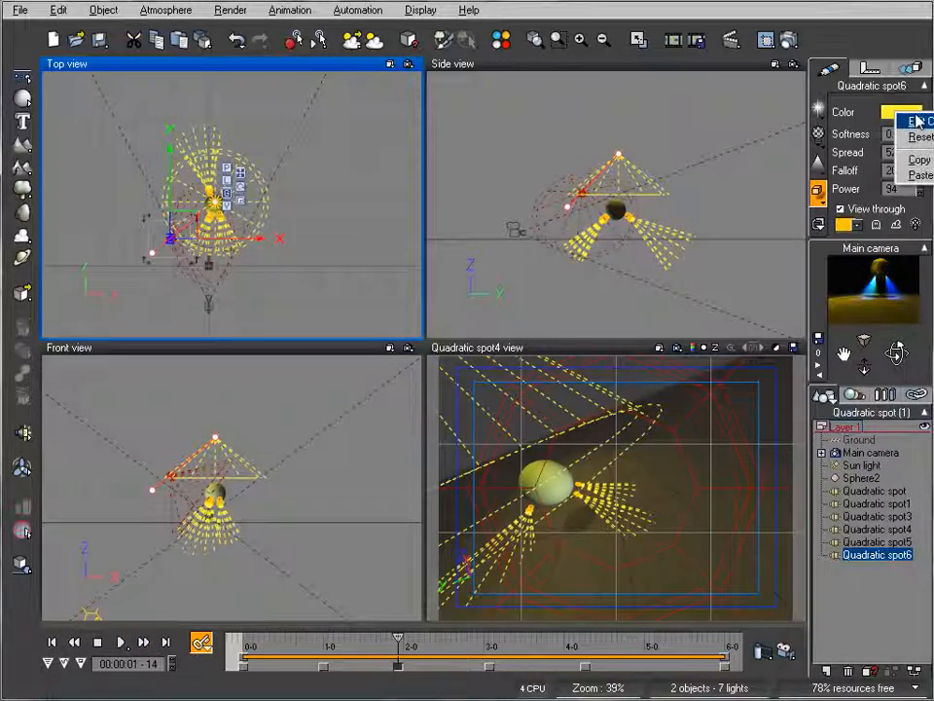
click(911, 111)
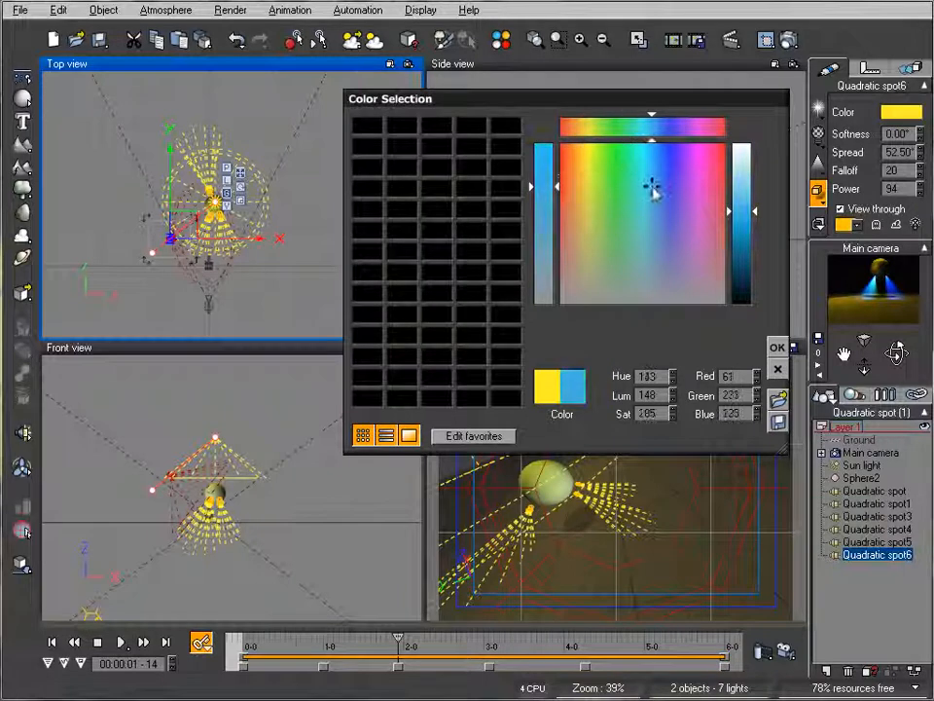
click(697, 177)
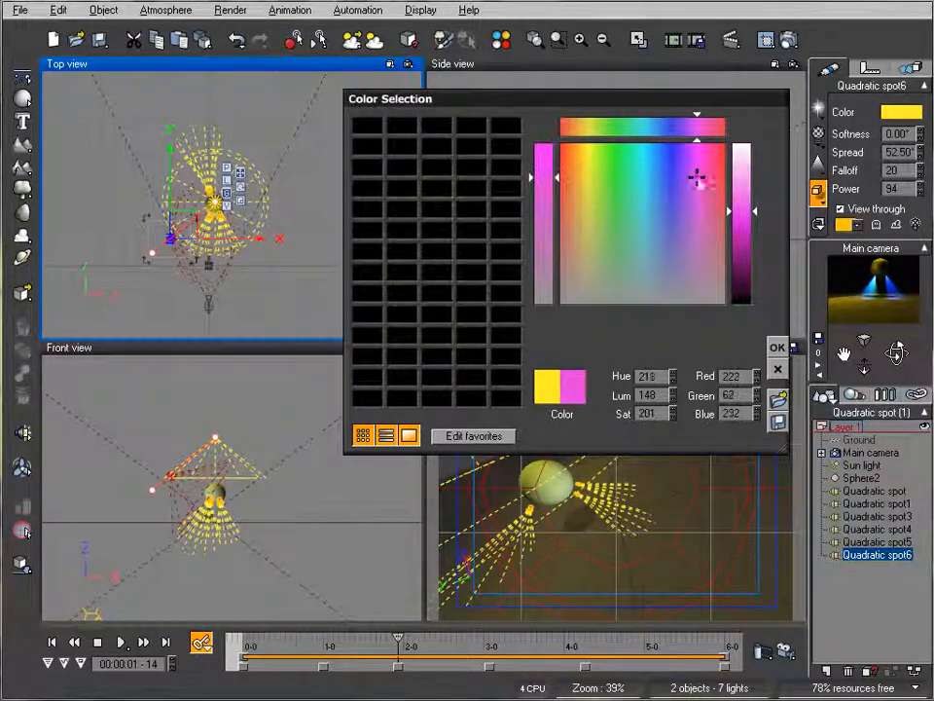
click(778, 347)
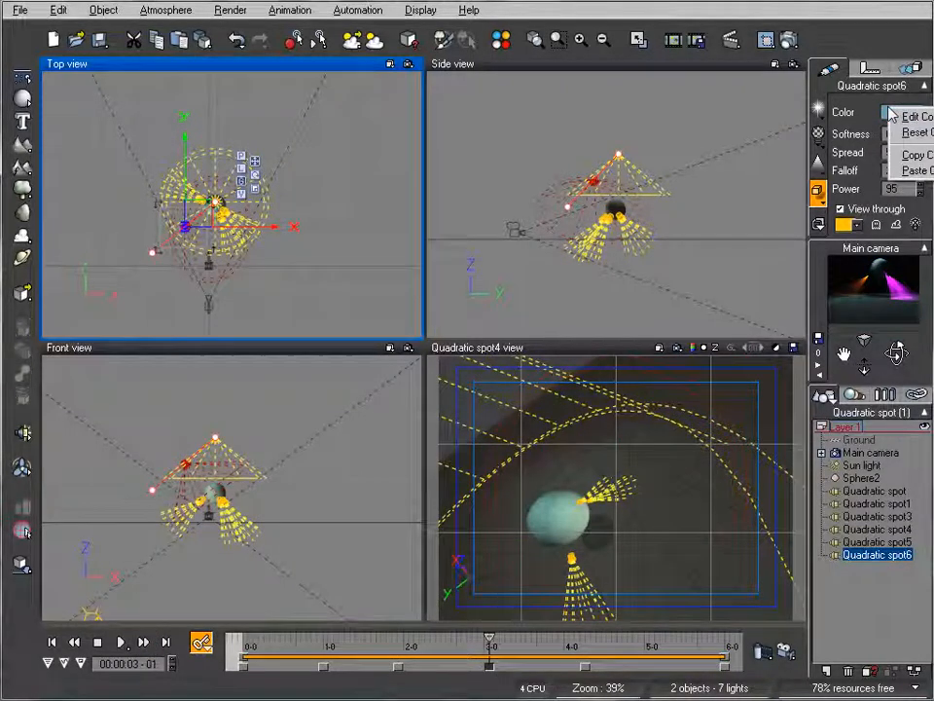
click(913, 117)
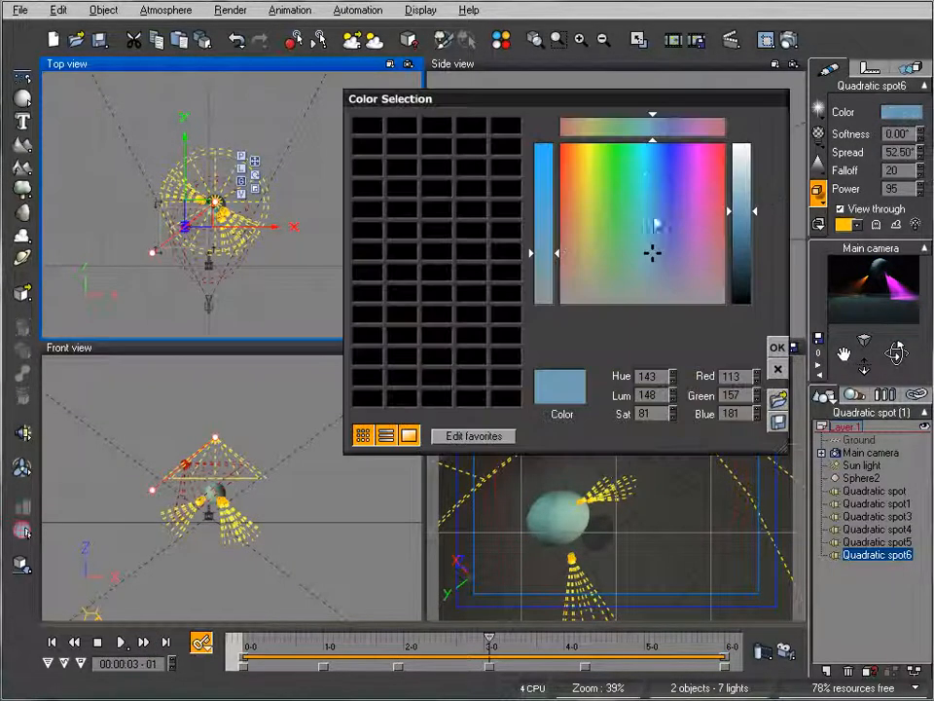
click(591, 193)
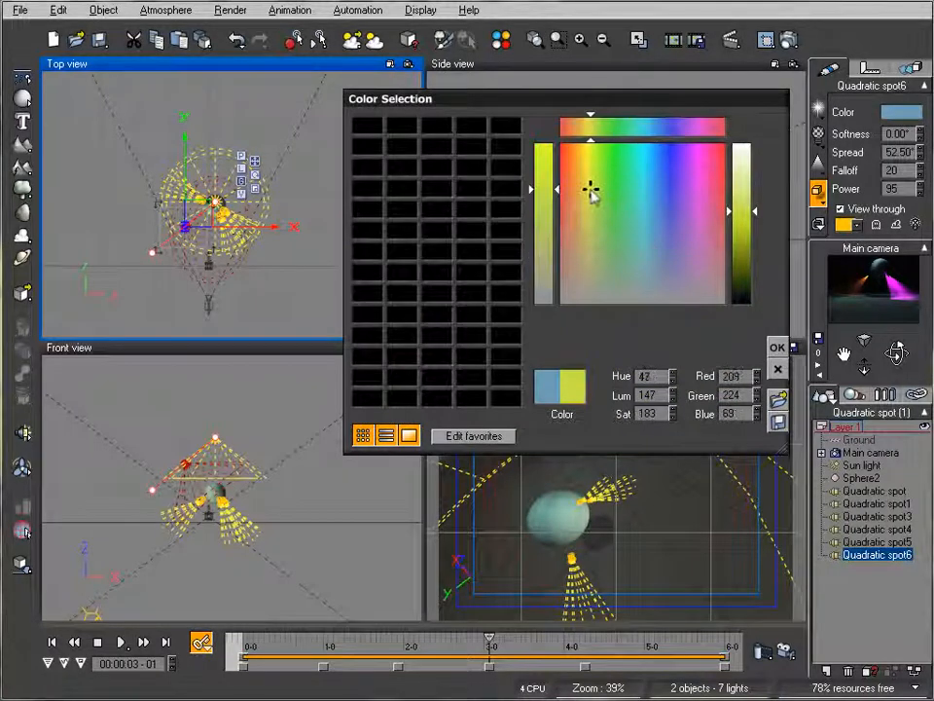
click(779, 347)
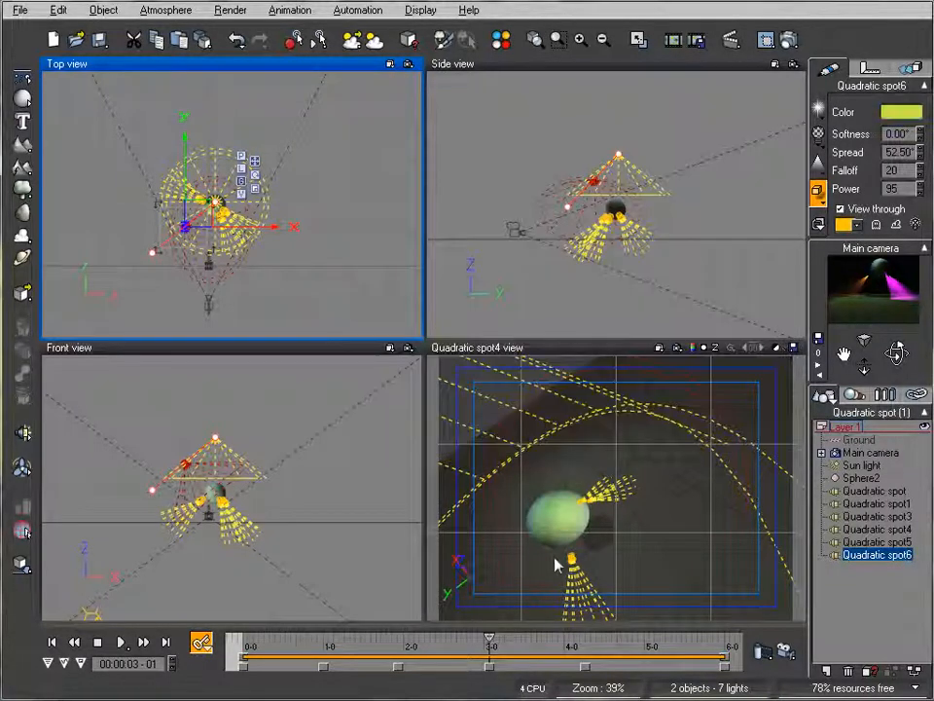
Step: Move to the six-second point and give Quadratic spot6 a yellow colour there
click(142, 642)
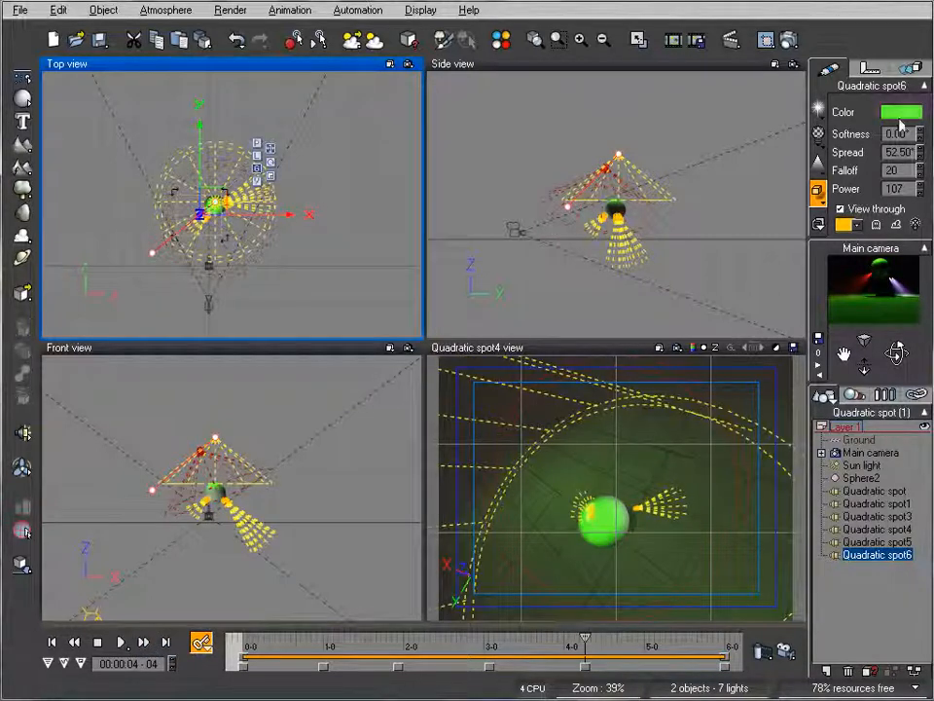
click(900, 111)
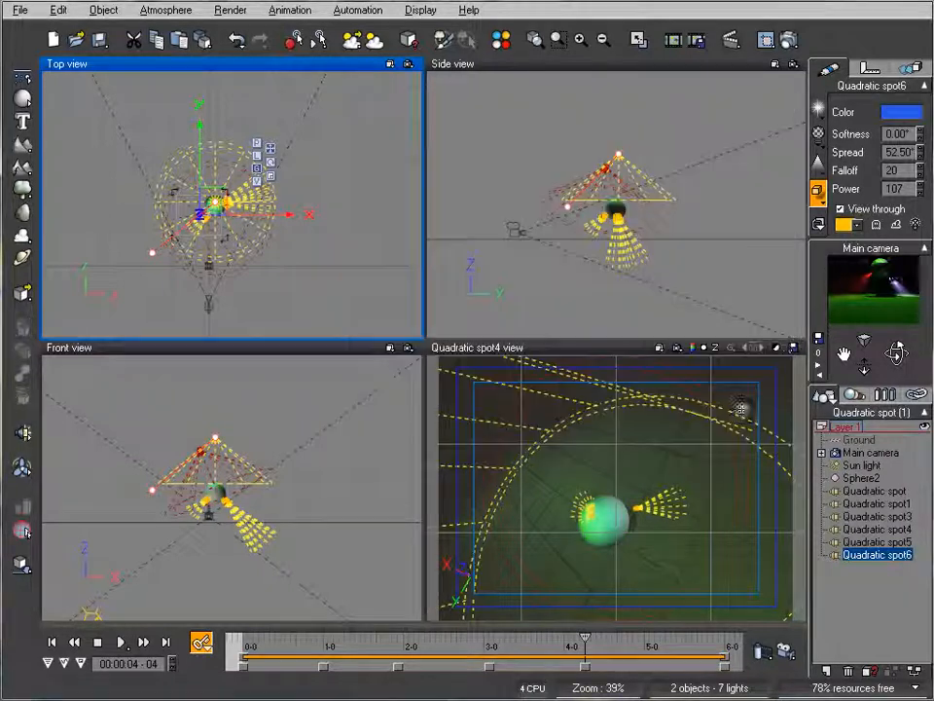
click(144, 642)
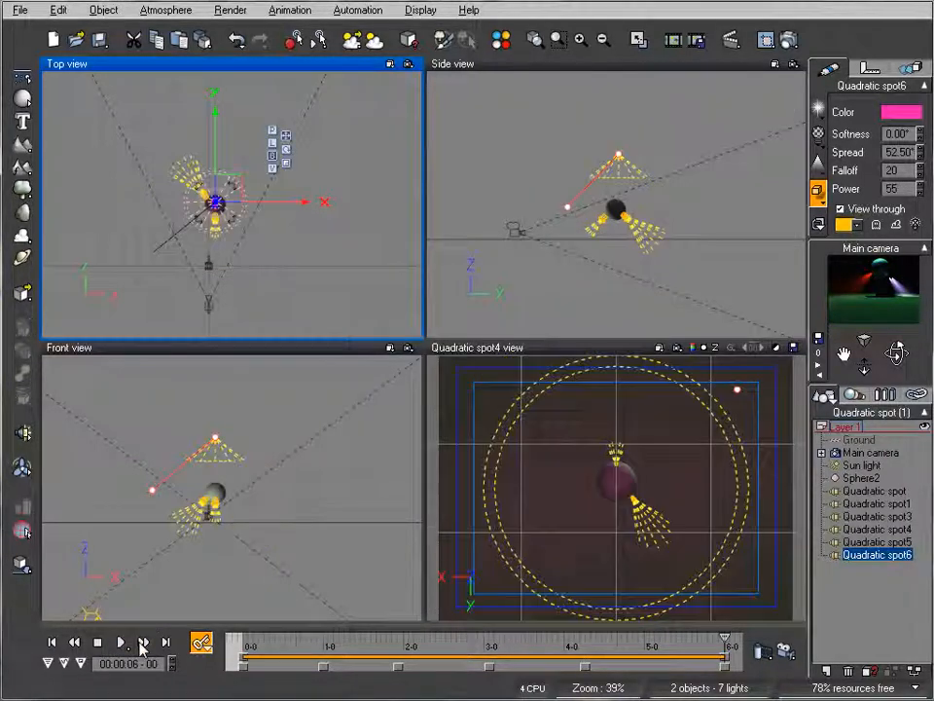
right_click(899, 111)
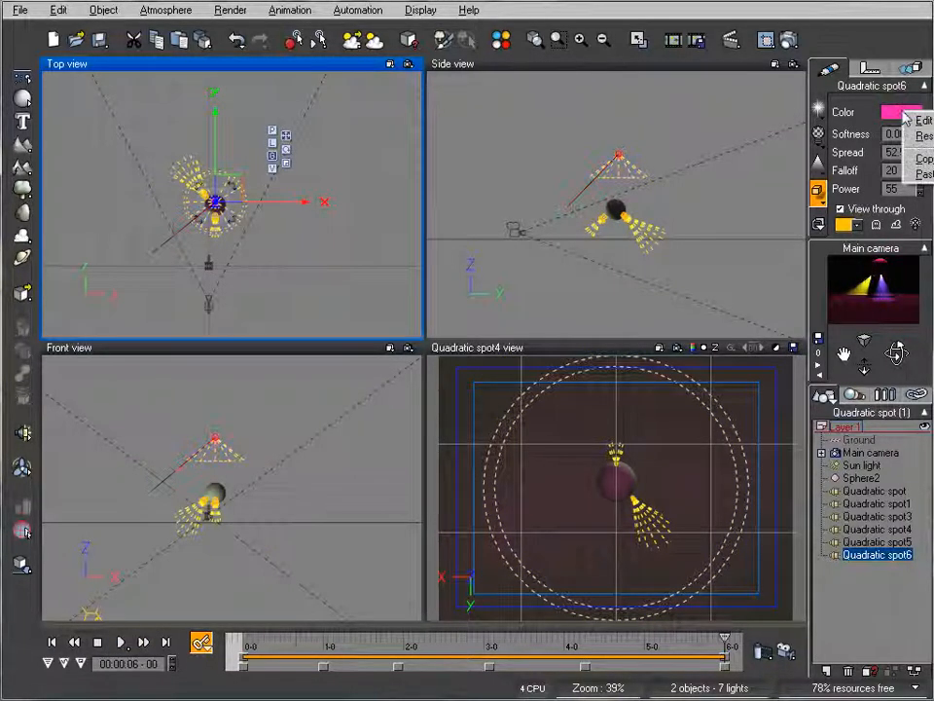
click(899, 111)
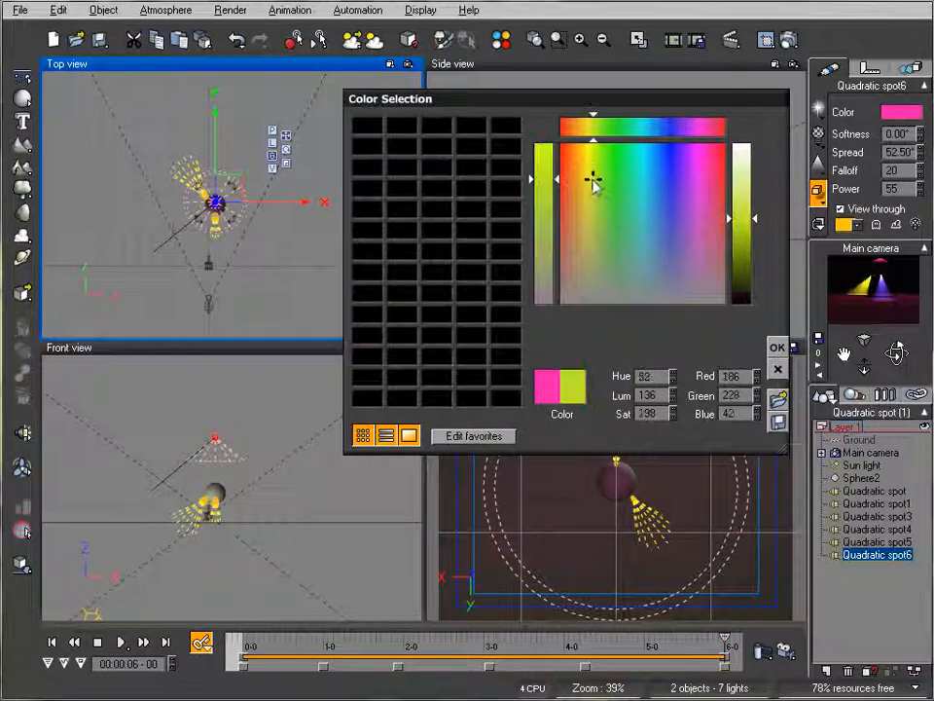
click(588, 183)
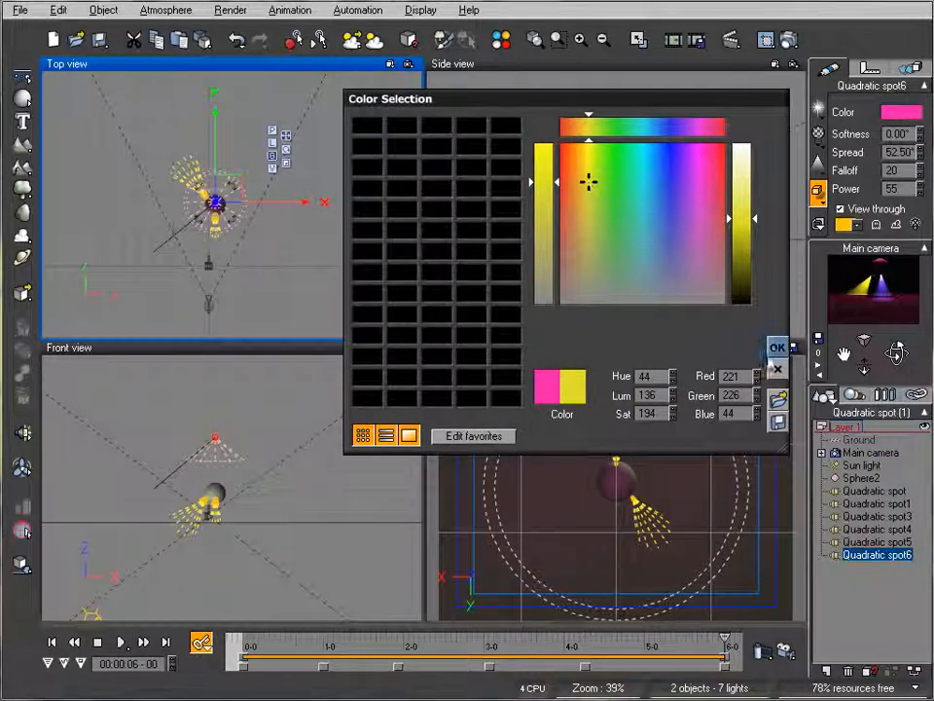
click(777, 346)
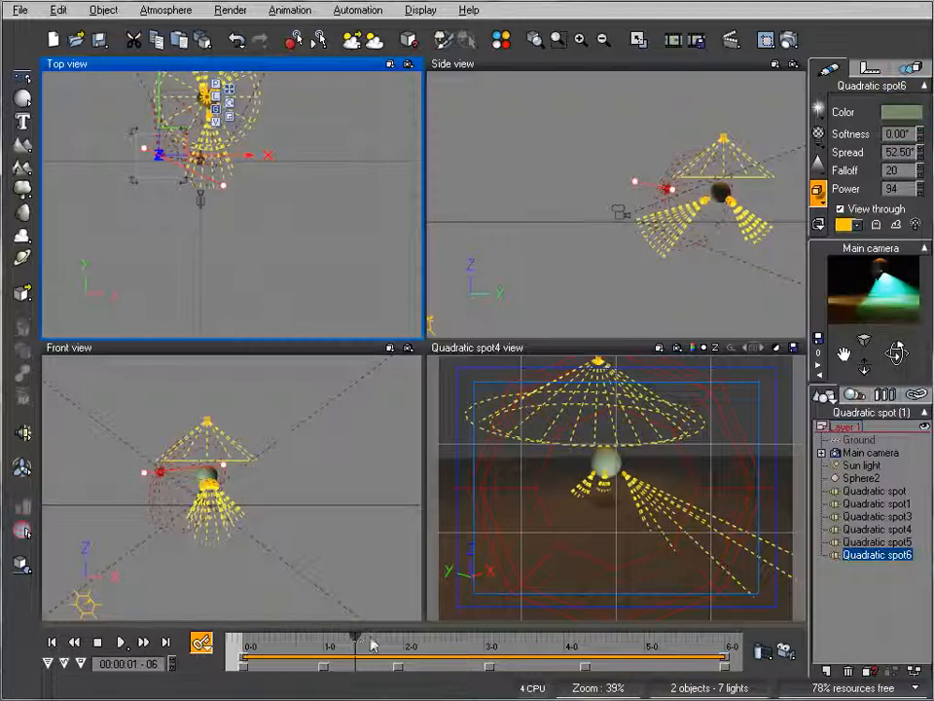
Step: Scrub the time slider through Quadratic spot6's colour animation and back to 00:00:00
drag(355, 640, 302, 640)
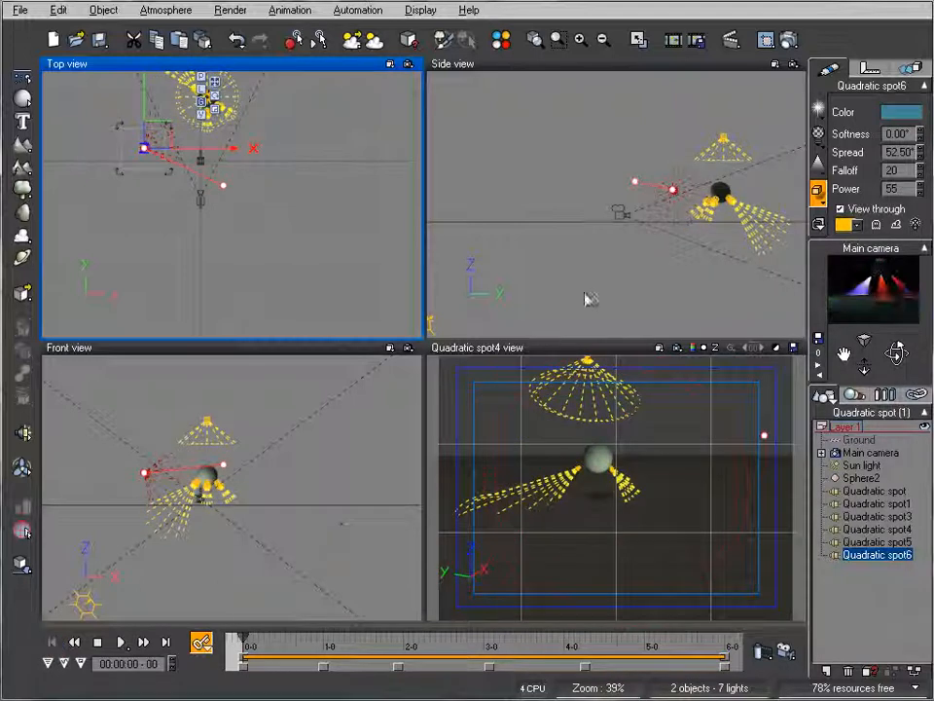
mouse_move(261, 191)
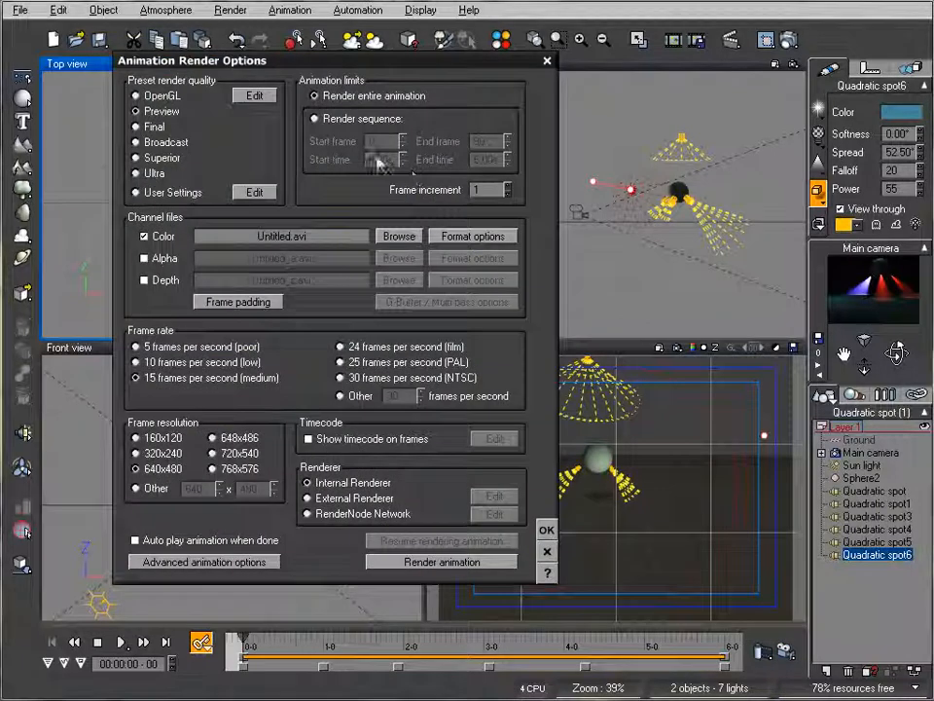
Step: Render the animation to lightinganimation.avi and play the result in Windows Media Player
double_click(281, 235)
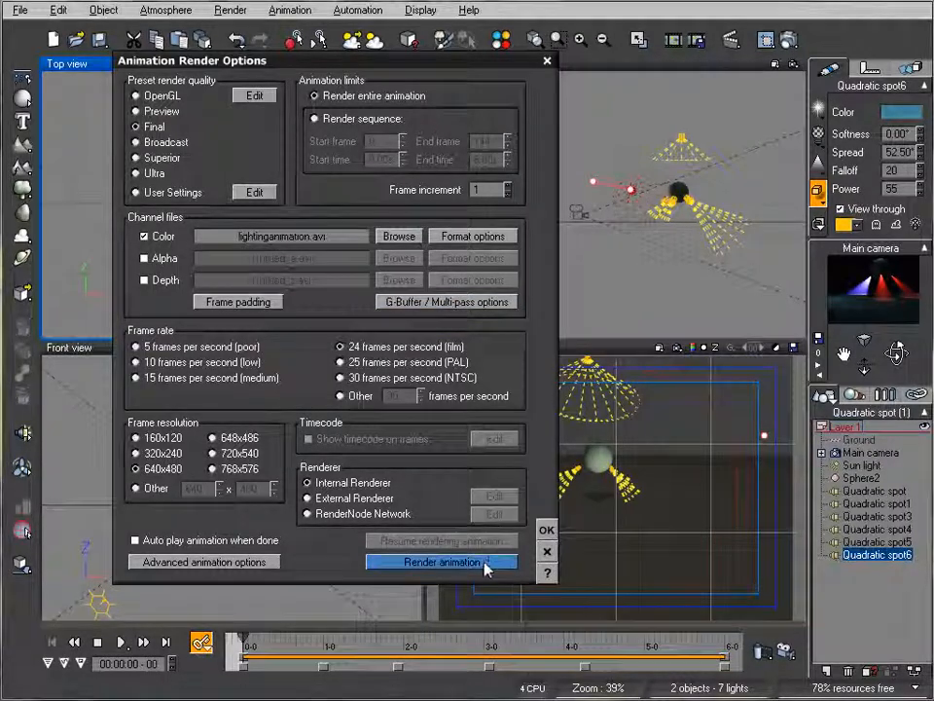
click(440, 561)
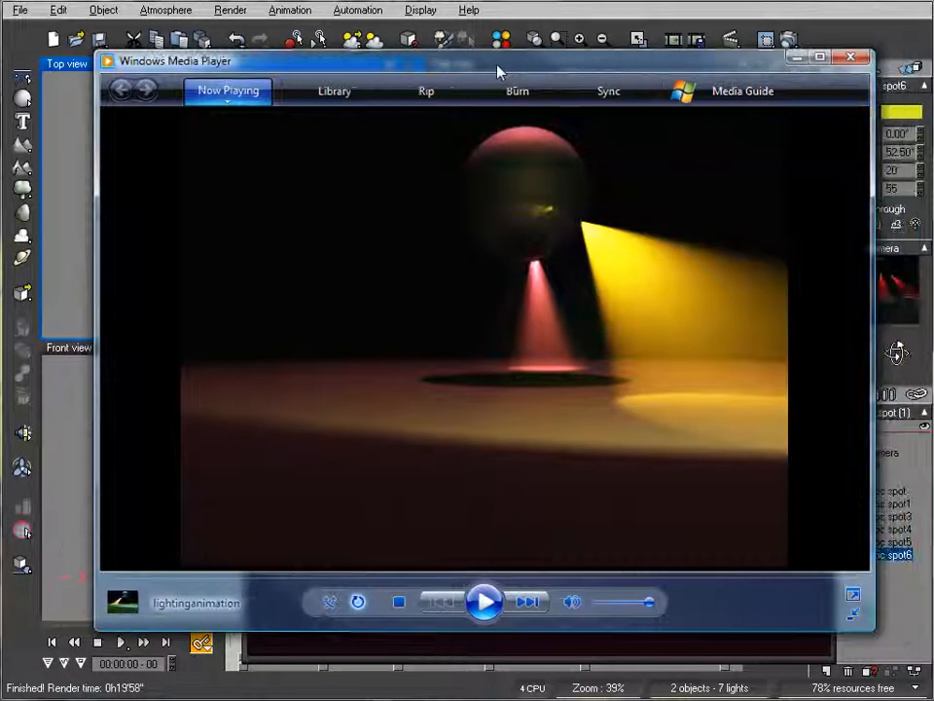
click(483, 601)
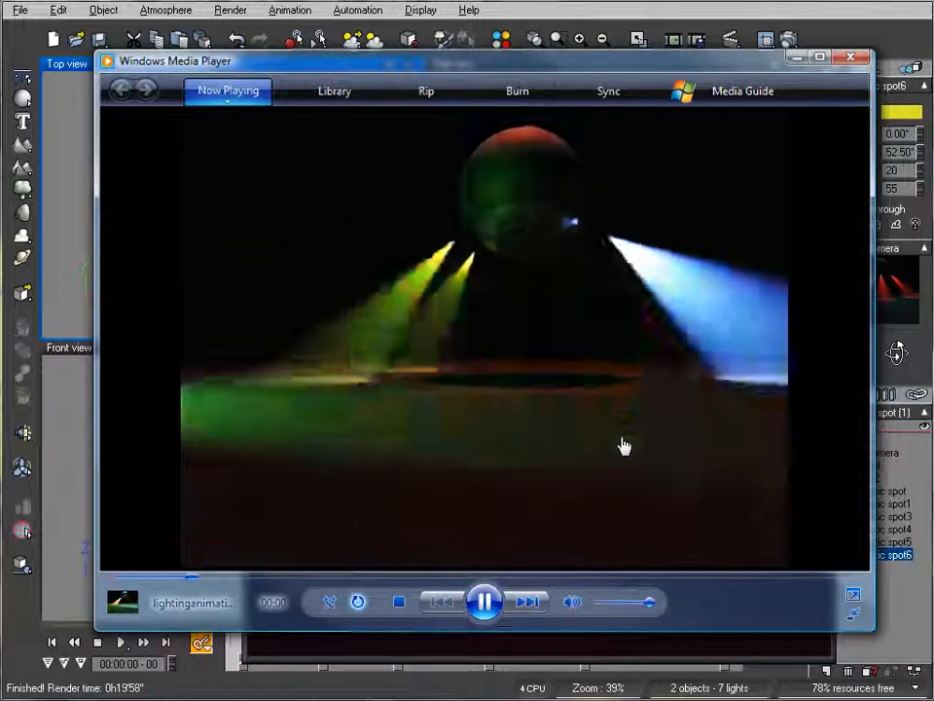